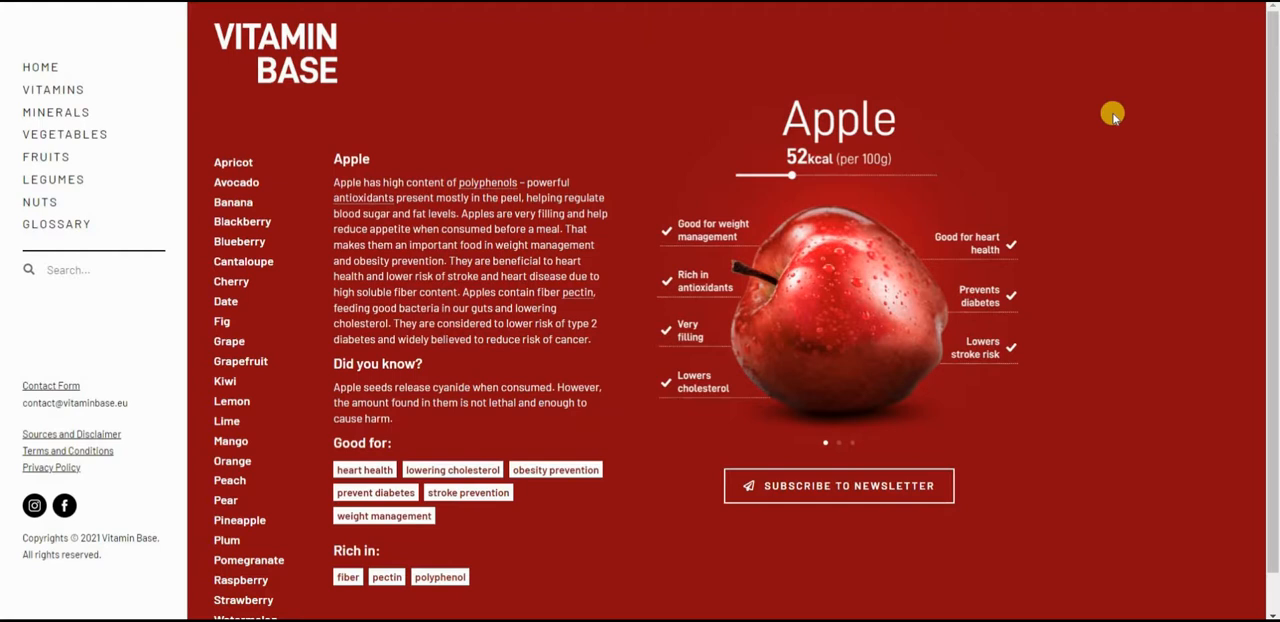
{"action": "mouse_move", "coordinate": [556, 44]}
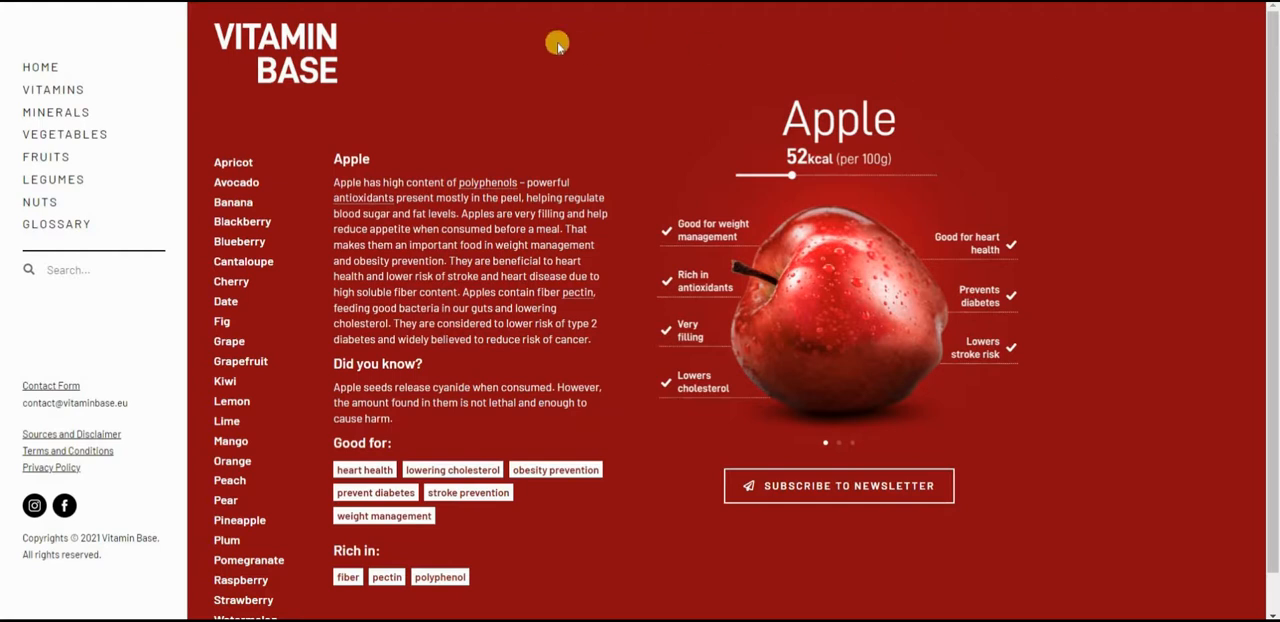
{"action": "mouse_move", "coordinate": [240, 248]}
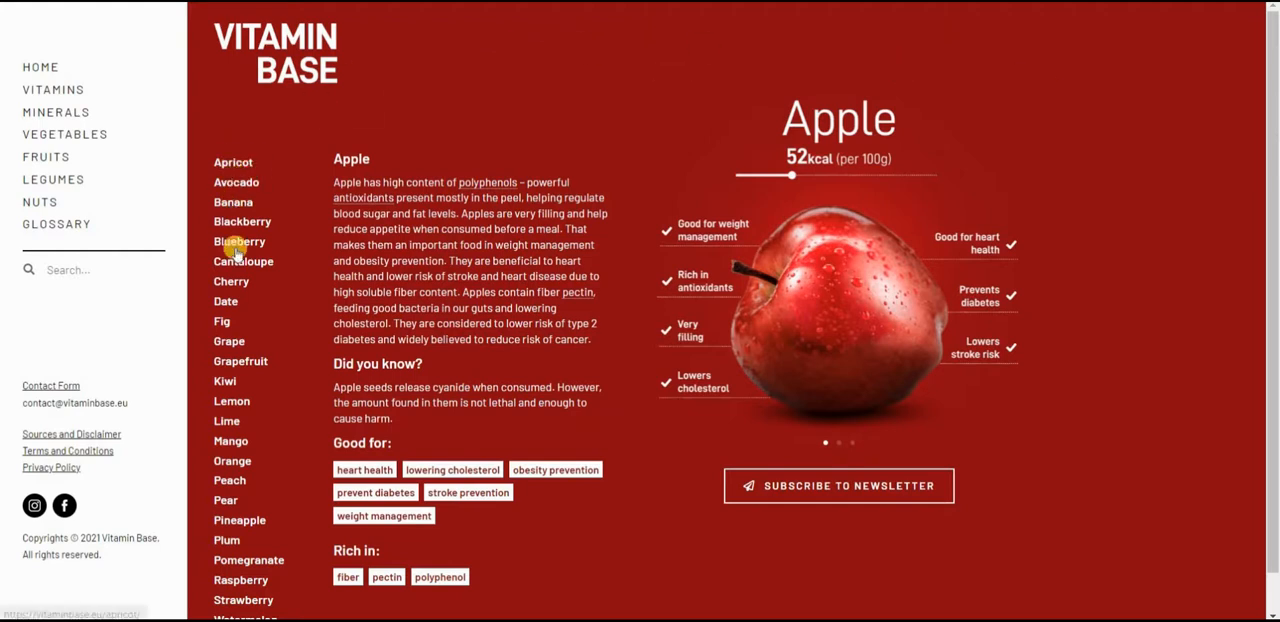
{"action": "mouse_move", "coordinate": [232, 280]}
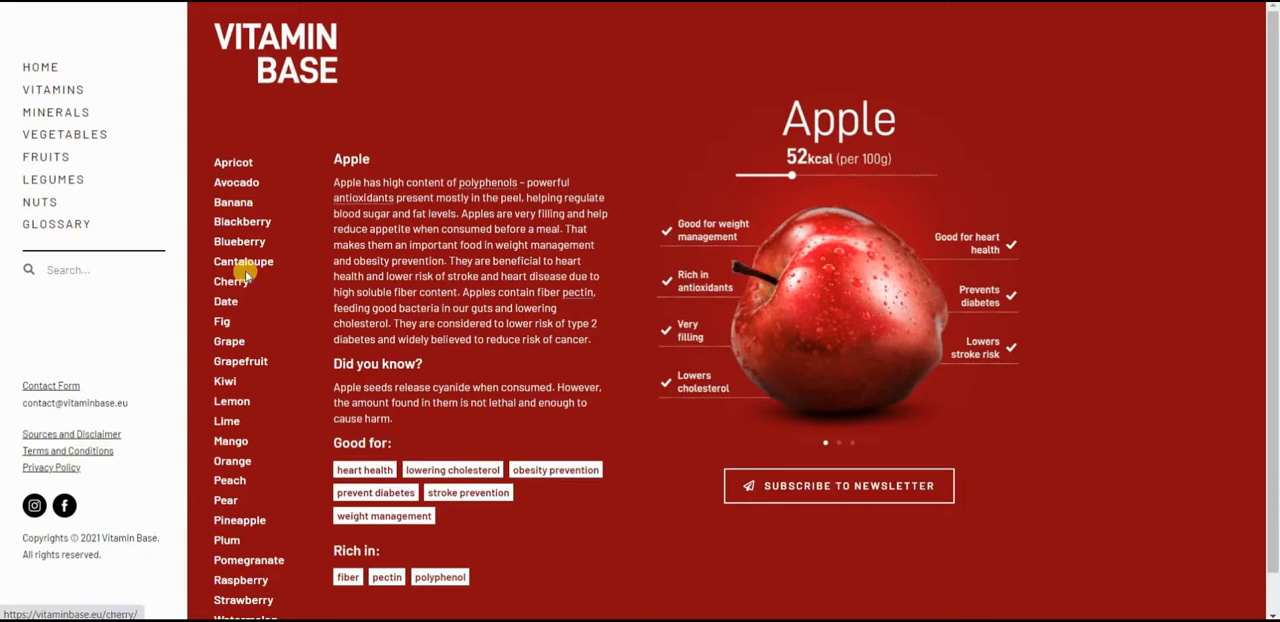
{"action": "mouse_move", "coordinate": [240, 240]}
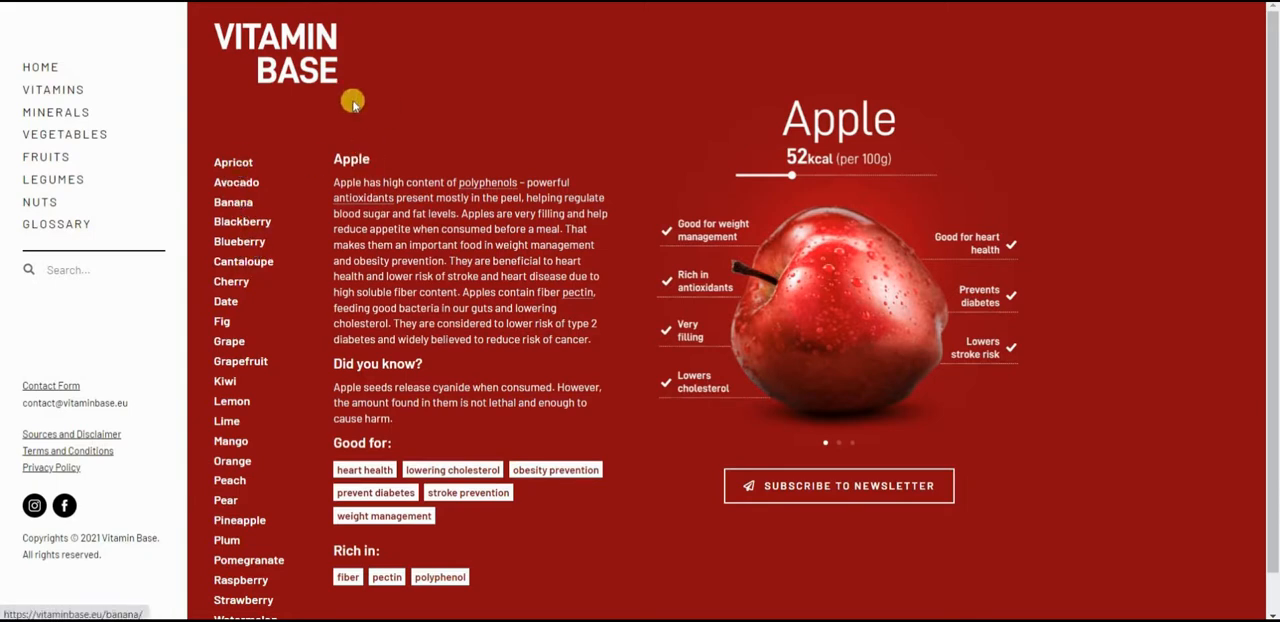
{"action": "mouse_move", "coordinate": [232, 200]}
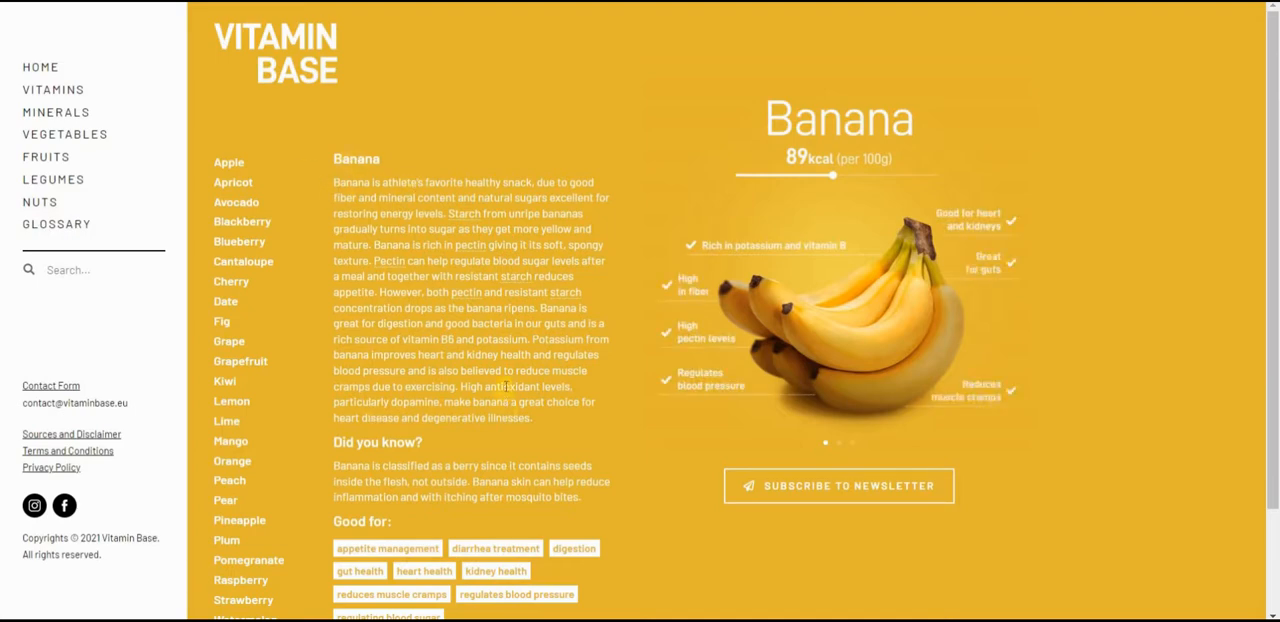
{"action": "mouse_move", "coordinate": [884, 296]}
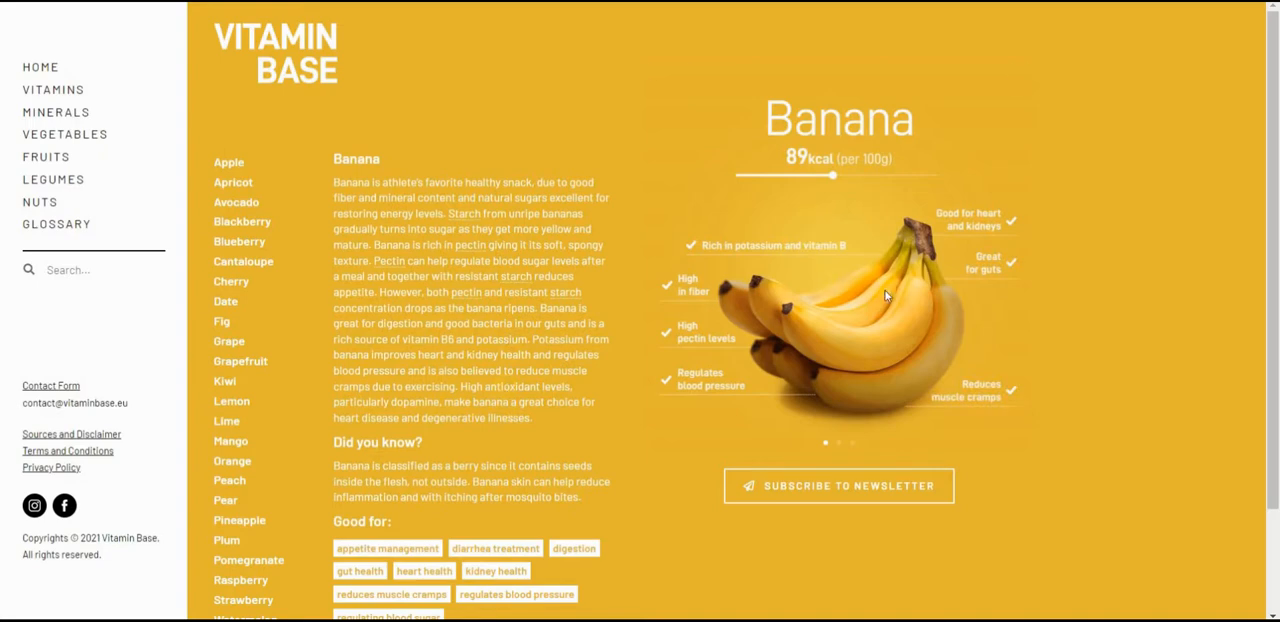
Step: Scroll down and back up through the Banana fruit page with its yellow background
{"action": "scroll", "scroll_direction": "down", "scroll_amount": 3}
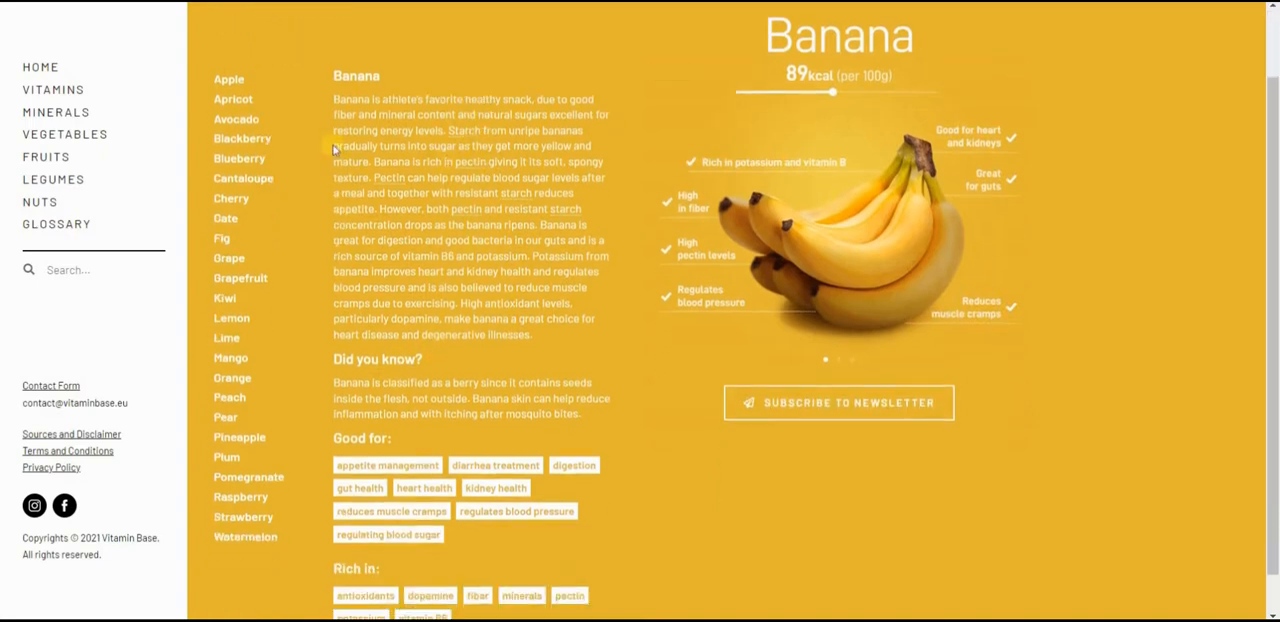
{"action": "scroll", "scroll_direction": "up", "scroll_amount": 3}
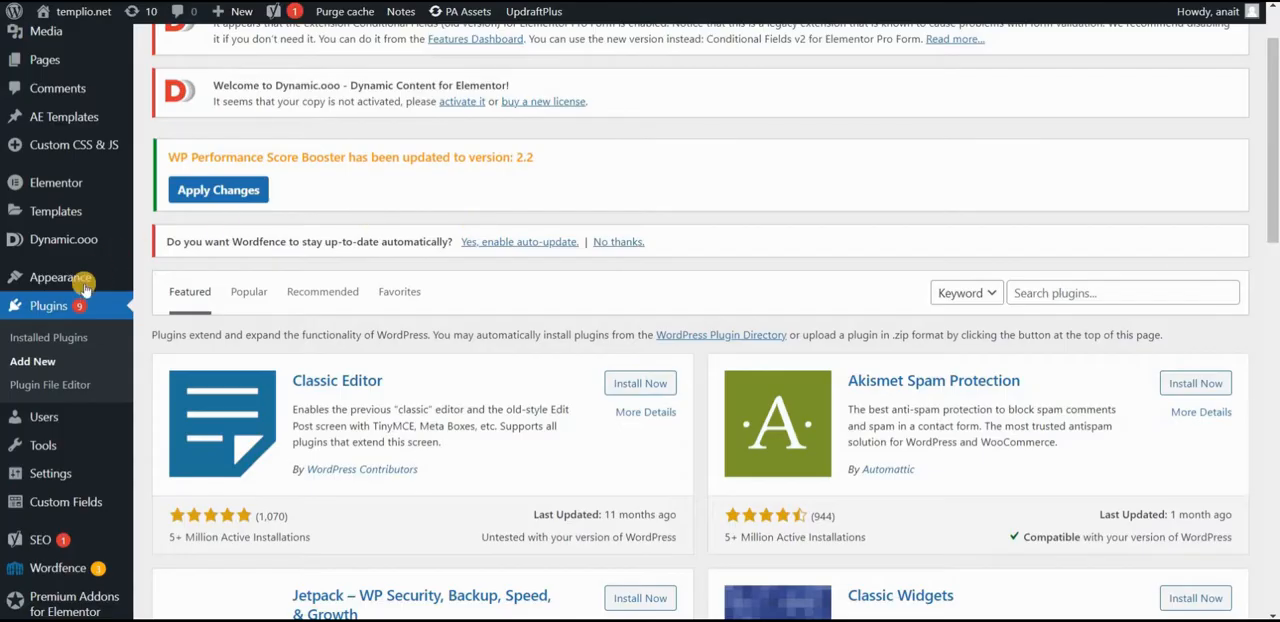
{"action": "mouse_move", "coordinate": [32, 360]}
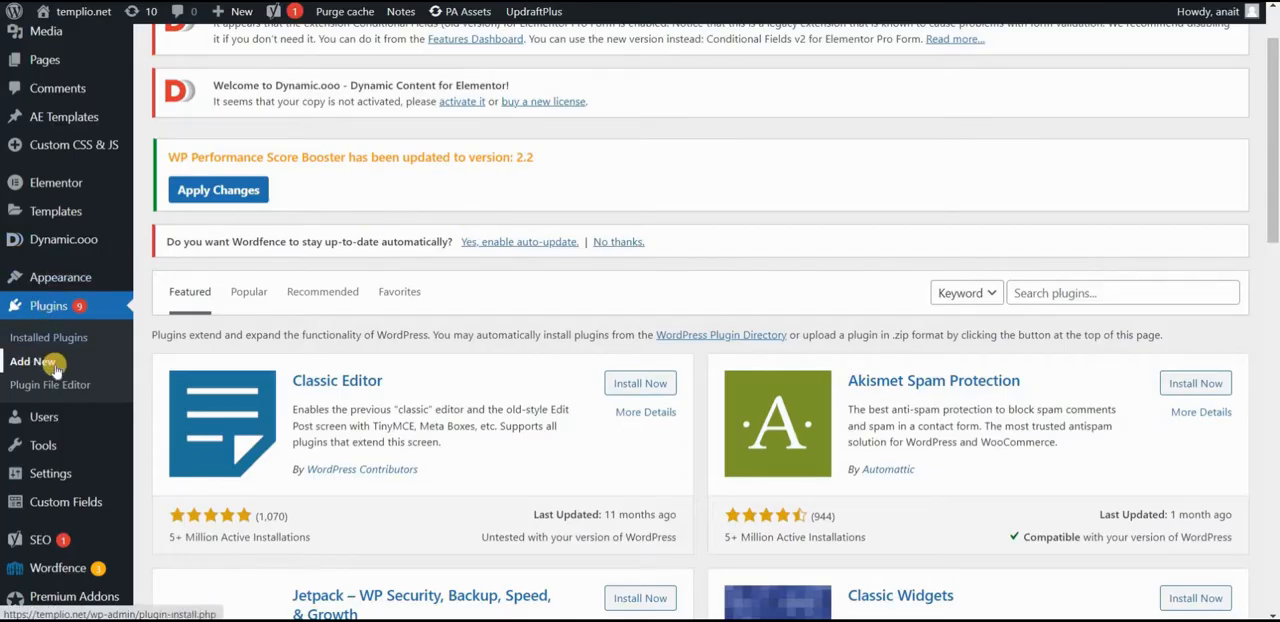
Step: Search the plugin directory for 'Advanced' to find Advanced Custom Fields
{"action": "left_click", "coordinate": [1122, 292]}
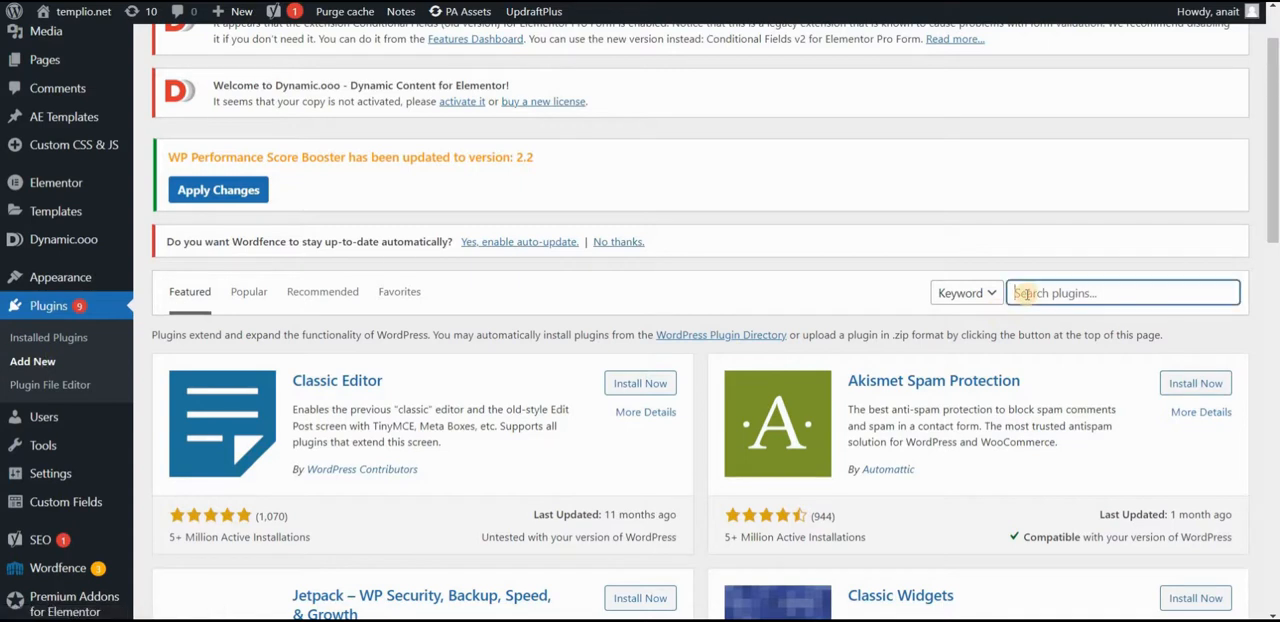
{"action": "type", "text": "Advanced Custom Fields"}
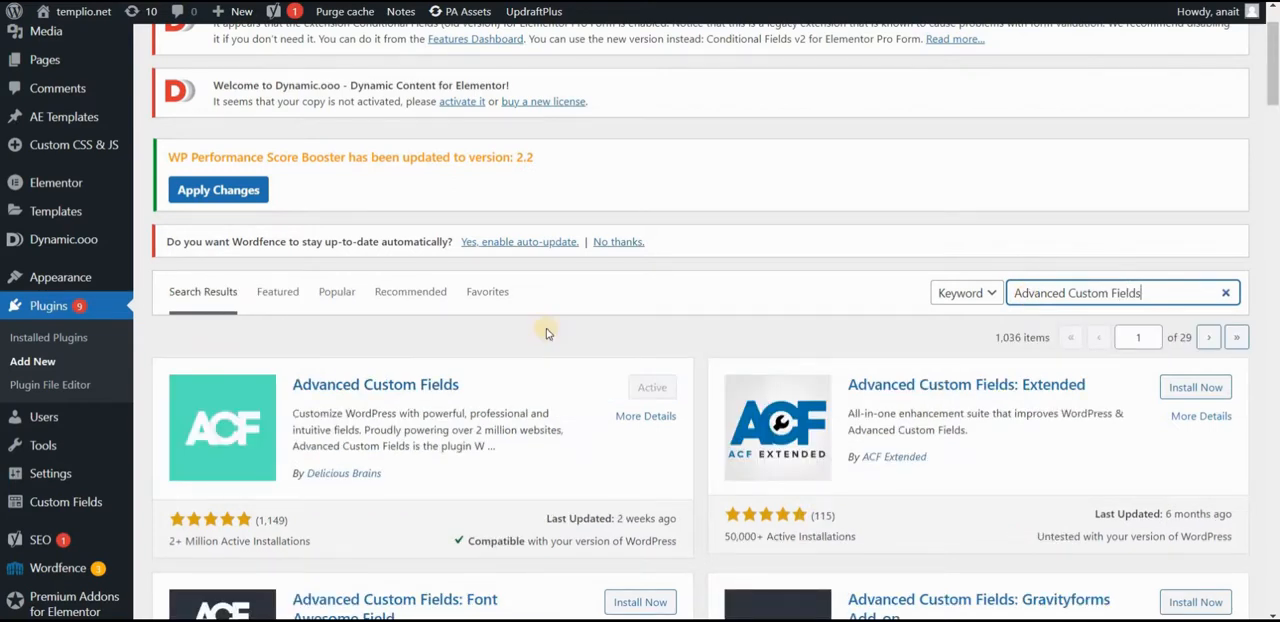
{"action": "mouse_move", "coordinate": [408, 384]}
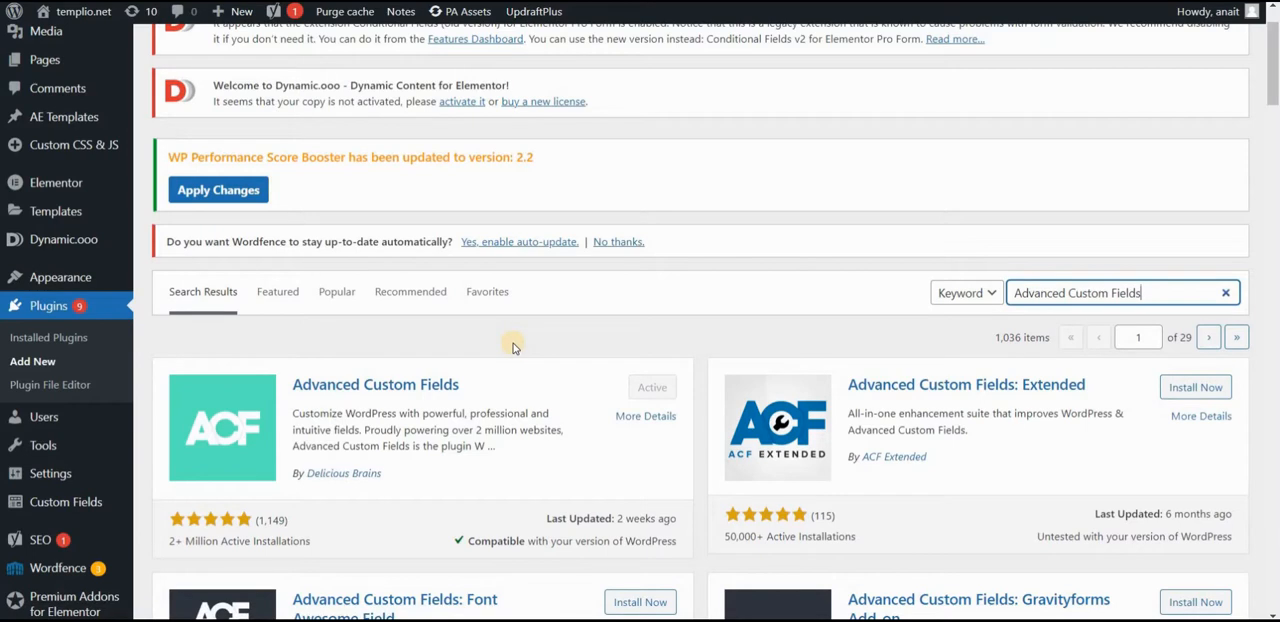
{"action": "mouse_move", "coordinate": [76, 428]}
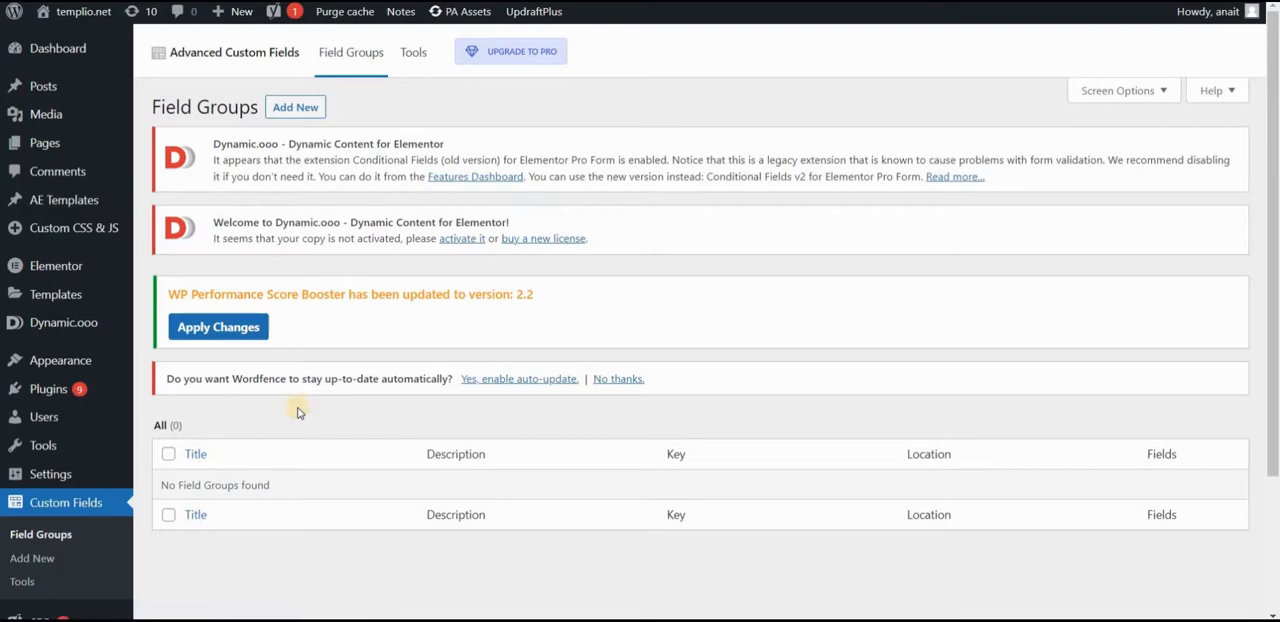
{"action": "mouse_move", "coordinate": [296, 108]}
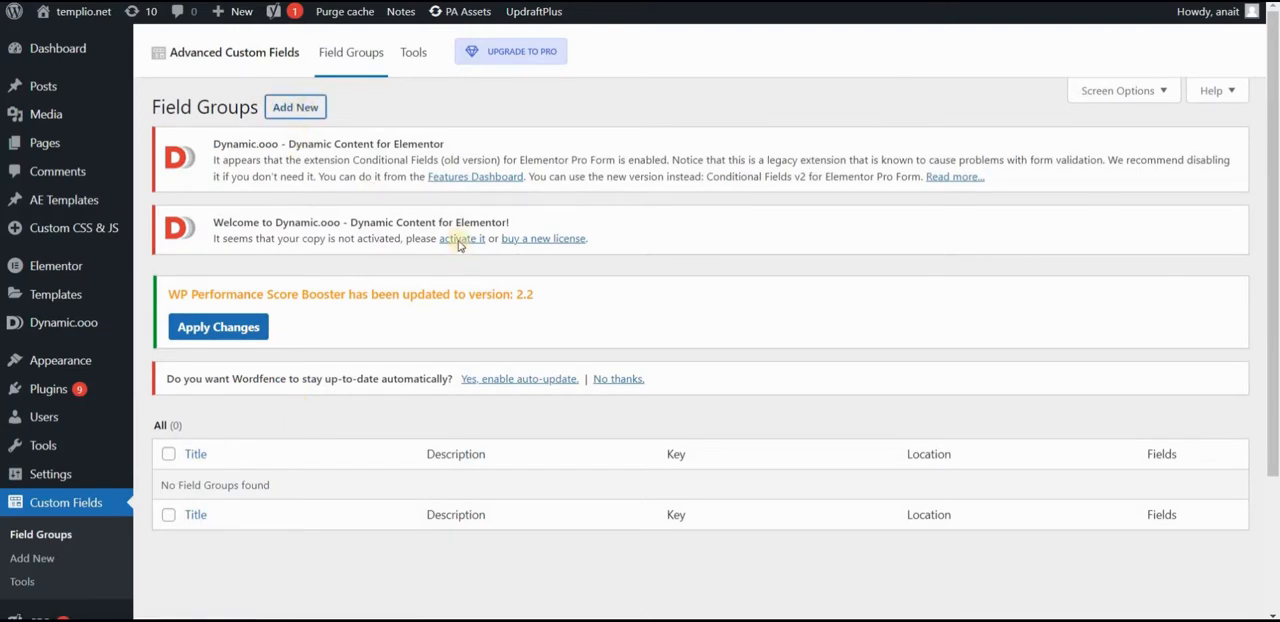
Step: Create a new ACF field group and title it Post
{"action": "left_click", "coordinate": [294, 106]}
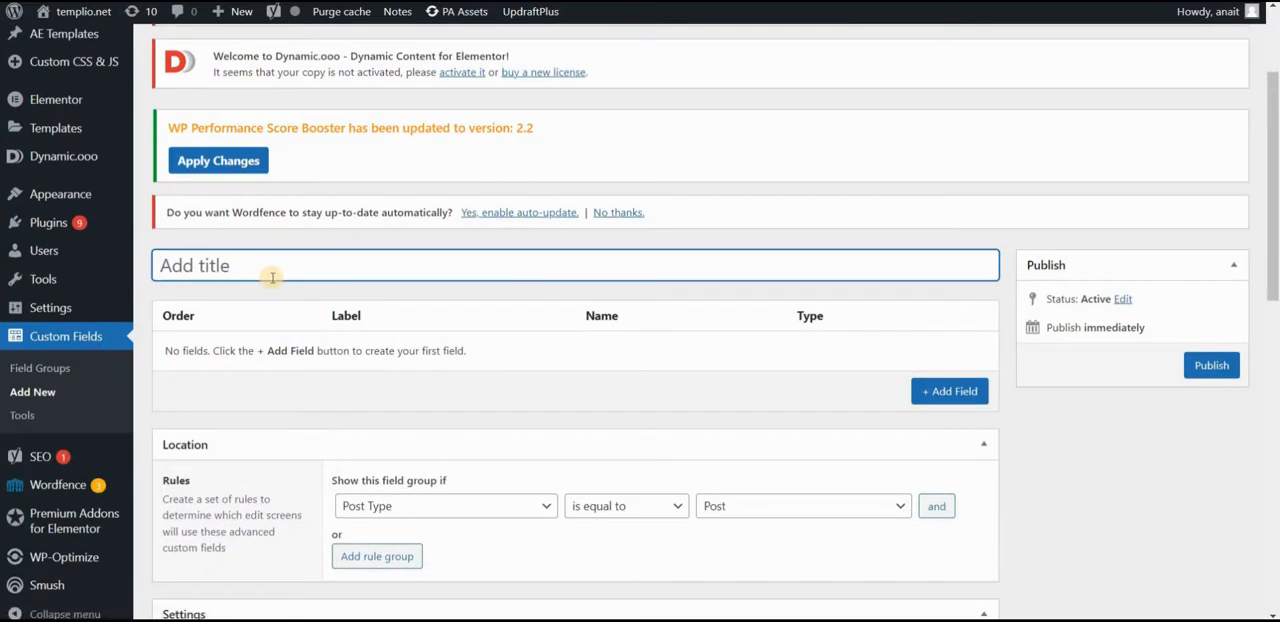
{"action": "type", "text": "Post"}
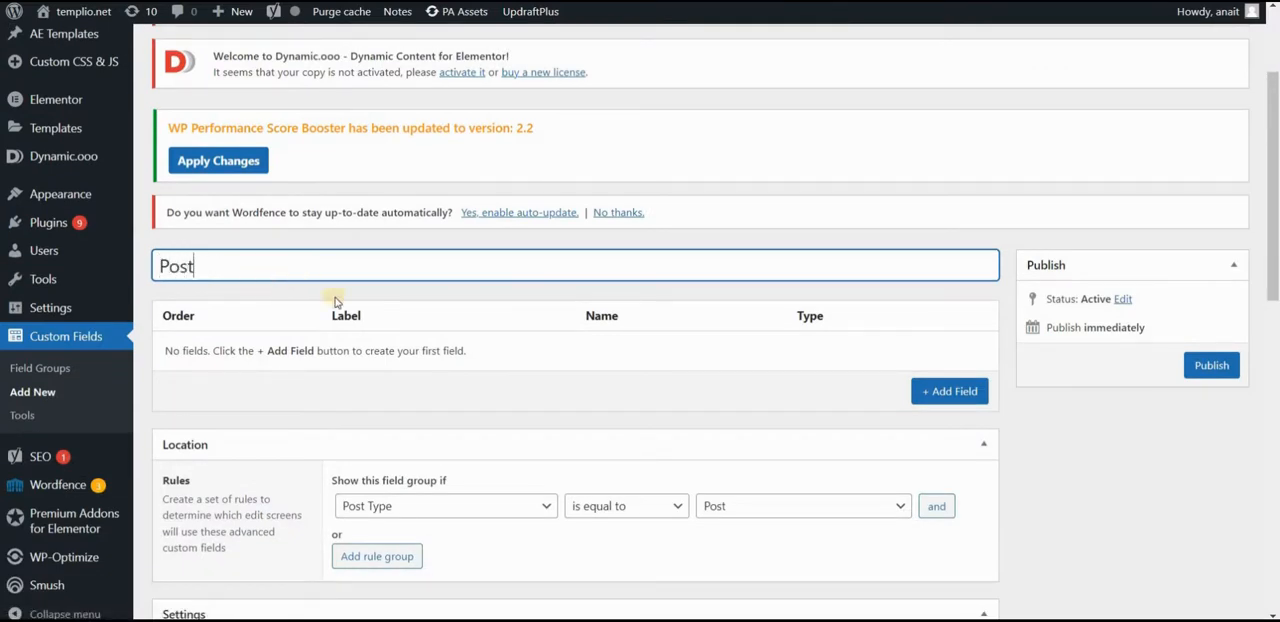
{"action": "mouse_move", "coordinate": [888, 396]}
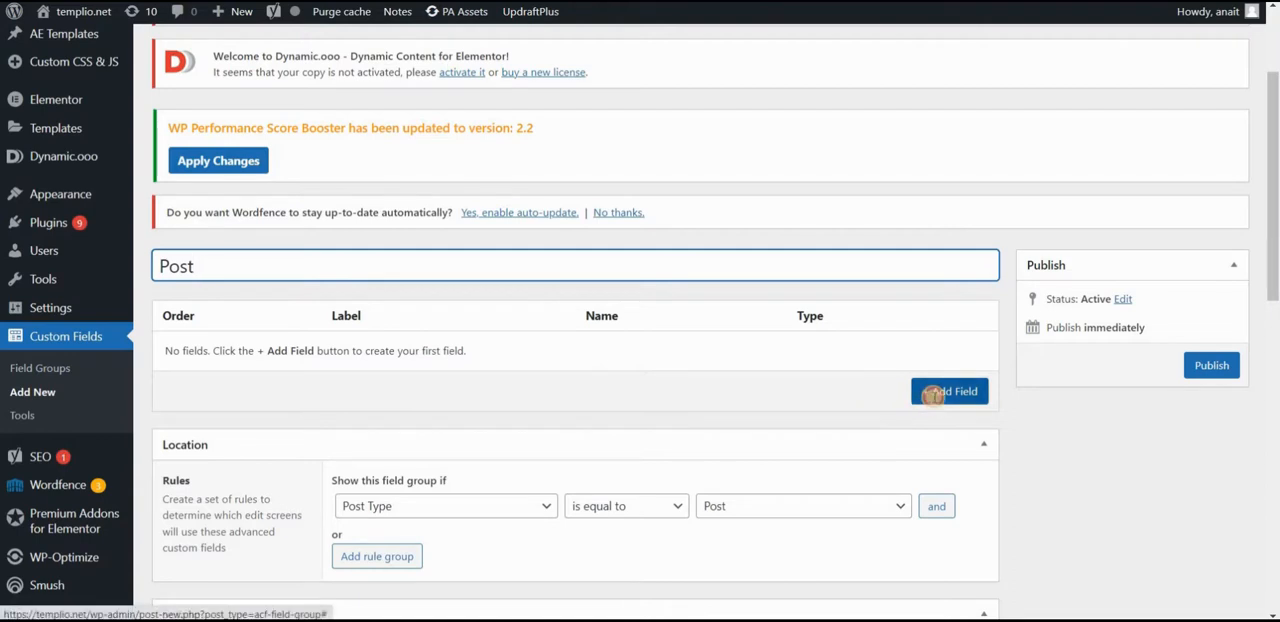
Step: Add a background-color field to the Post group and make it a Color Picker
{"action": "left_click", "coordinate": [948, 392]}
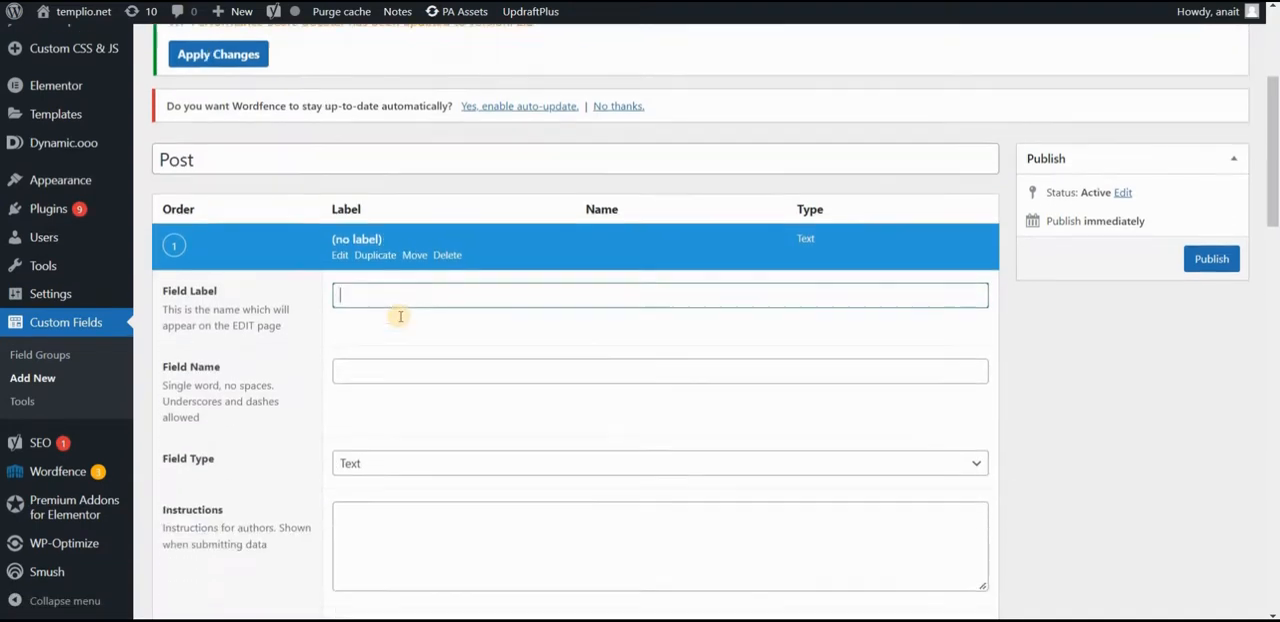
{"action": "scroll", "scroll_direction": "down", "scroll_amount": 3}
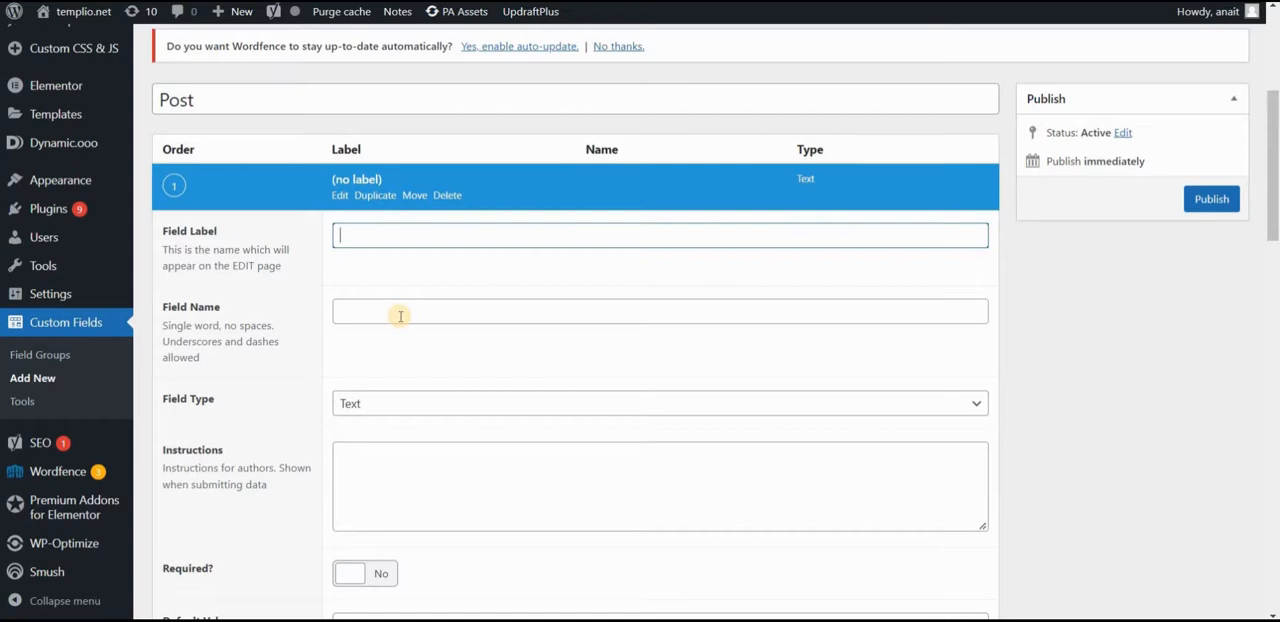
{"action": "type", "text": "background-color"}
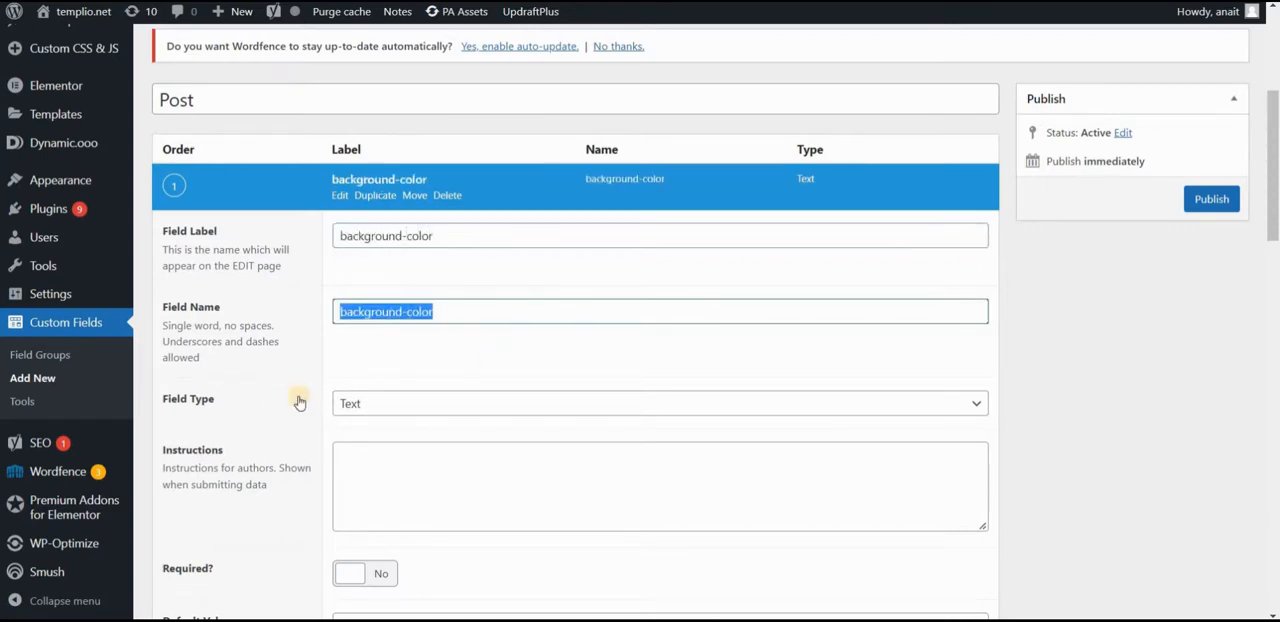
{"action": "left_click", "coordinate": [660, 404]}
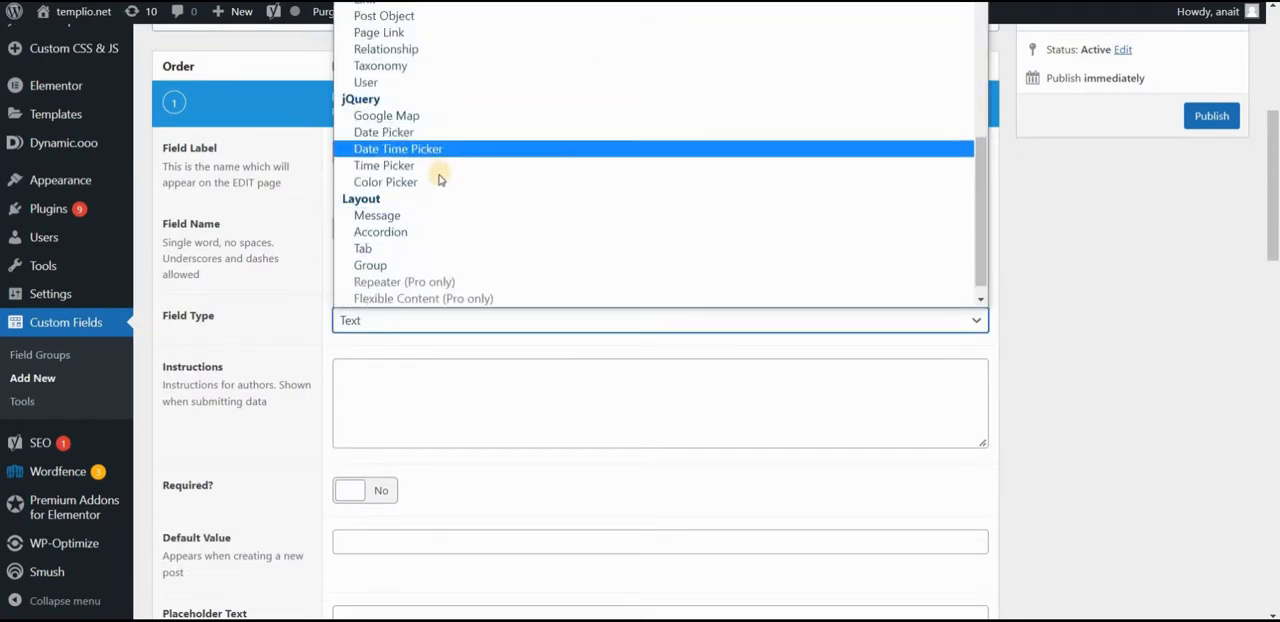
{"action": "mouse_move", "coordinate": [386, 180]}
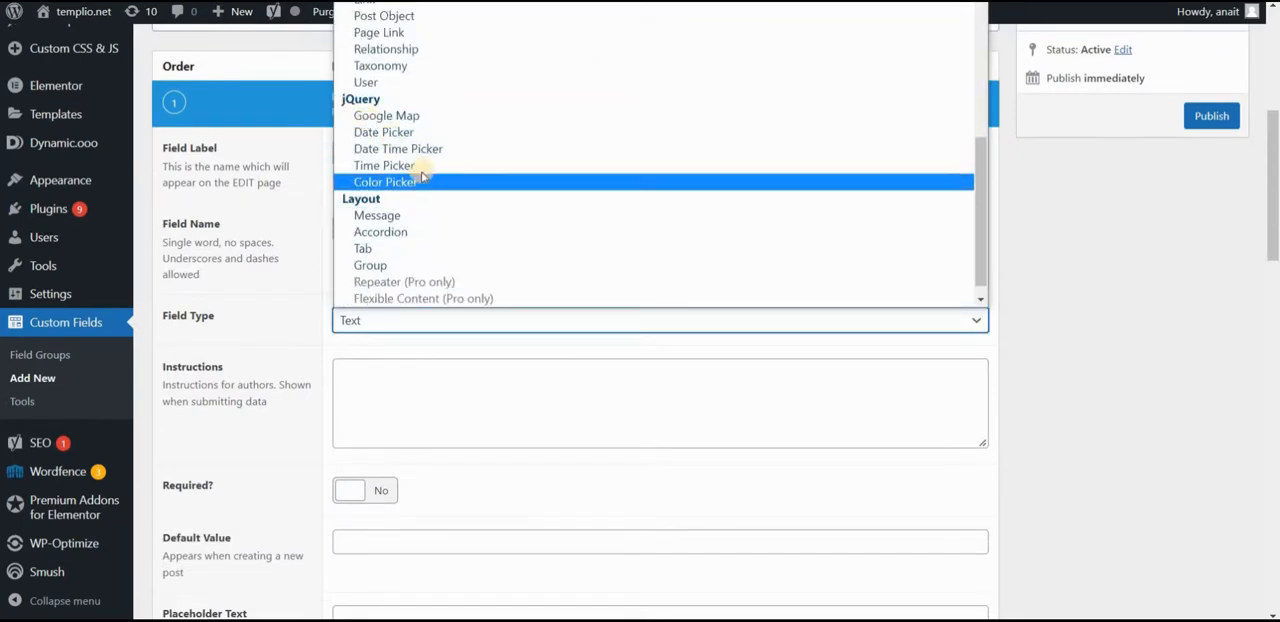
{"action": "mouse_move", "coordinate": [436, 328]}
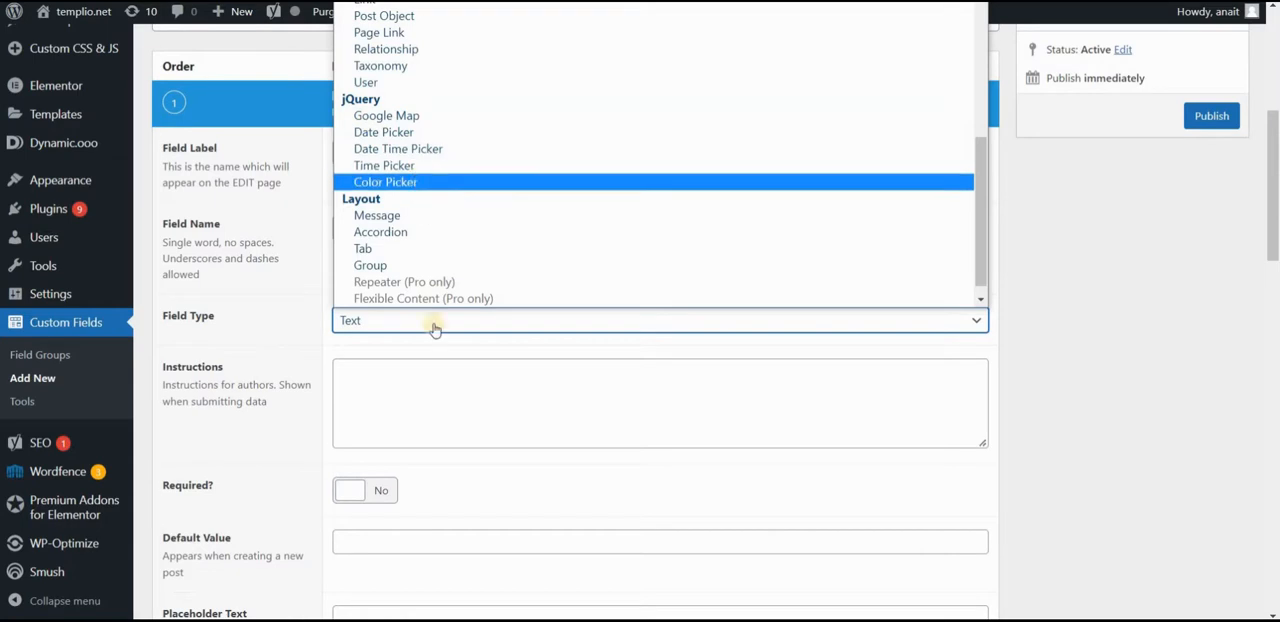
{"action": "left_click", "coordinate": [384, 182]}
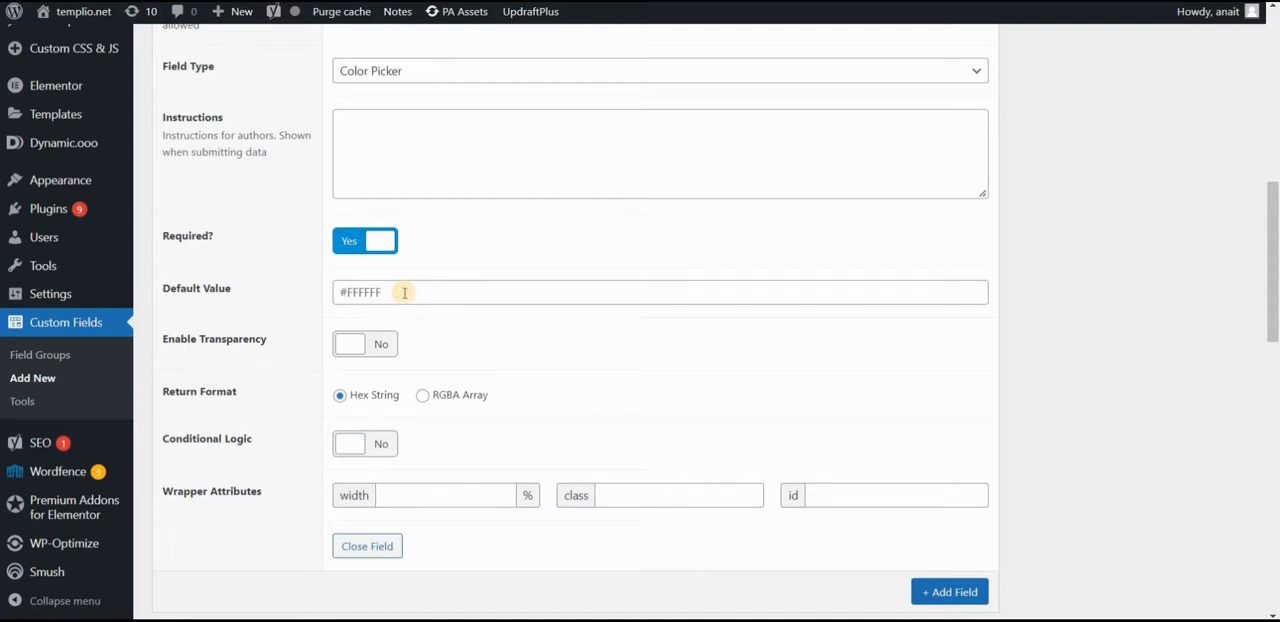
{"action": "scroll", "scroll_direction": "up", "scroll_amount": 3}
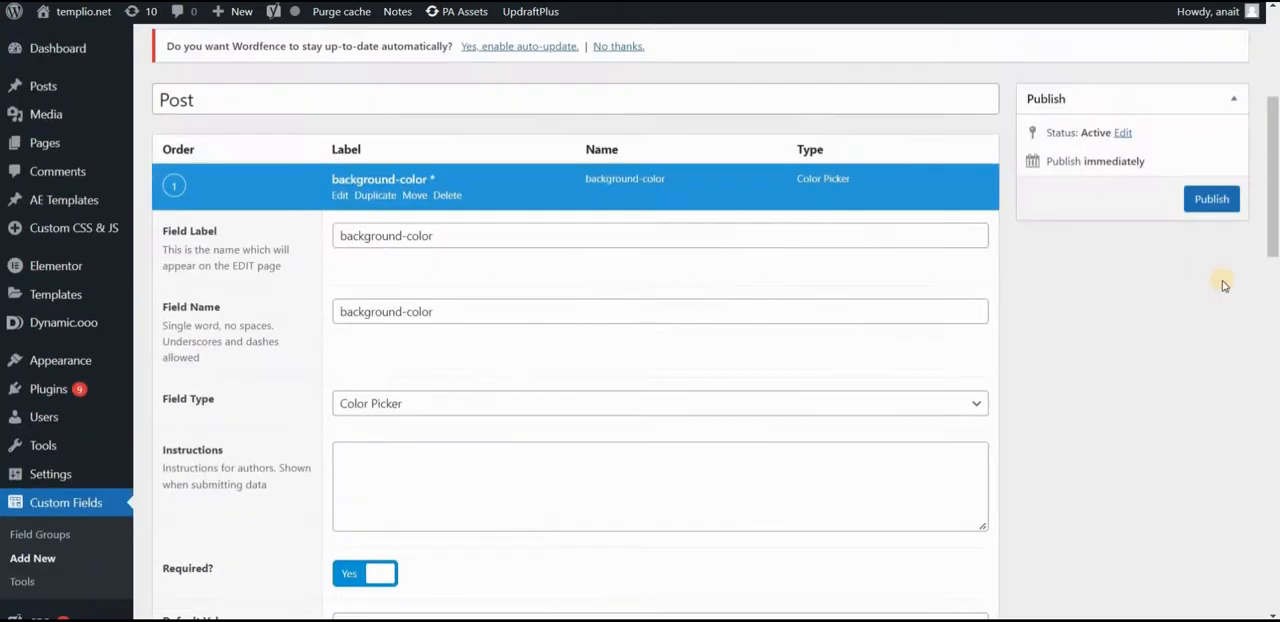
Step: Publish the Post field group with location rule Post Type equal to Post
{"action": "left_click", "coordinate": [1212, 198]}
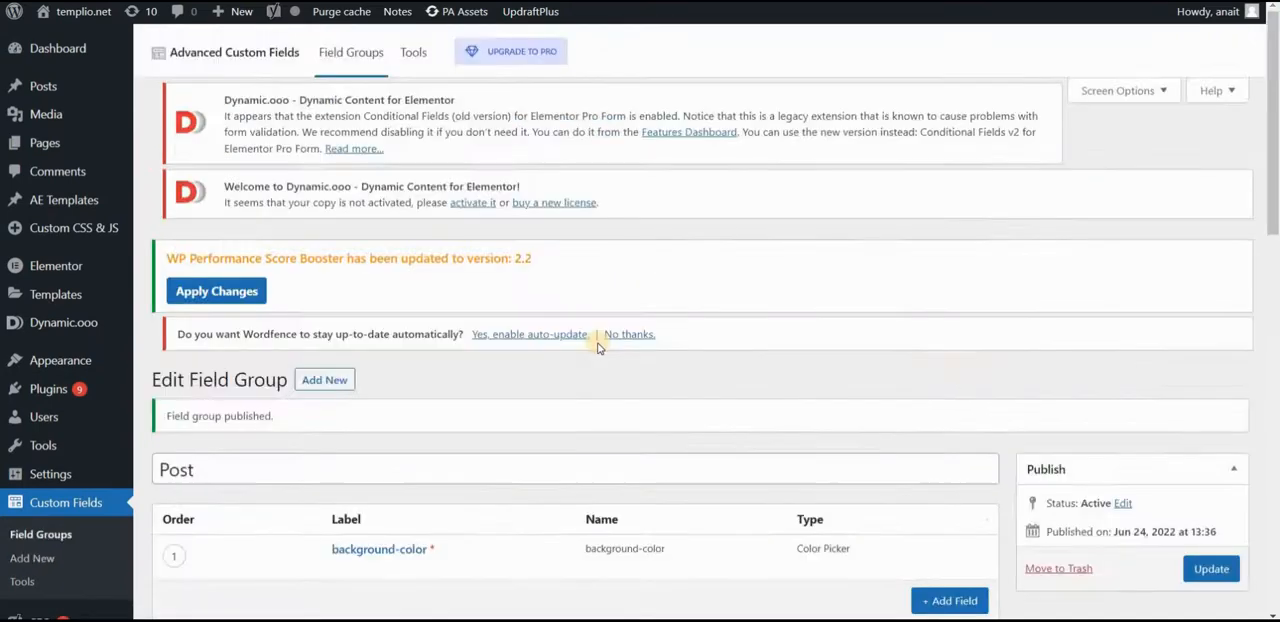
{"action": "scroll", "scroll_direction": "down", "scroll_amount": 3}
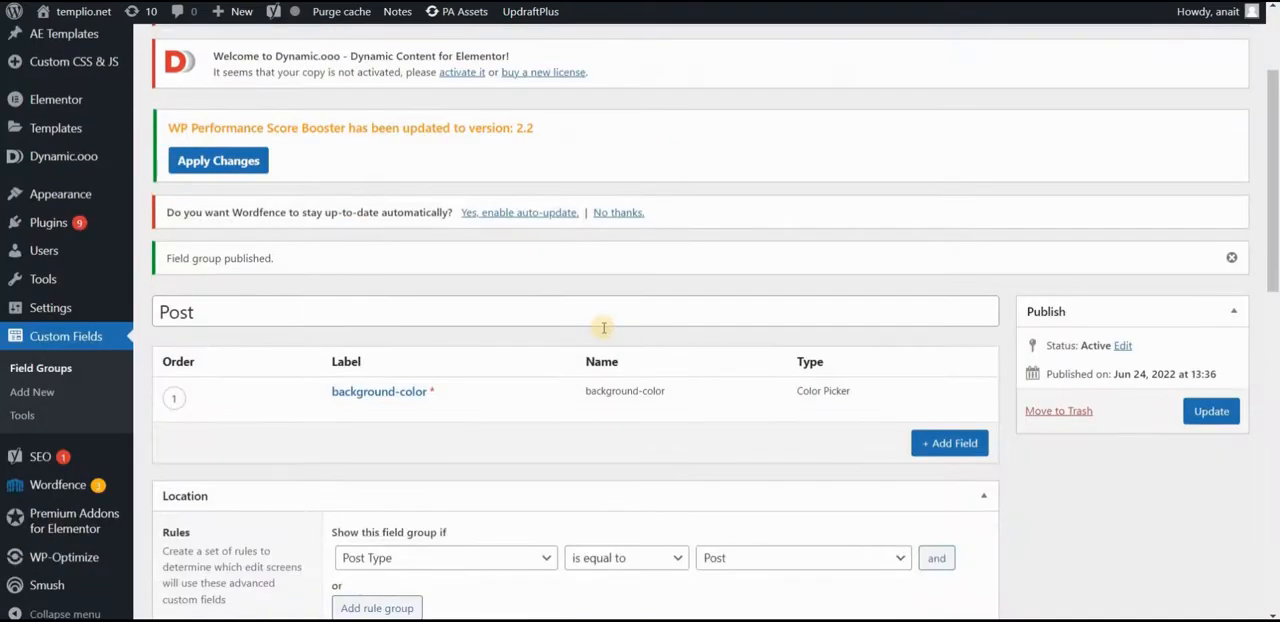
{"action": "scroll", "scroll_direction": "down", "scroll_amount": 3}
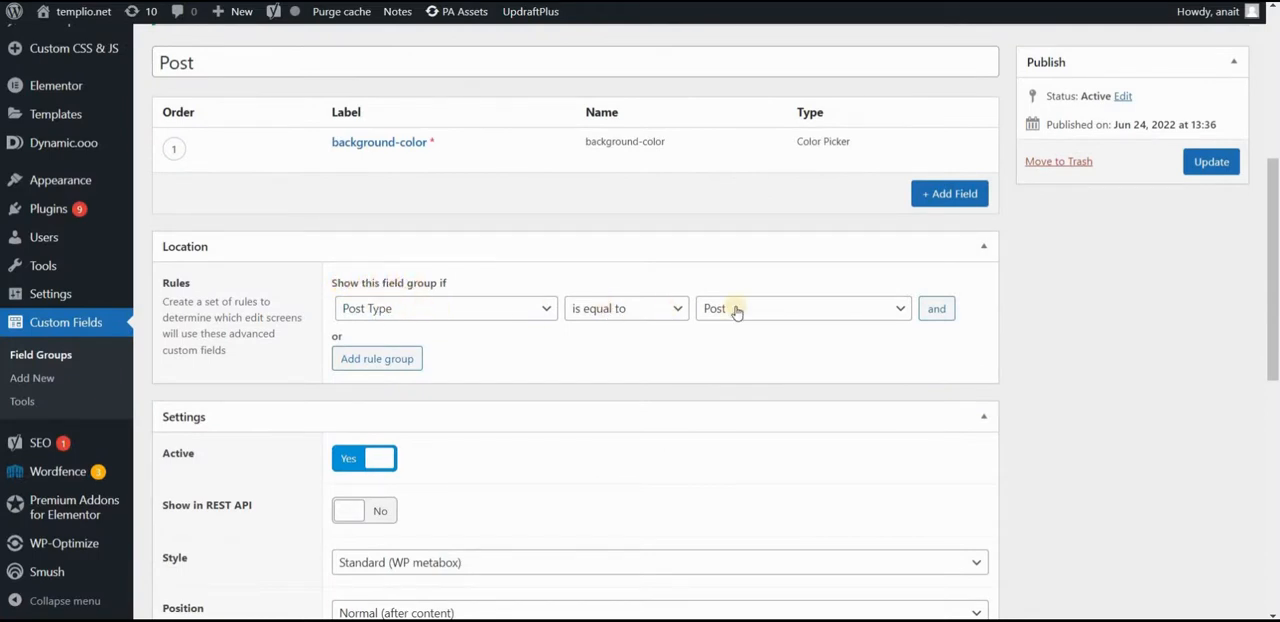
{"action": "mouse_move", "coordinate": [764, 316]}
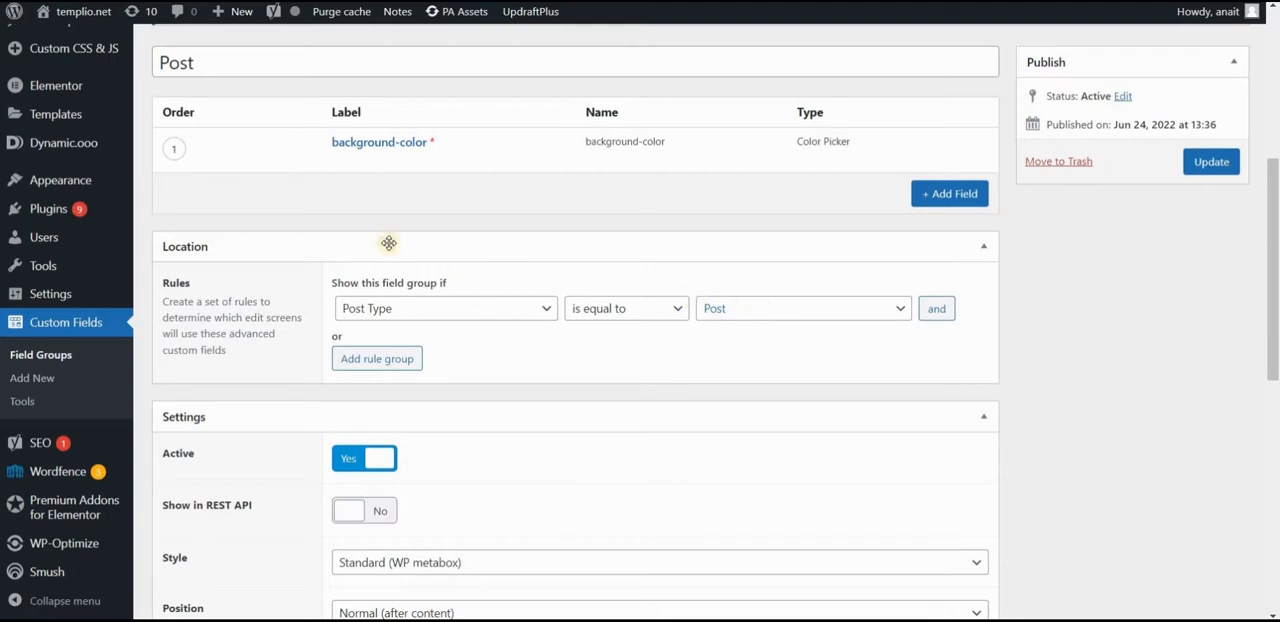
{"action": "left_click", "coordinate": [1212, 160]}
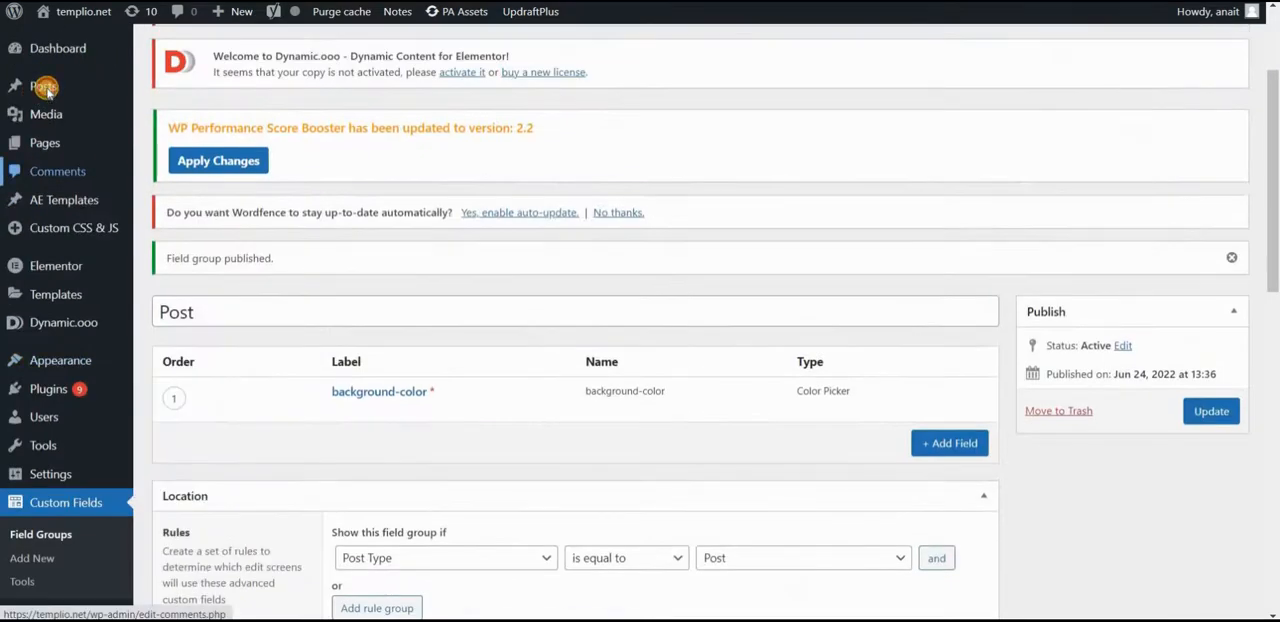
Step: Start a new post titled 'Yellow post' and add lorem ipsum body text
{"action": "left_click", "coordinate": [44, 86]}
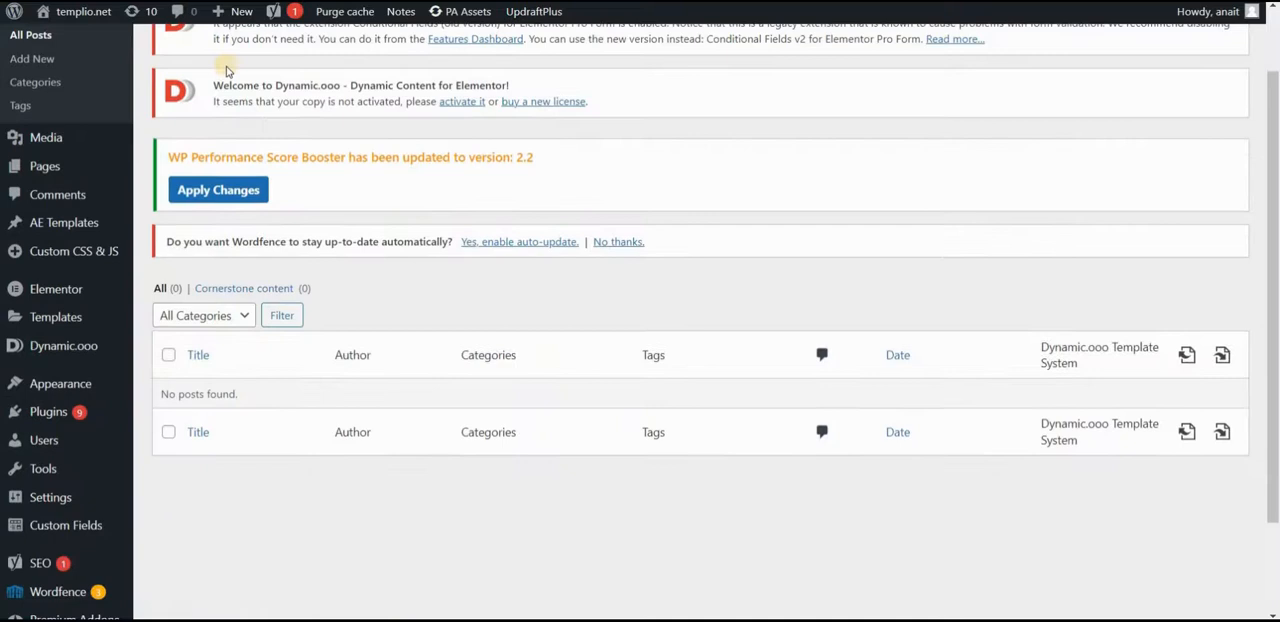
{"action": "scroll", "scroll_direction": "up", "scroll_amount": 3}
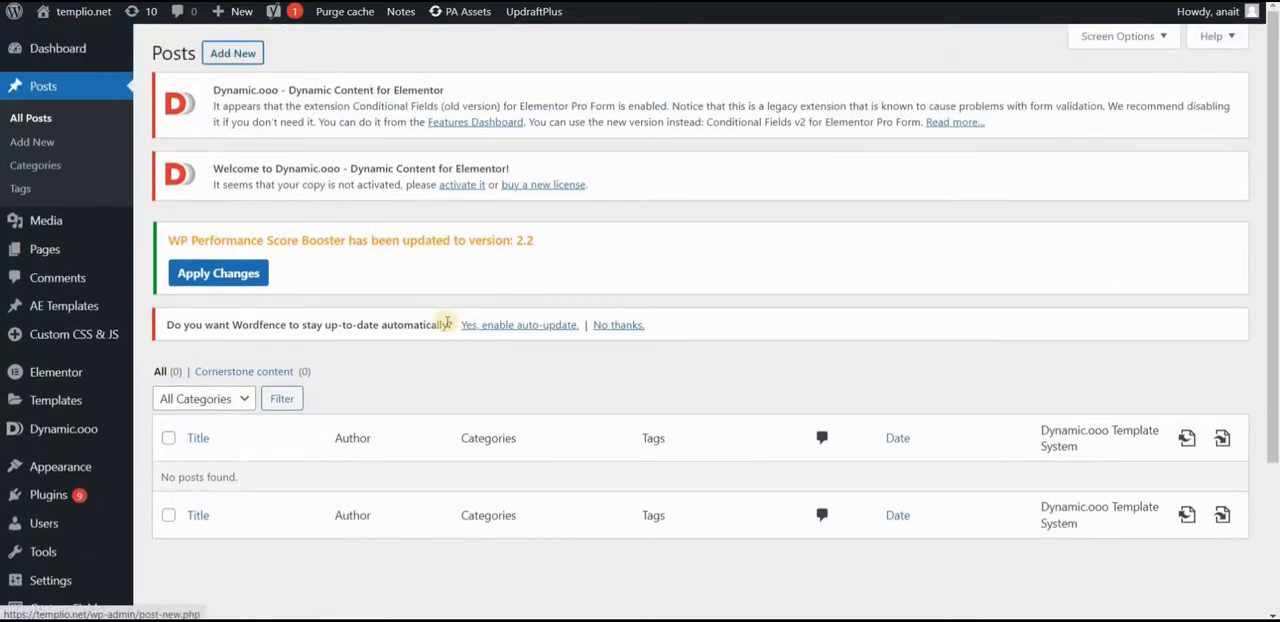
{"action": "mouse_move", "coordinate": [330, 296]}
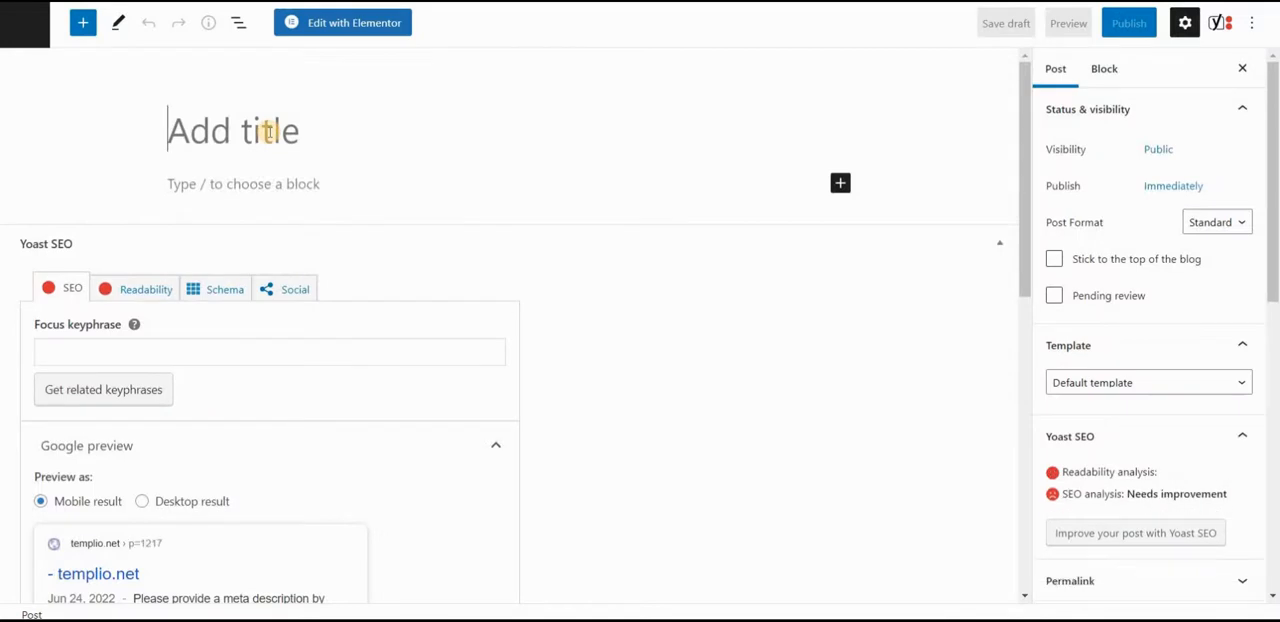
{"action": "type", "text": "Yell"}
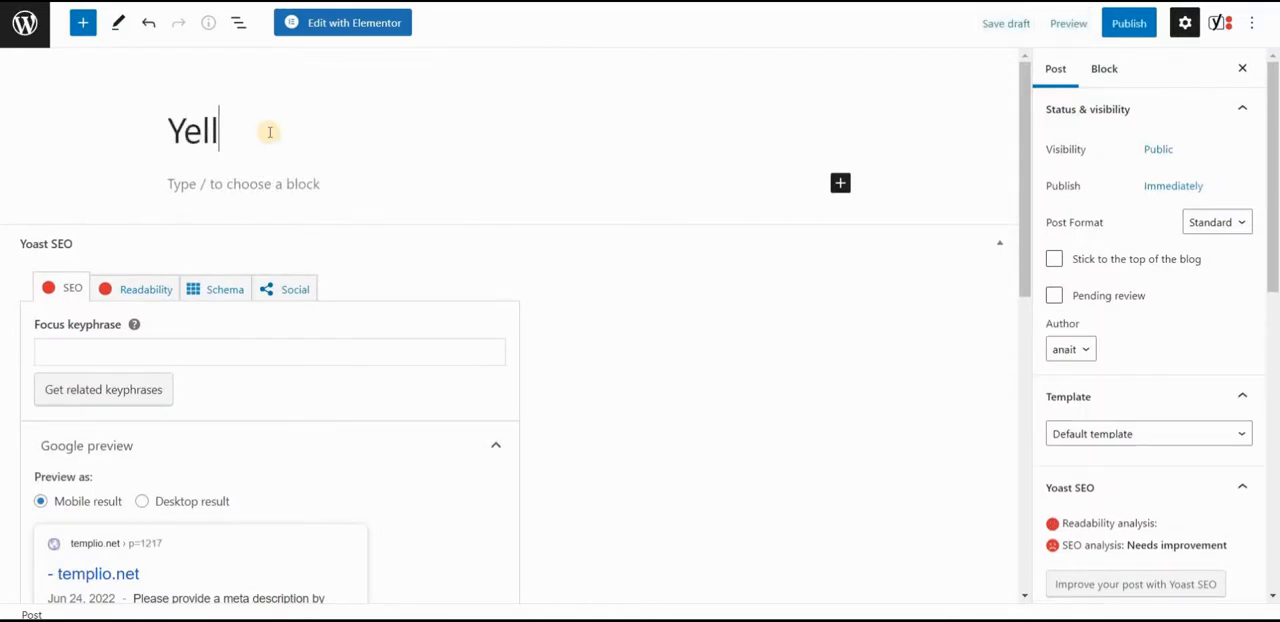
{"action": "type", "text": "ow post"}
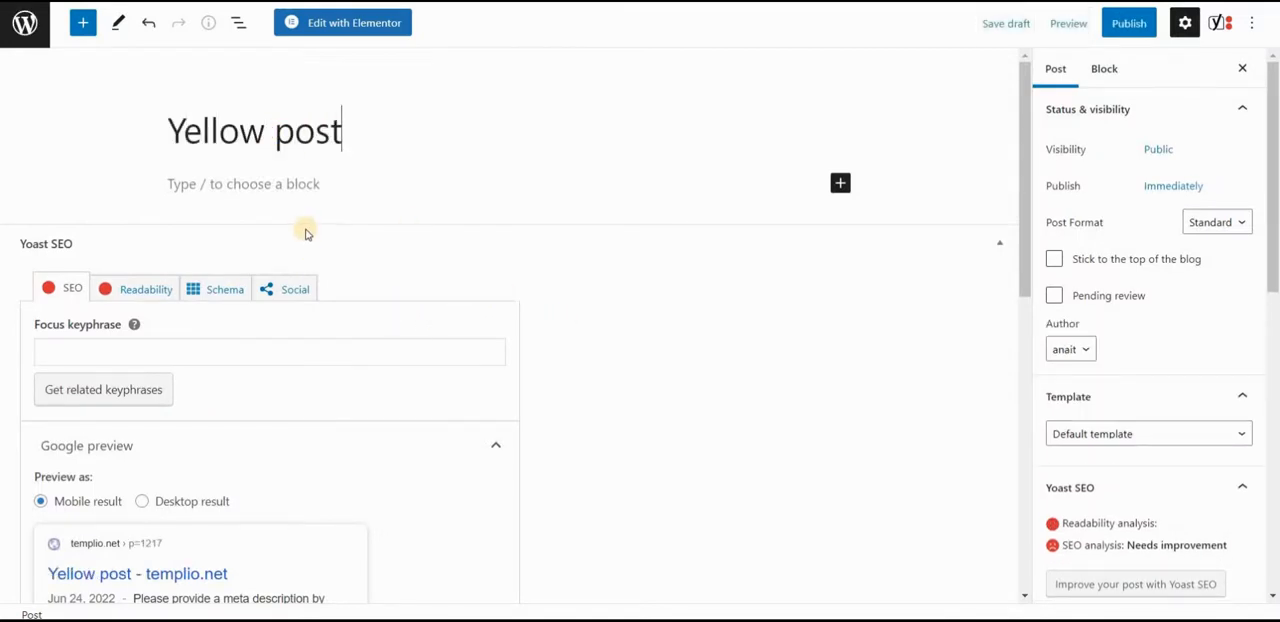
{"action": "left_click", "coordinate": [250, 184]}
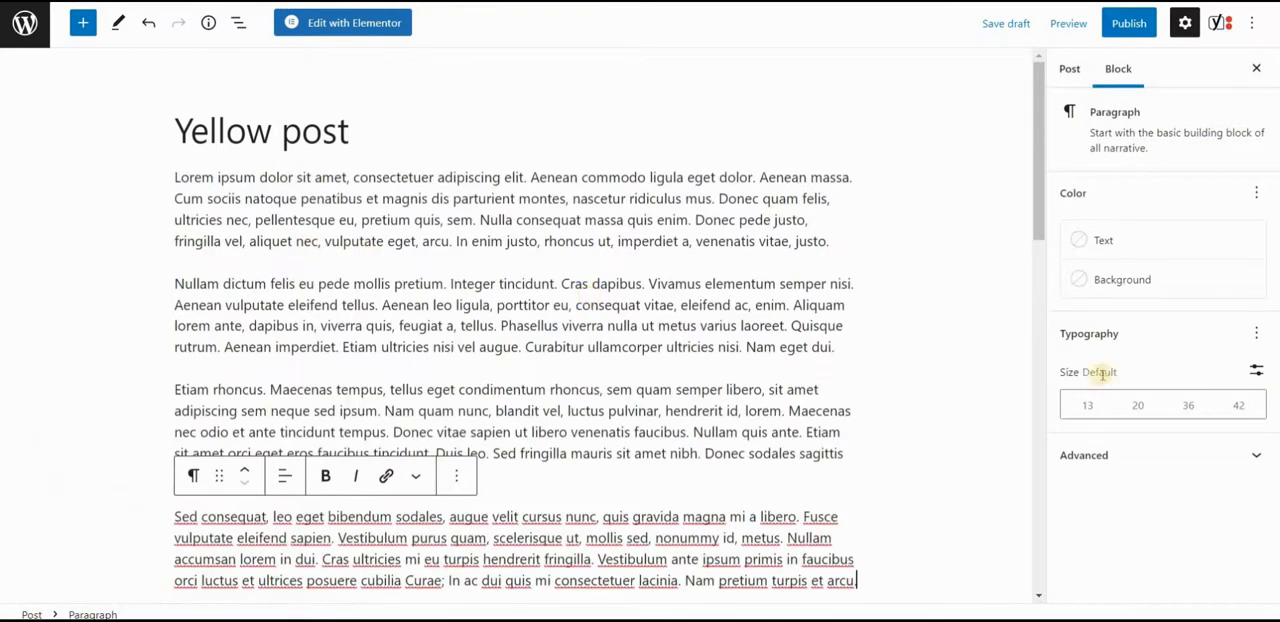
Step: Switch to the Post settings sidebar and scroll to the custom fields
{"action": "left_click", "coordinate": [1056, 68]}
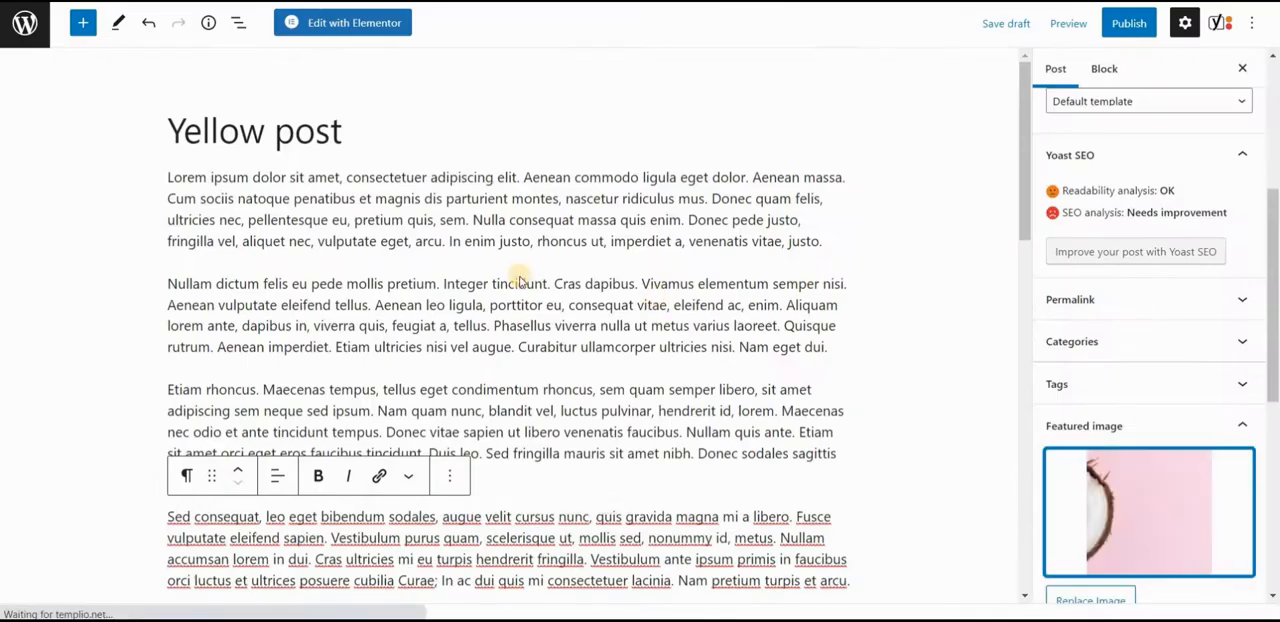
{"action": "scroll", "scroll_direction": "down", "scroll_amount": 3}
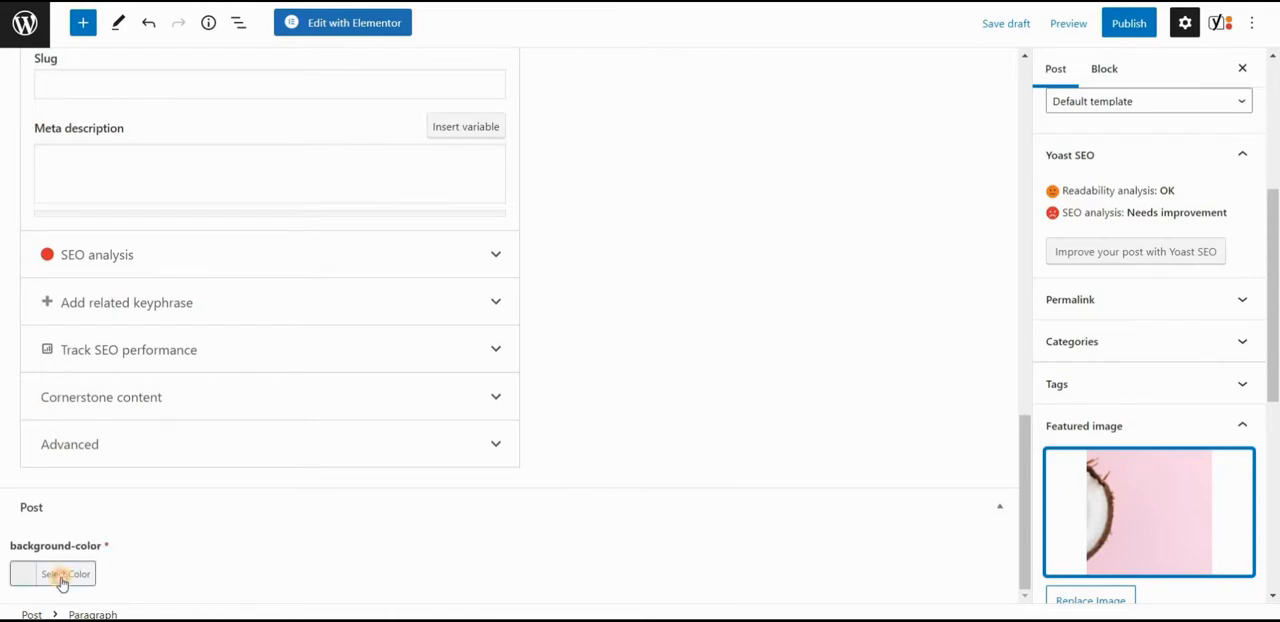
Step: Set the background-color field to a pale yellow shade
{"action": "left_click", "coordinate": [64, 572]}
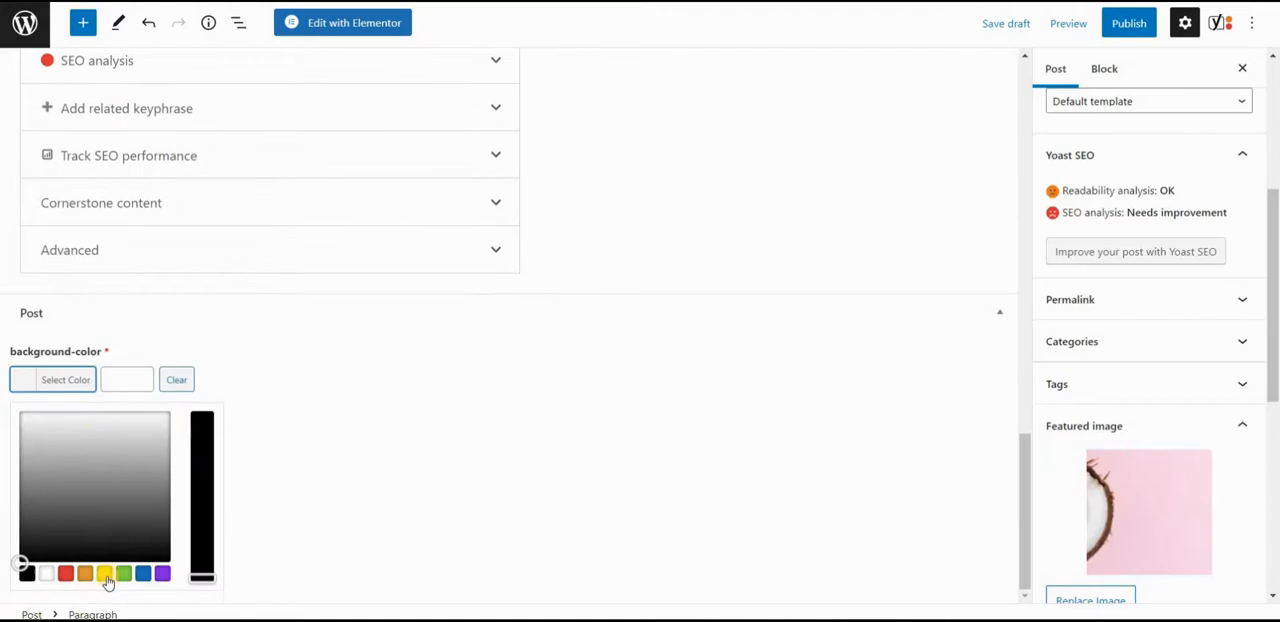
{"action": "left_click", "coordinate": [104, 572]}
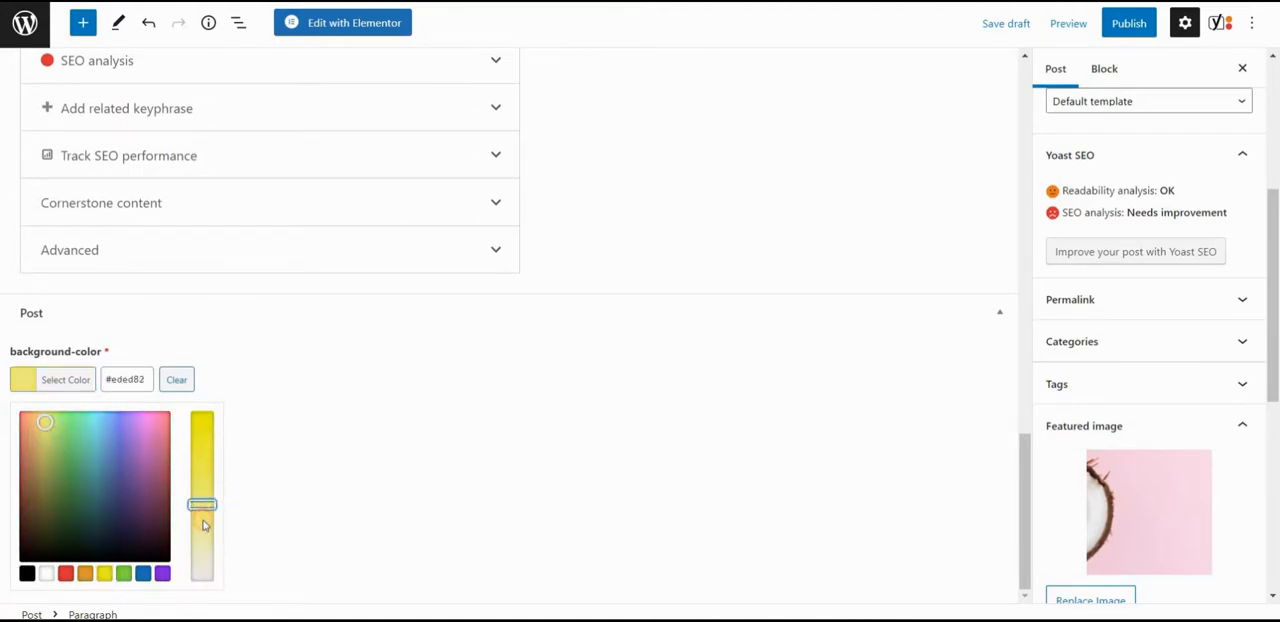
{"action": "left_click_drag", "start_coordinate": [202, 504], "coordinate": [202, 512]}
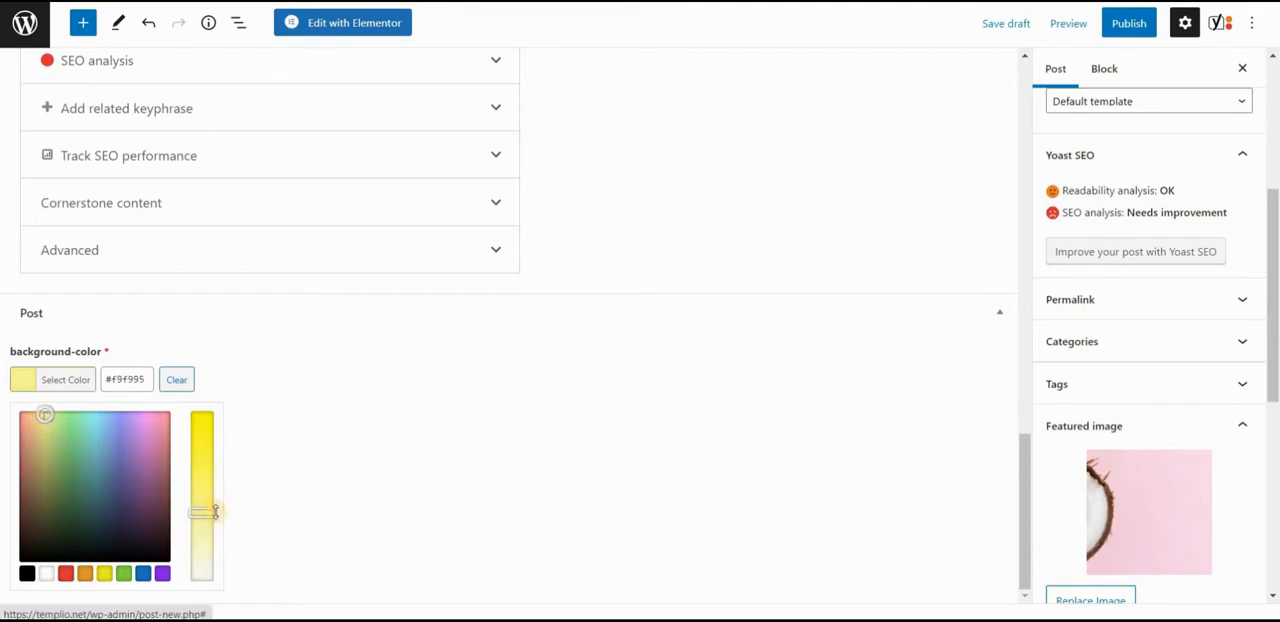
{"action": "left_click_drag", "start_coordinate": [200, 510], "coordinate": [200, 520]}
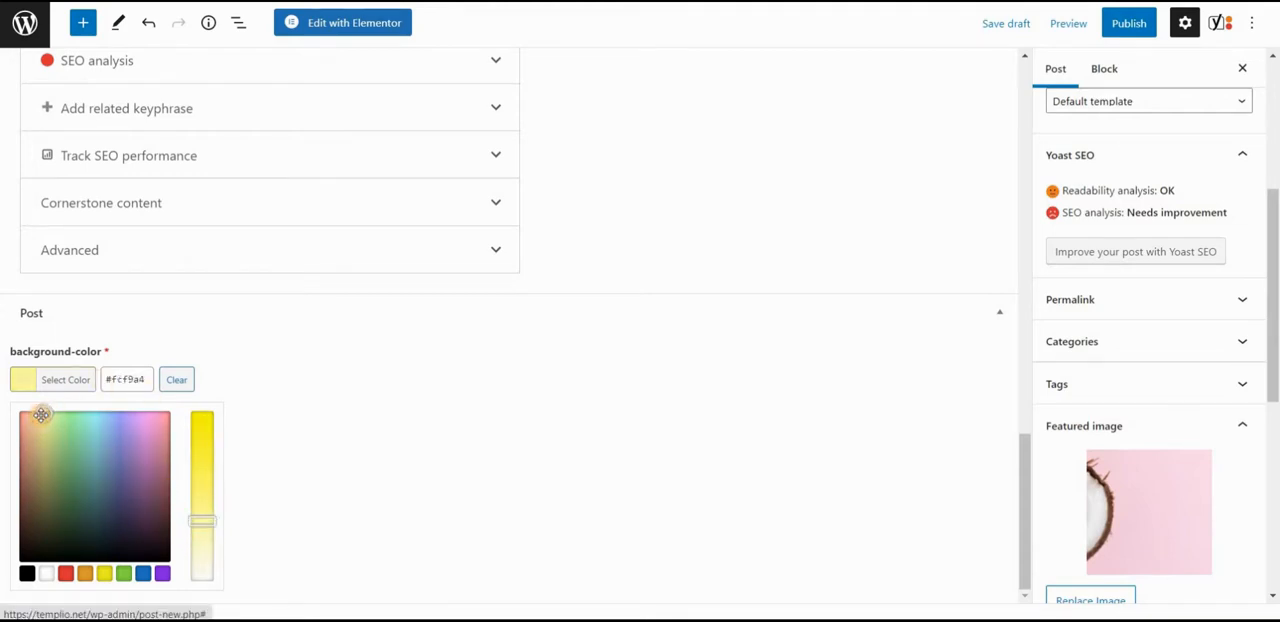
{"action": "left_click_drag", "start_coordinate": [200, 520], "coordinate": [202, 524]}
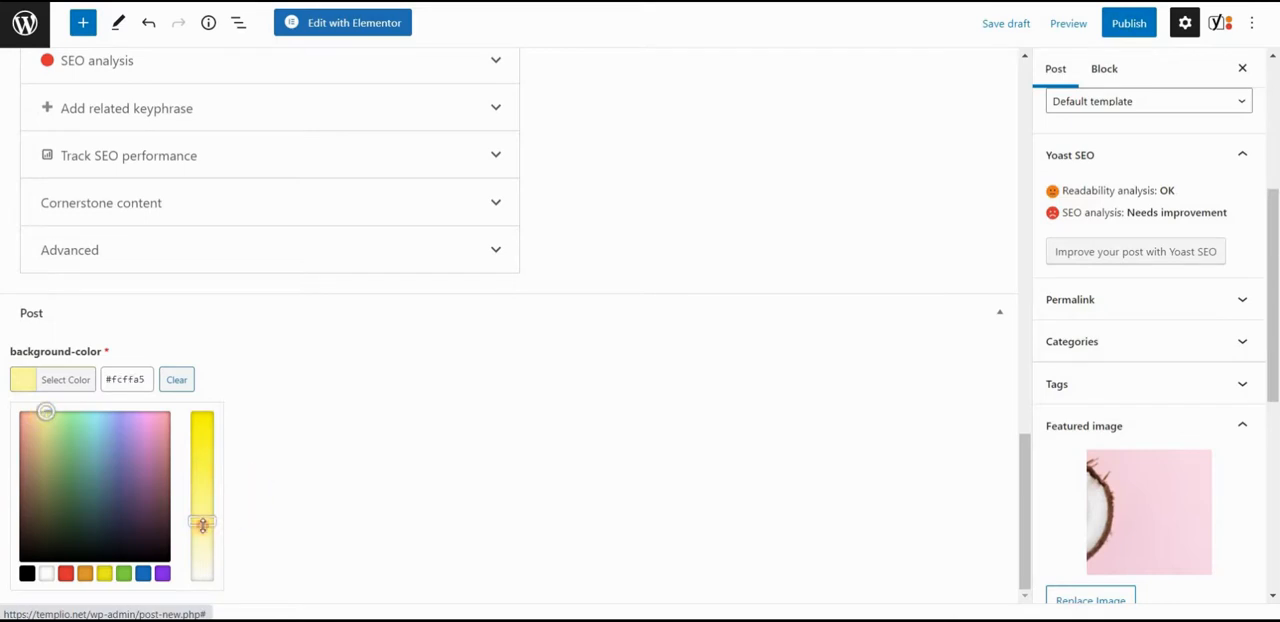
{"action": "left_click_drag", "start_coordinate": [202, 524], "coordinate": [202, 516]}
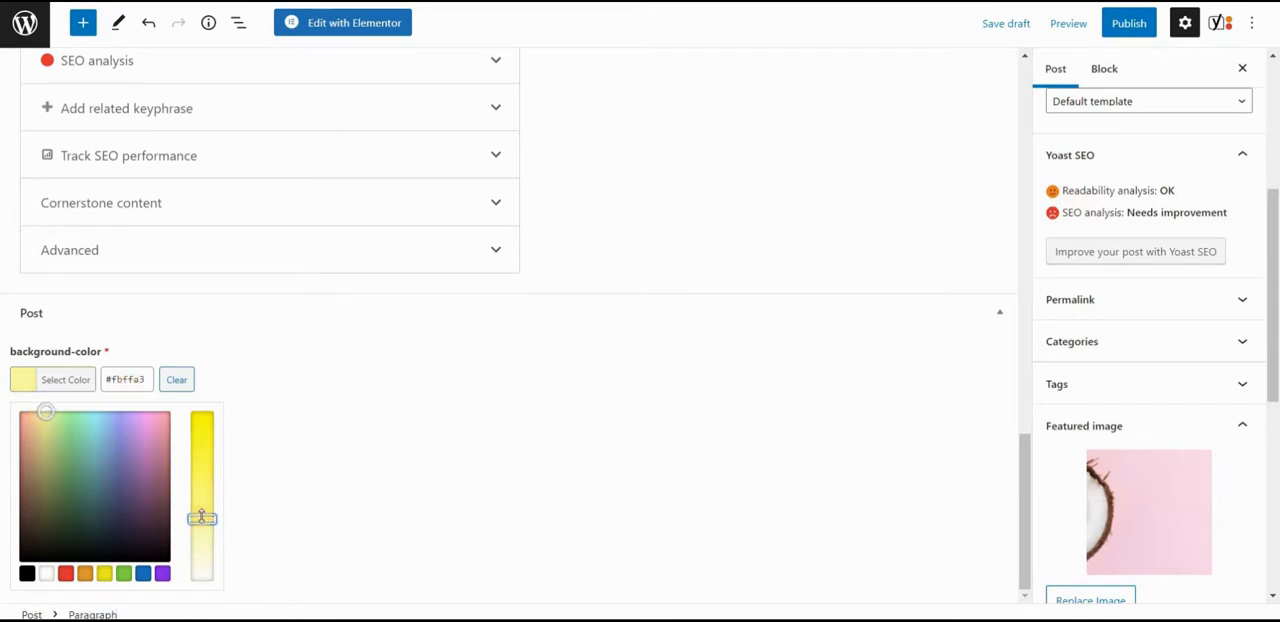
{"action": "left_click_drag", "start_coordinate": [202, 516], "coordinate": [202, 524]}
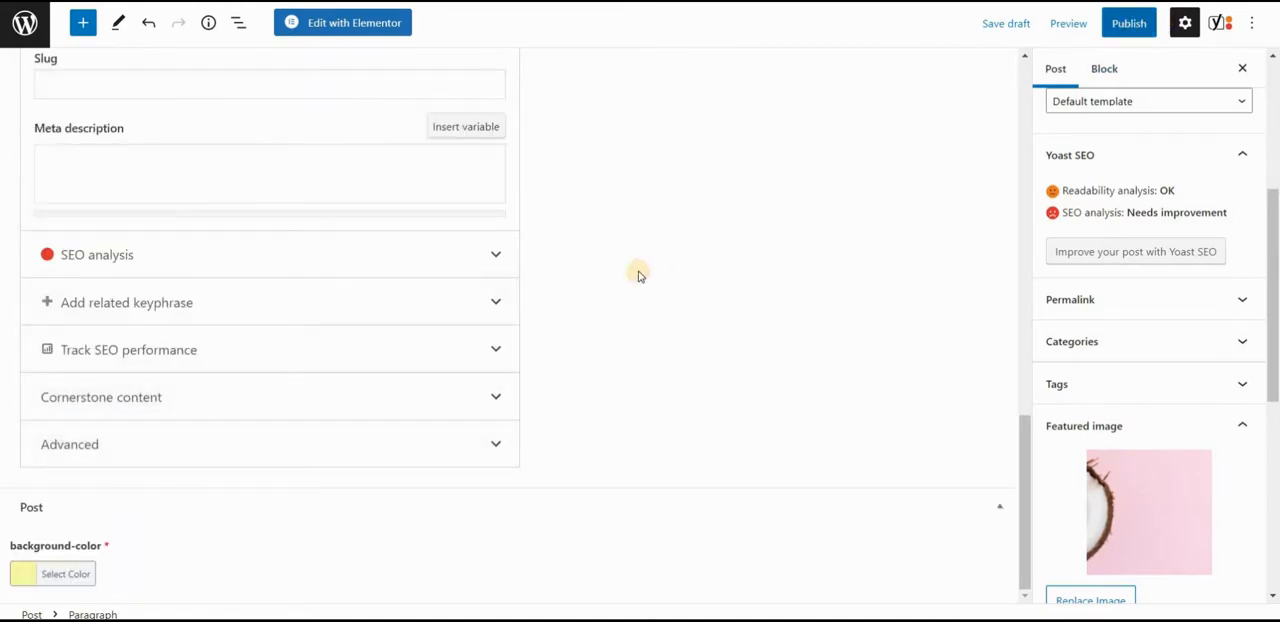
Step: Publish the Yellow post
{"action": "left_click", "coordinate": [1128, 22]}
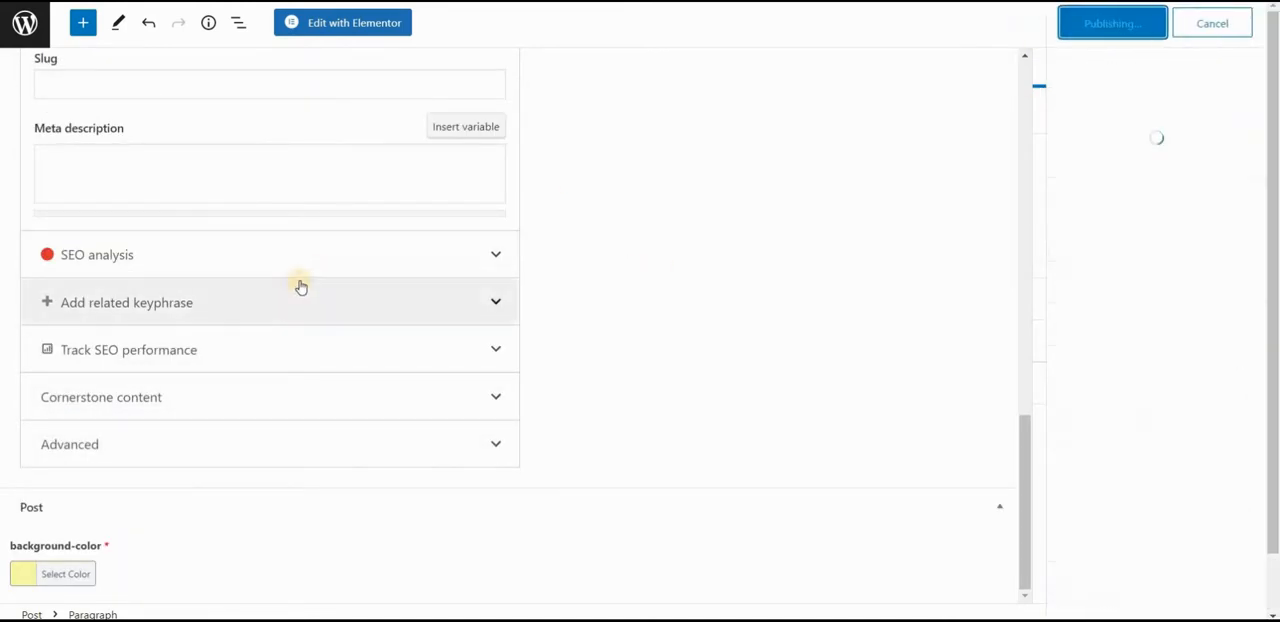
{"action": "left_click", "coordinate": [1112, 22]}
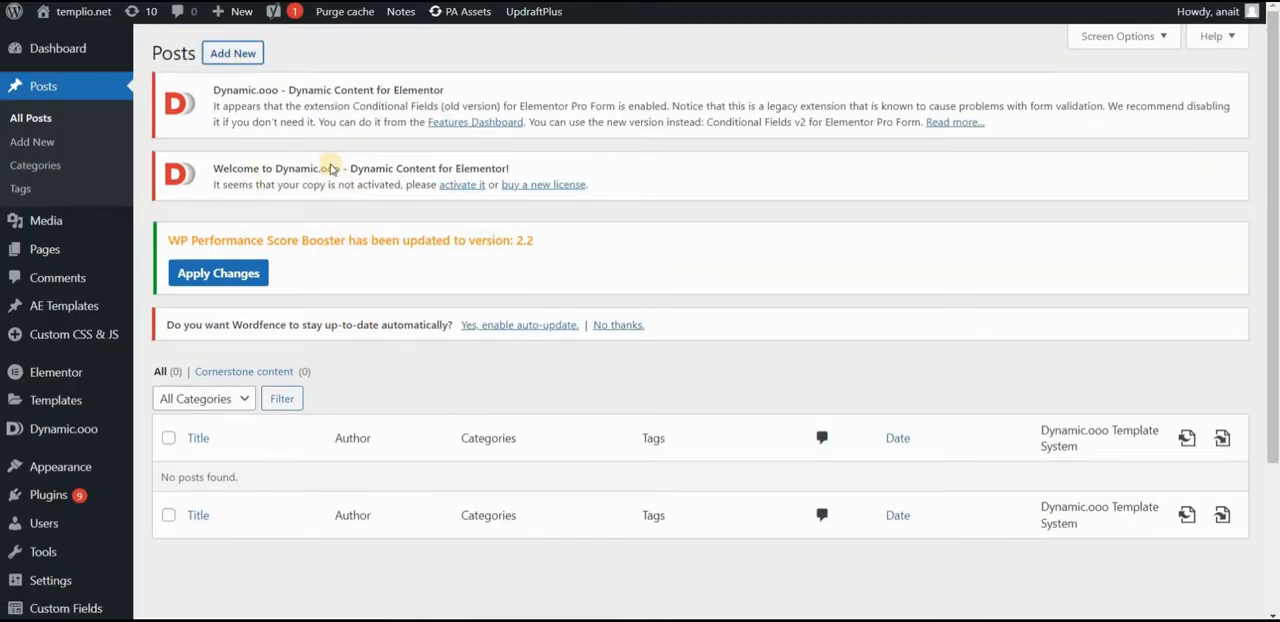
Step: Create a post titled 'Blue post' with the mountain photo as featured image
{"action": "left_click", "coordinate": [232, 52]}
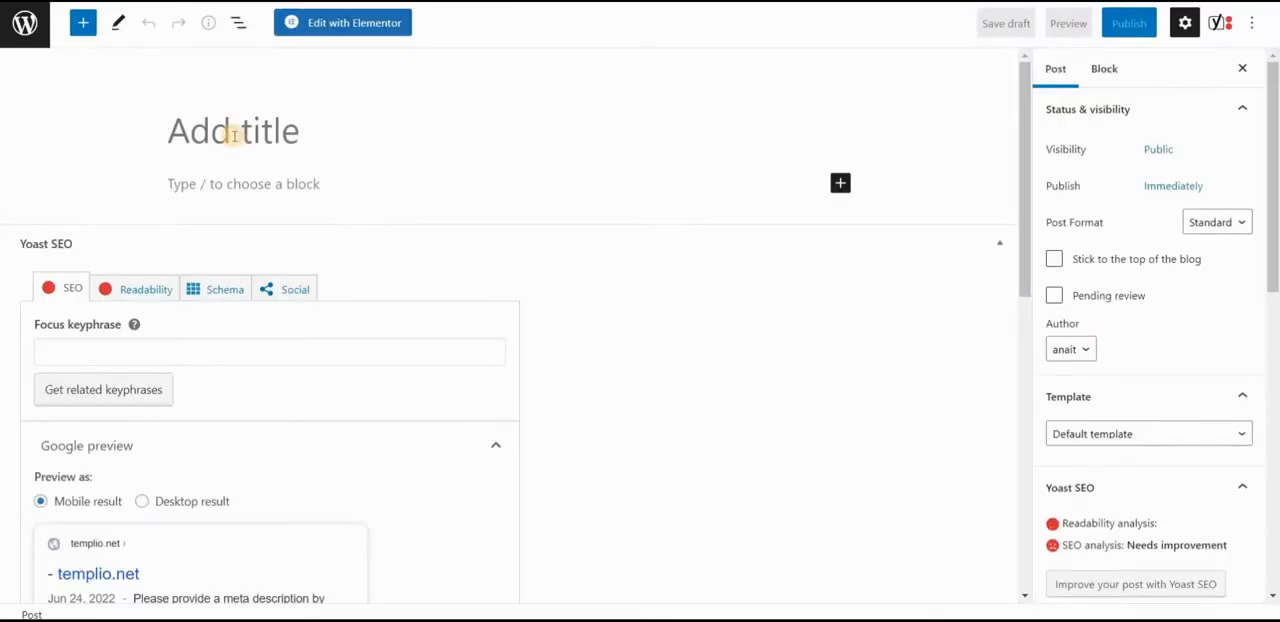
{"action": "type", "text": "Blue post"}
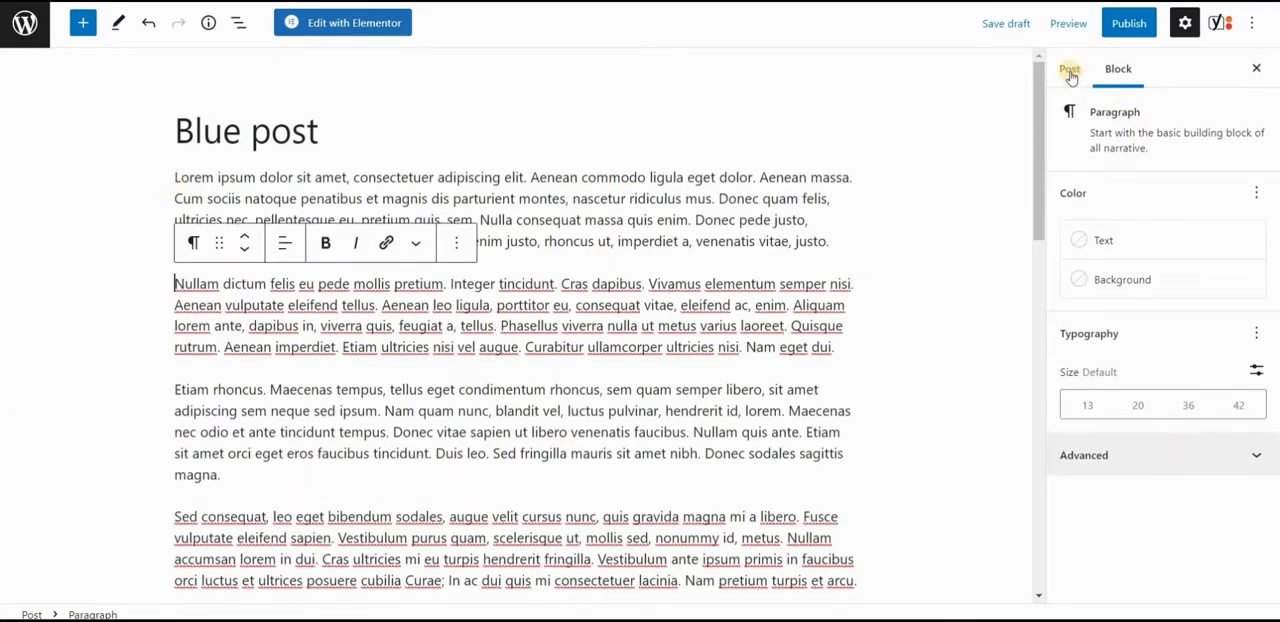
{"action": "left_click", "coordinate": [1056, 68]}
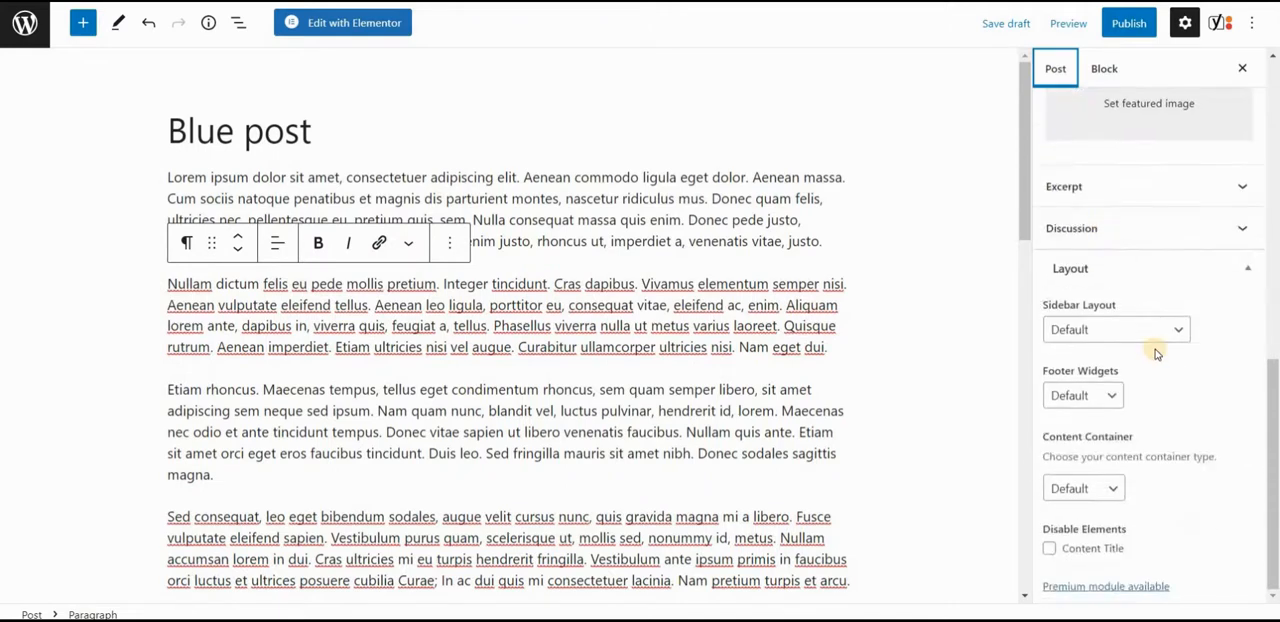
{"action": "left_click", "coordinate": [1148, 104]}
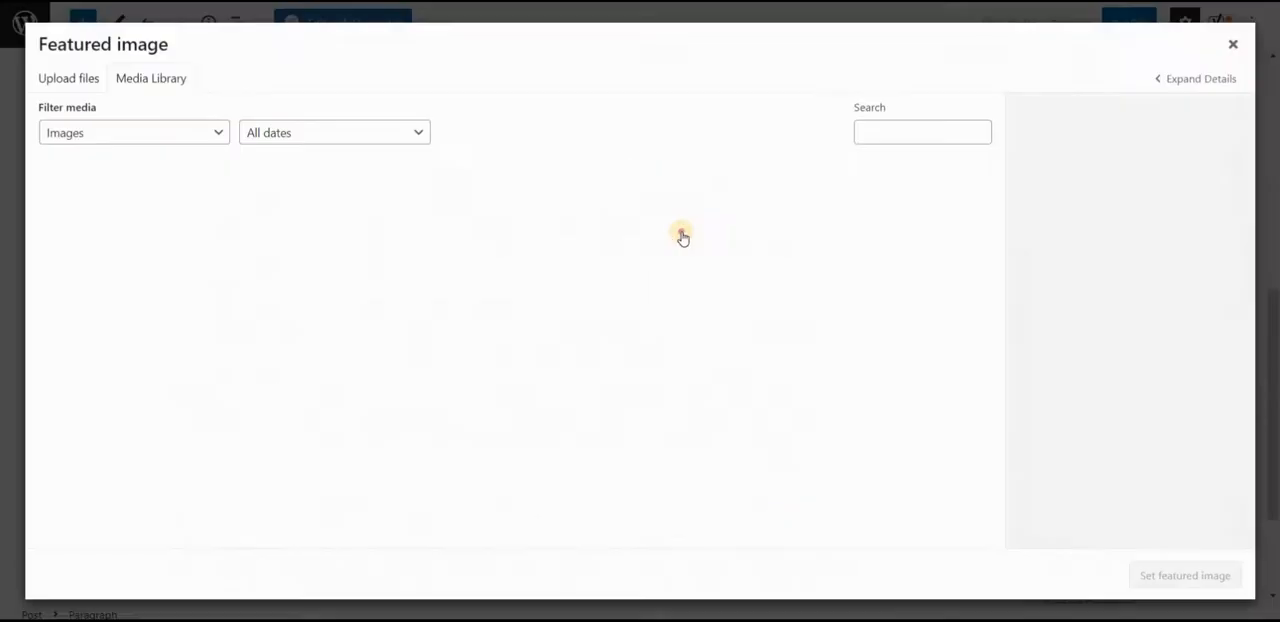
{"action": "left_click", "coordinate": [92, 334]}
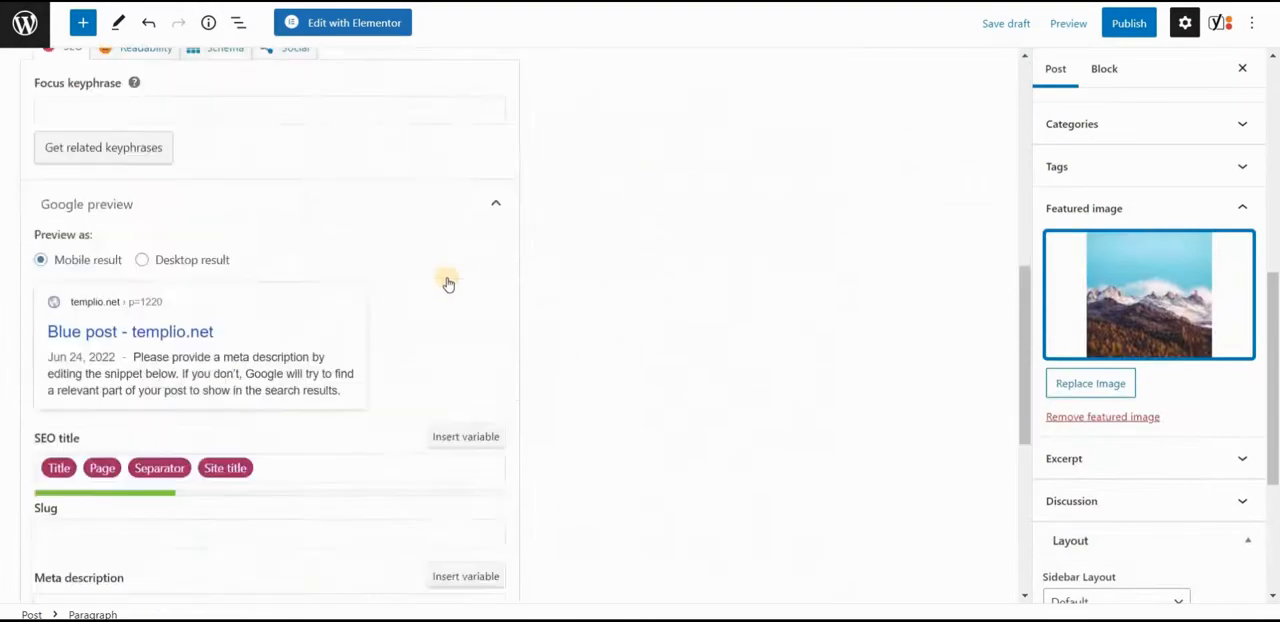
Step: Set the Blue post's background-color field to a light blue shade
{"action": "scroll", "scroll_direction": "down", "scroll_amount": 3}
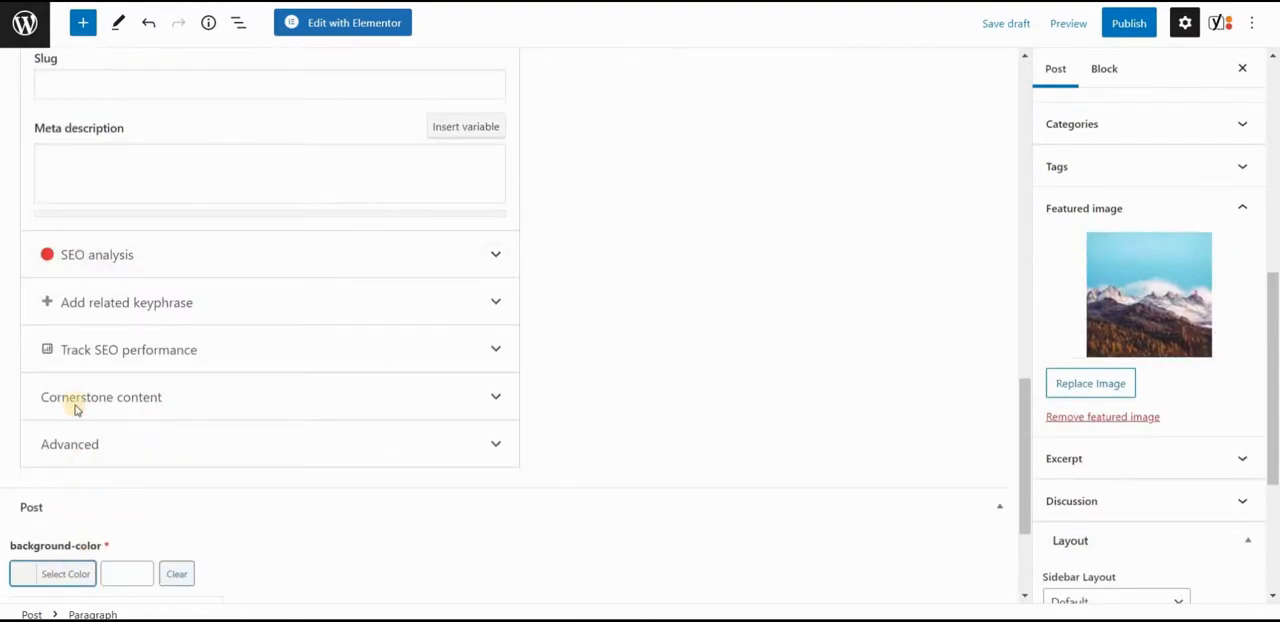
{"action": "left_click", "coordinate": [64, 572]}
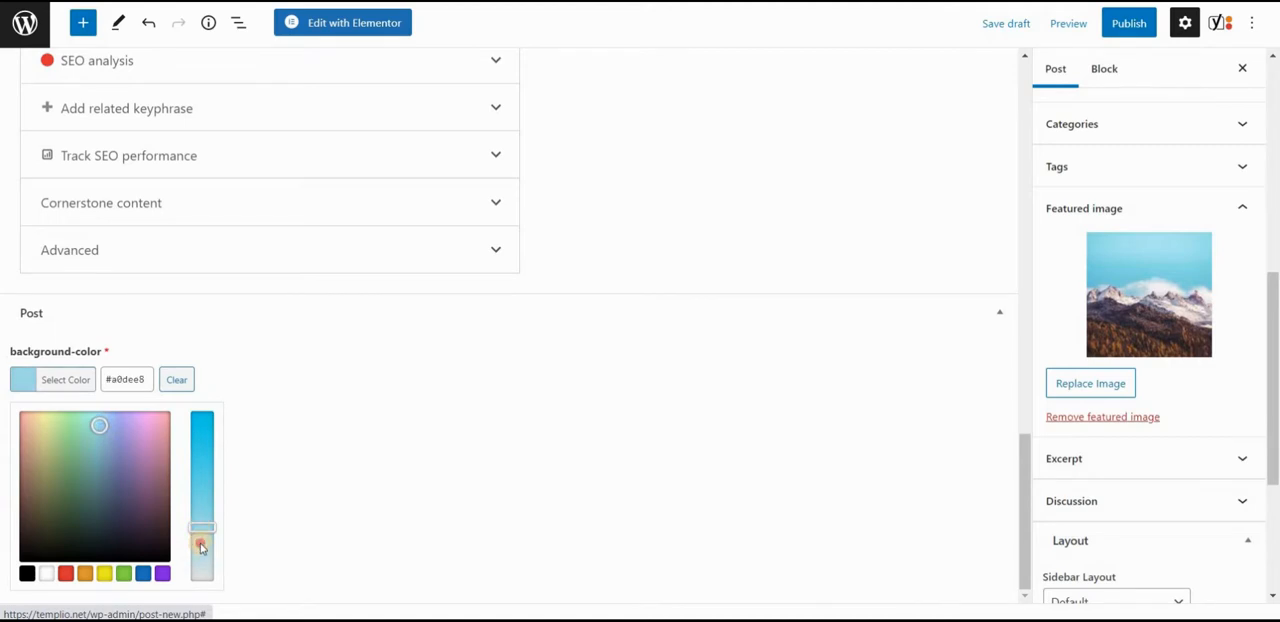
{"action": "left_click_drag", "start_coordinate": [200, 528], "coordinate": [200, 544]}
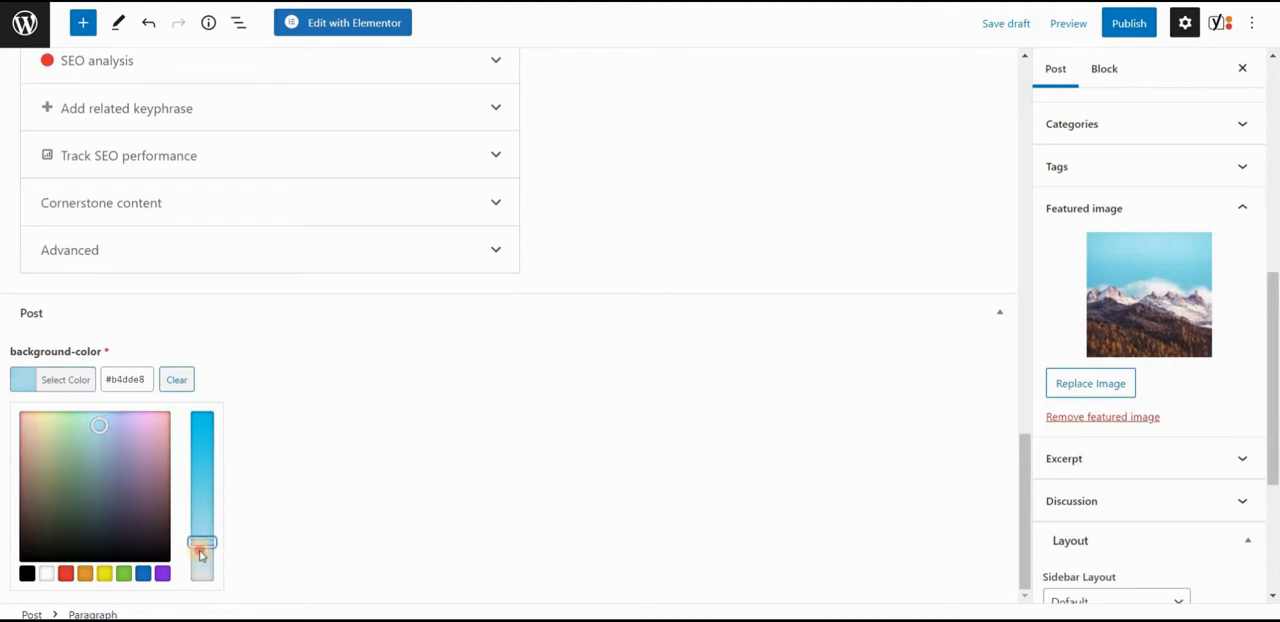
{"action": "left_click_drag", "start_coordinate": [200, 544], "coordinate": [200, 546]}
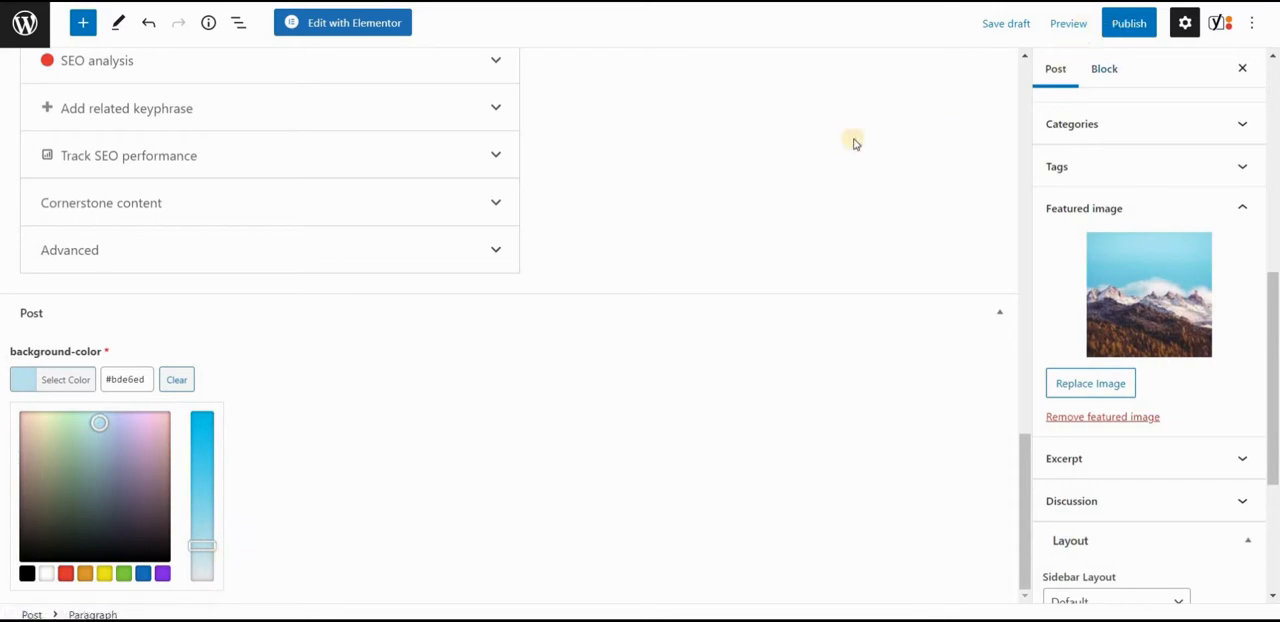
{"action": "left_click", "coordinate": [1128, 22]}
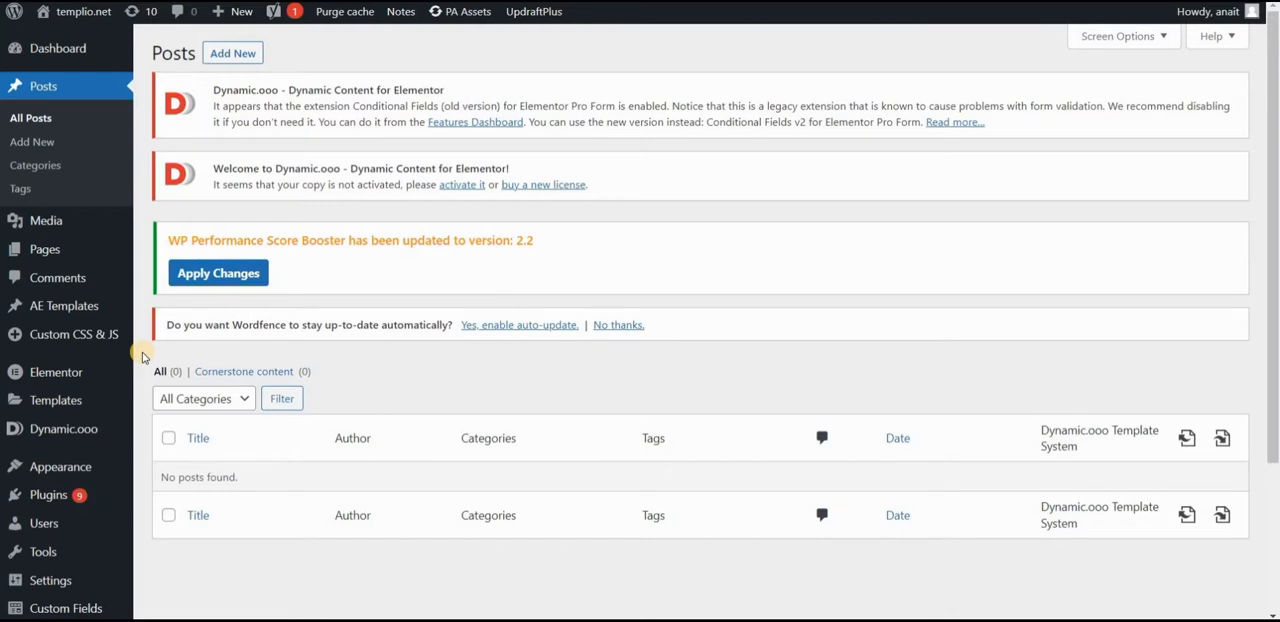
{"action": "mouse_move", "coordinate": [56, 400]}
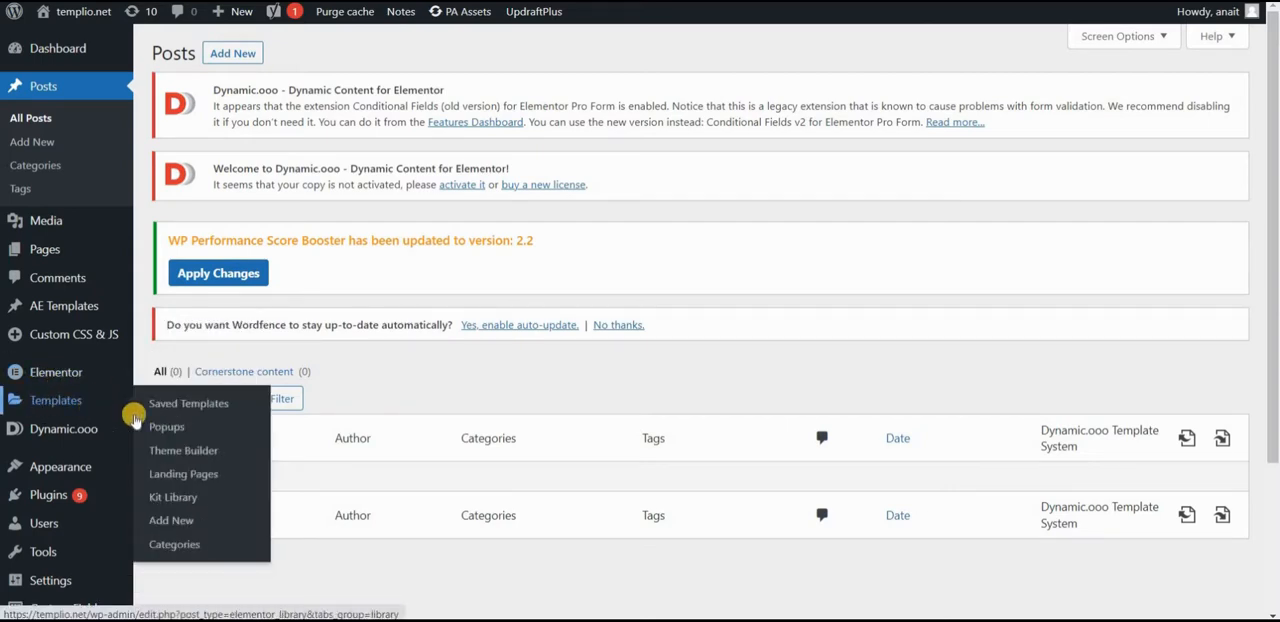
{"action": "mouse_move", "coordinate": [168, 448]}
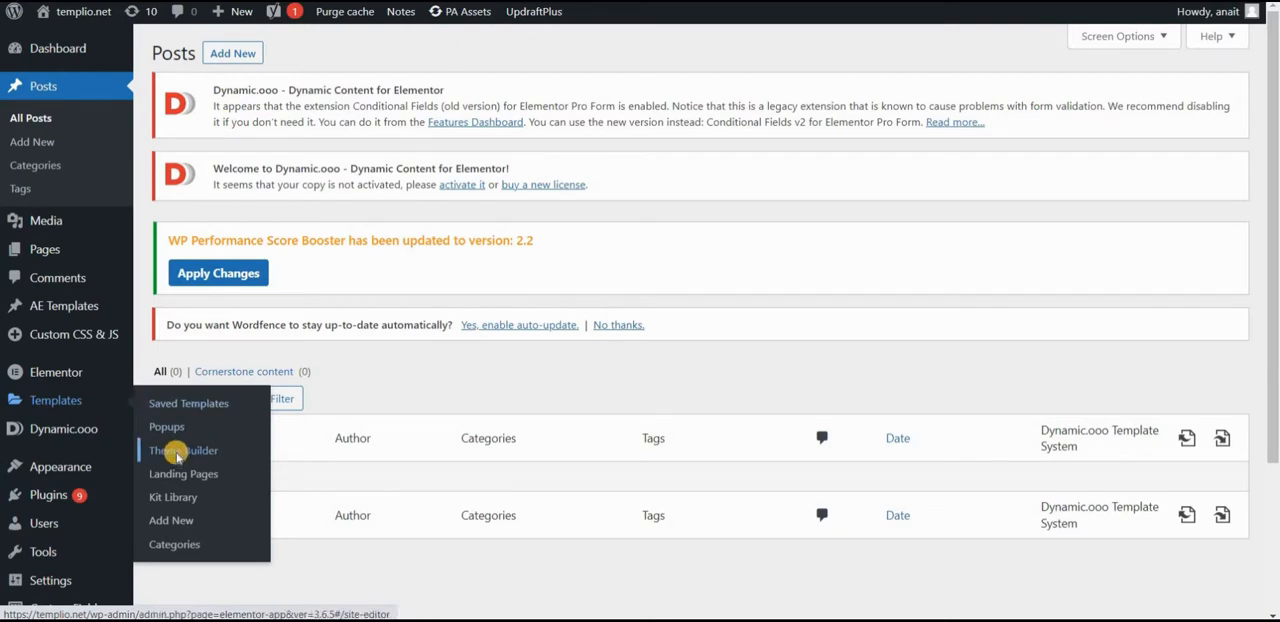
Step: Open the Elementor Theme Builder from the Templates menu
{"action": "left_click", "coordinate": [184, 450]}
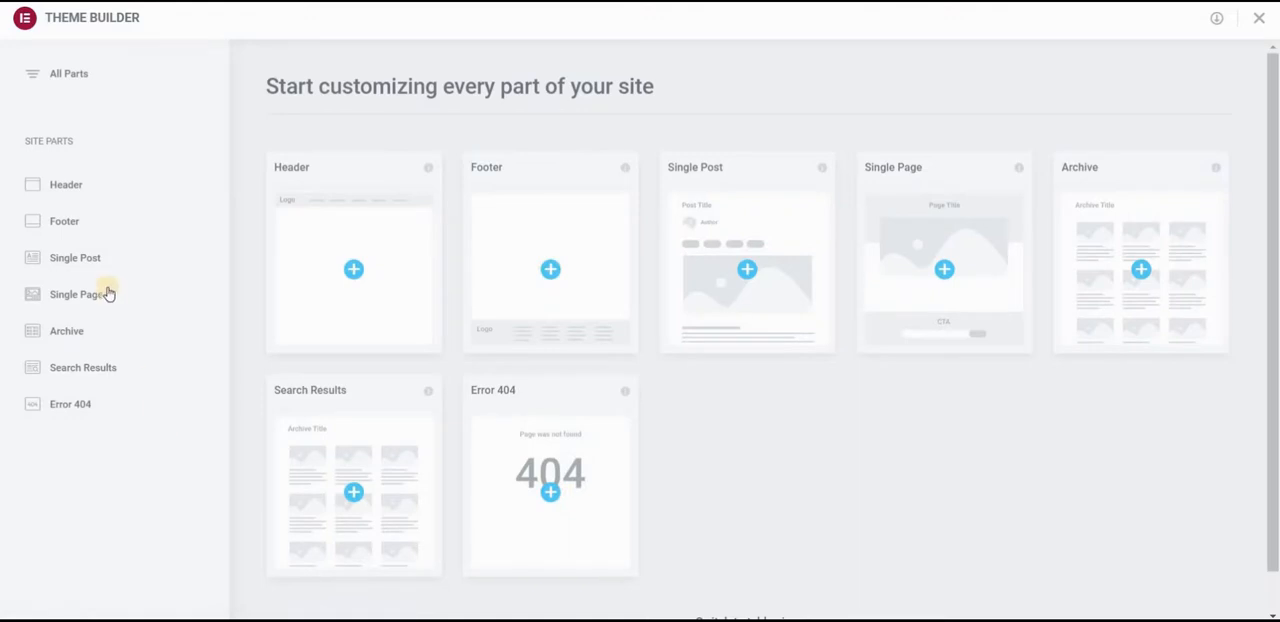
Step: Create a new Single Post template and dismiss the template library to reach the empty canvas
{"action": "left_click", "coordinate": [76, 256]}
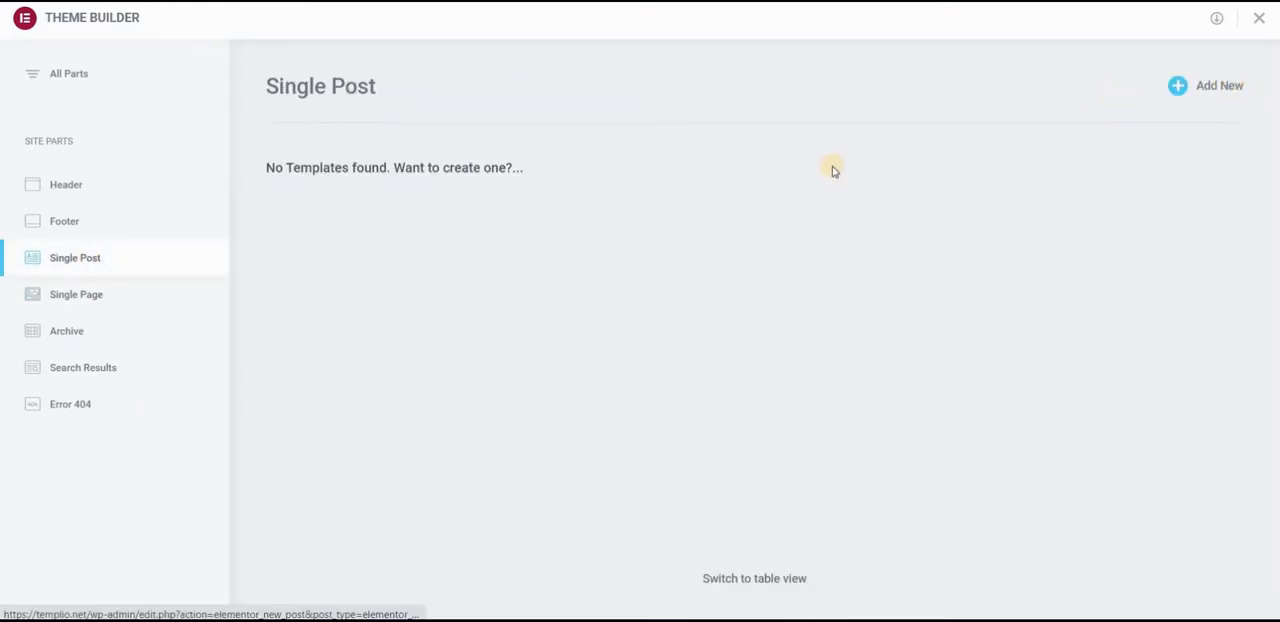
{"action": "left_click", "coordinate": [1218, 84]}
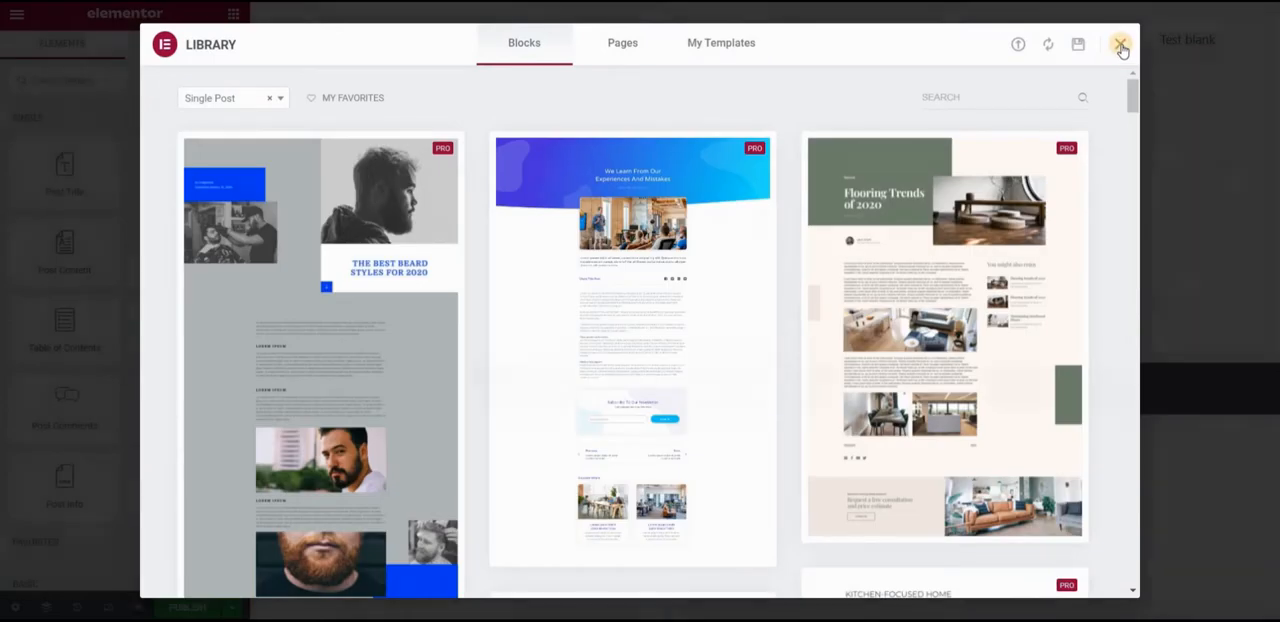
{"action": "left_click", "coordinate": [1120, 44]}
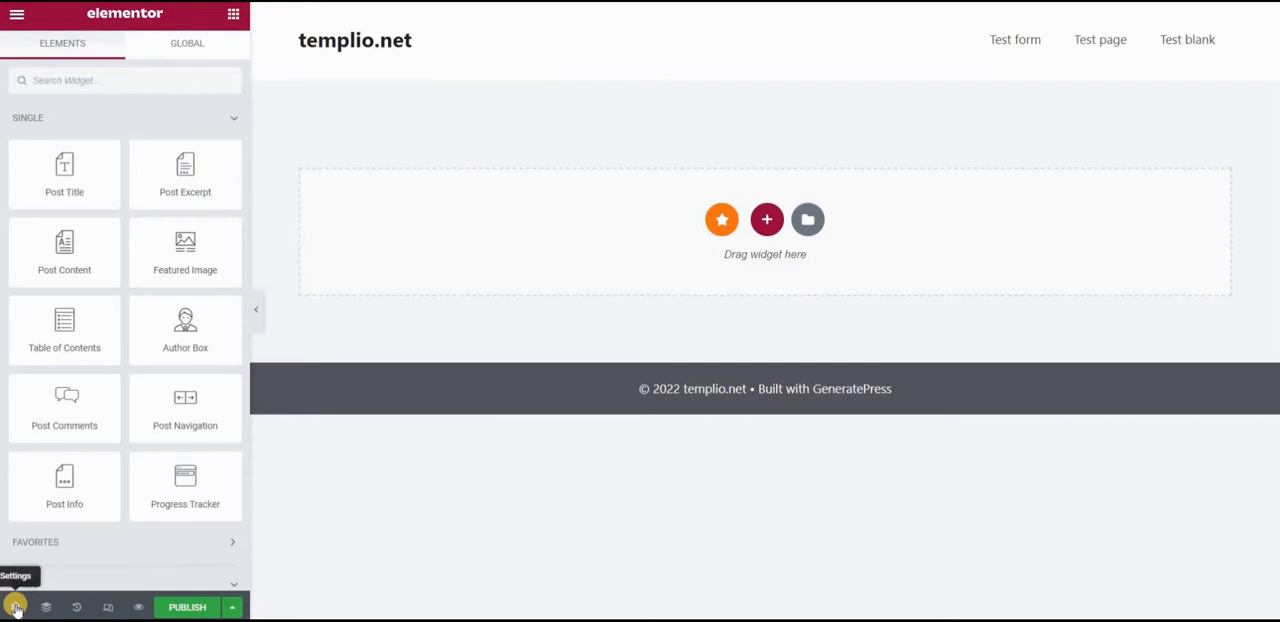
Step: Set the template's Page Layout to Elementor Canvas in Settings
{"action": "left_click", "coordinate": [16, 608]}
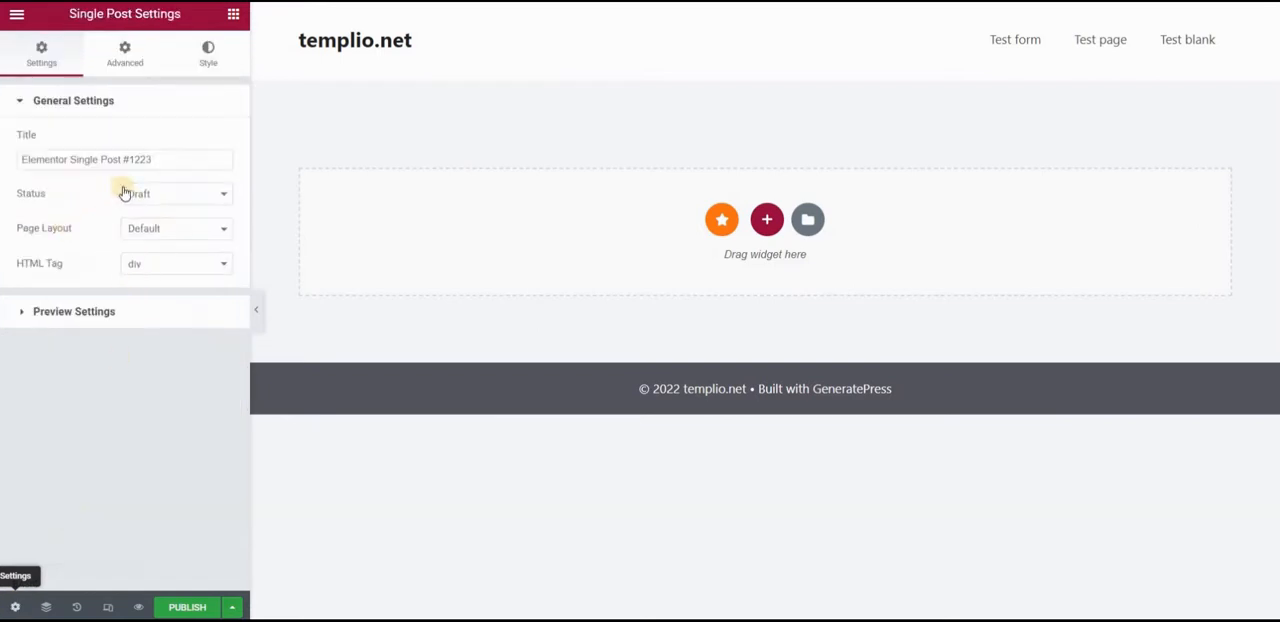
{"action": "left_click", "coordinate": [176, 228]}
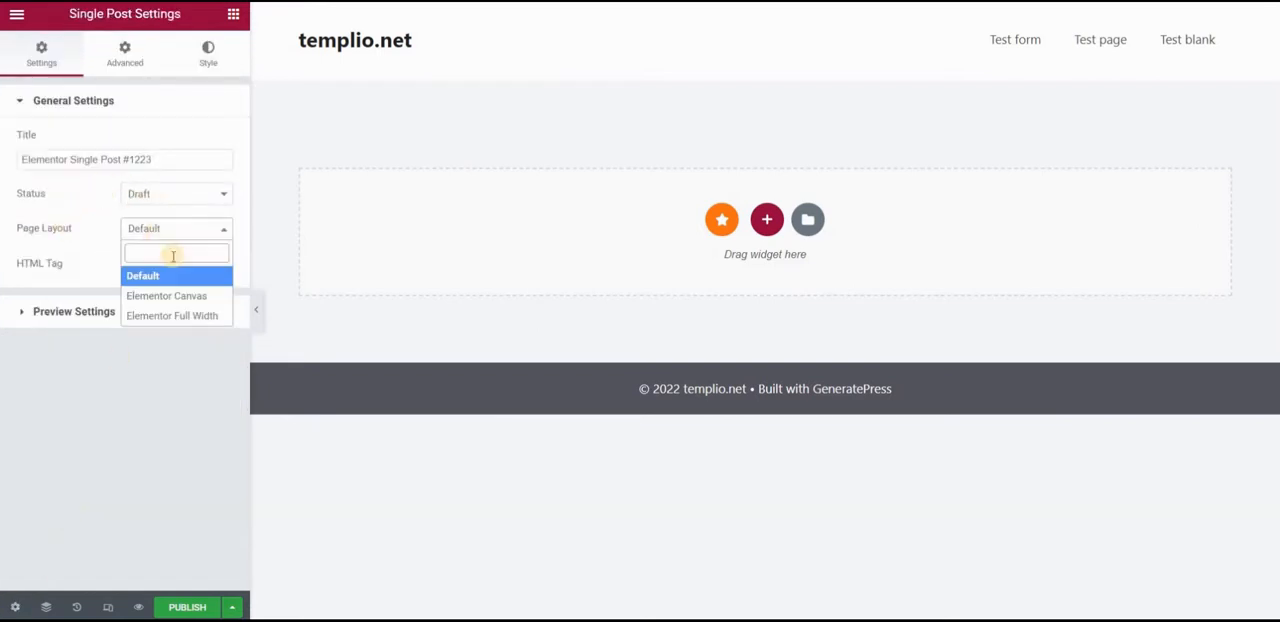
{"action": "left_click", "coordinate": [166, 296]}
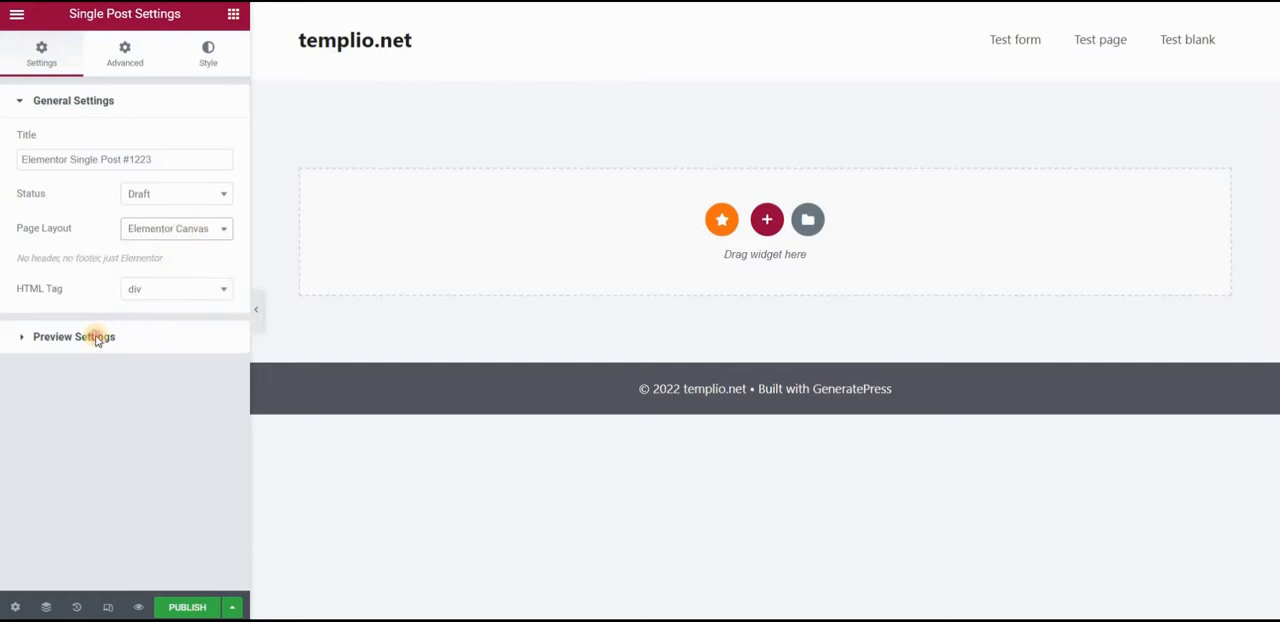
Step: In Preview Settings choose Post and search for 'yellow' as preview content
{"action": "left_click", "coordinate": [74, 336]}
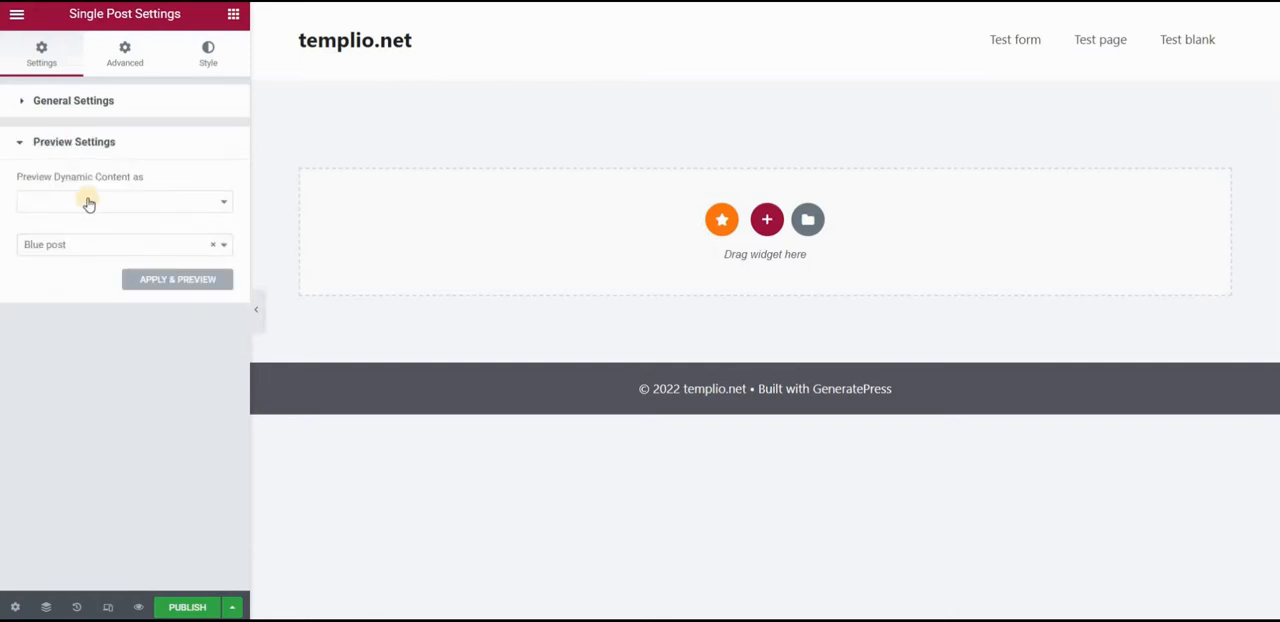
{"action": "left_click", "coordinate": [120, 200]}
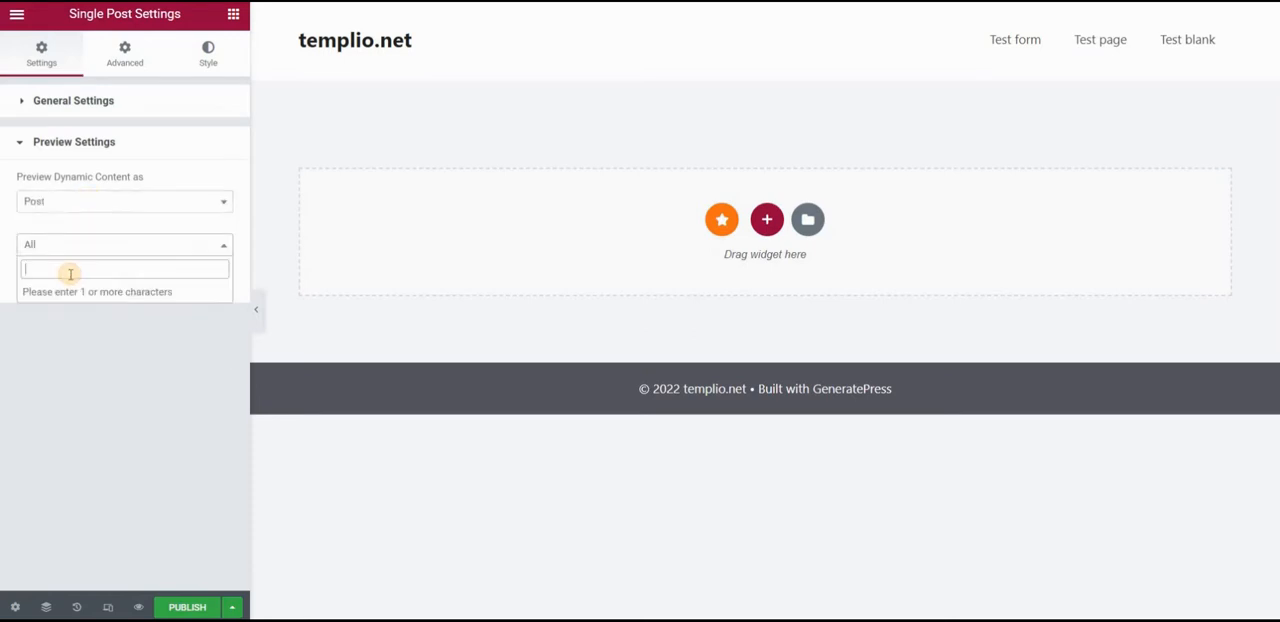
{"action": "type", "text": "yello"}
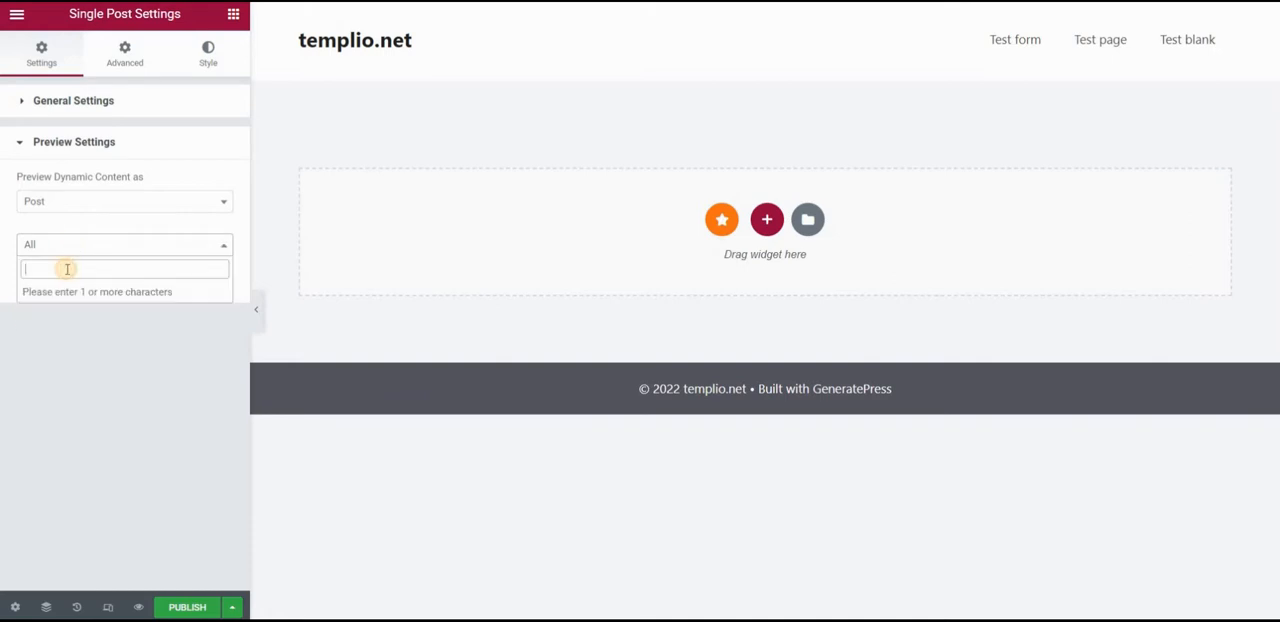
{"action": "type", "text": "yellow"}
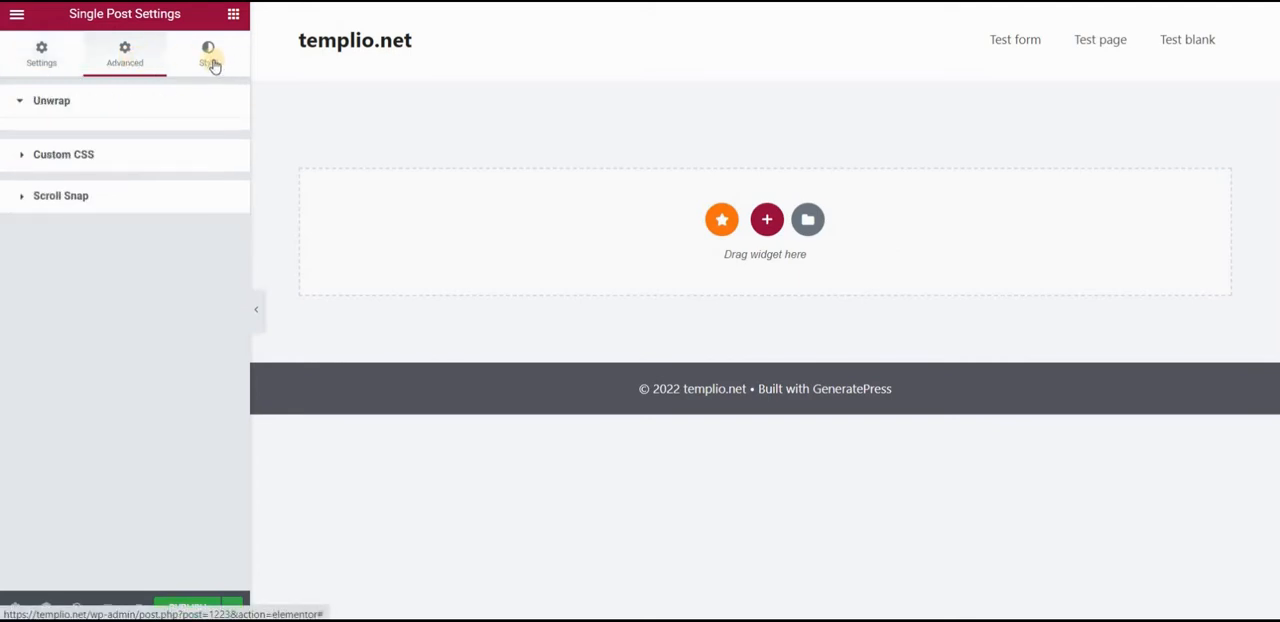
{"action": "left_click", "coordinate": [768, 220]}
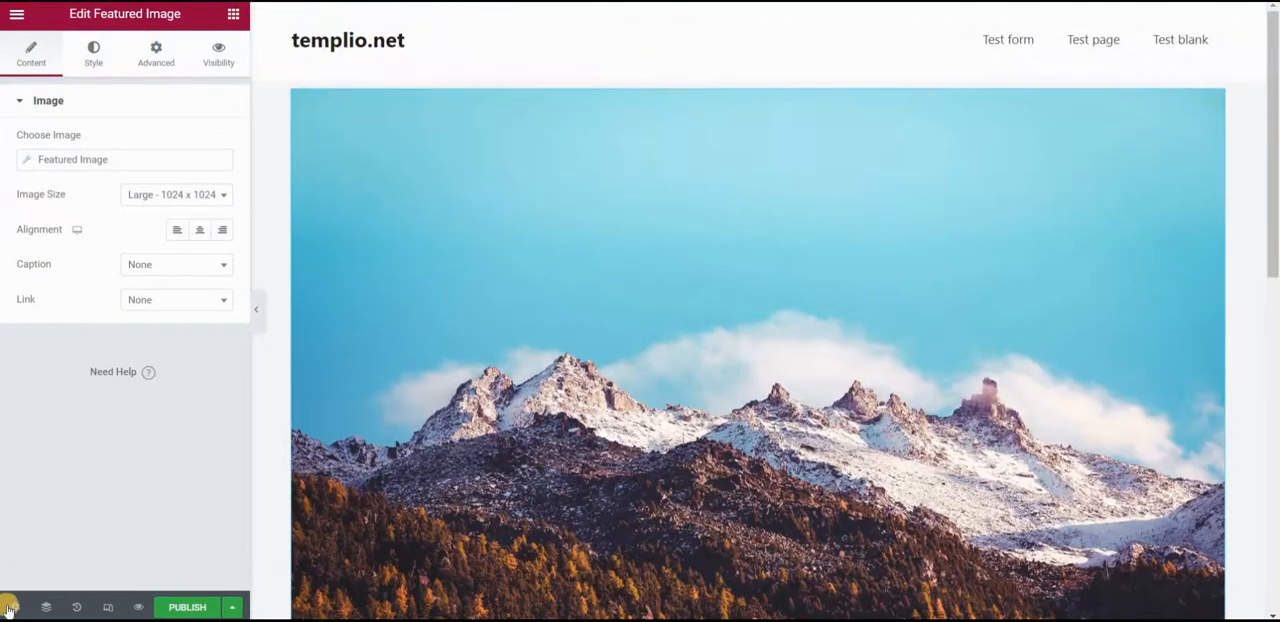
Step: Choose Yellow post as the template's preview content
{"action": "left_click", "coordinate": [8, 608]}
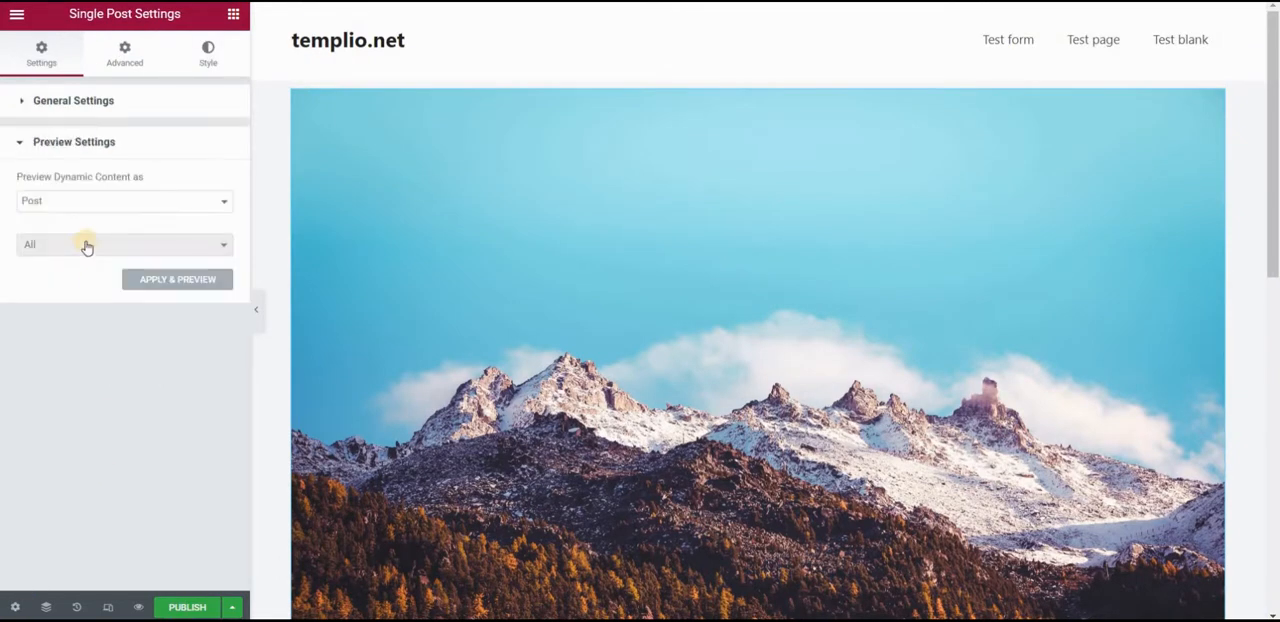
{"action": "left_click", "coordinate": [120, 244]}
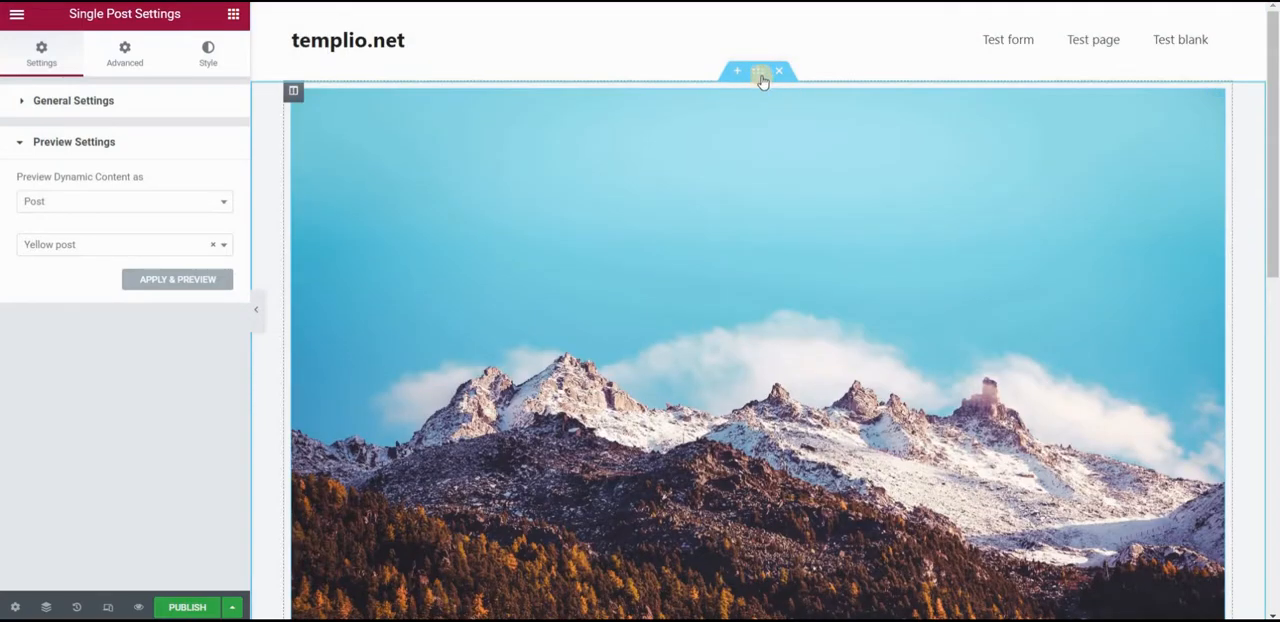
{"action": "mouse_move", "coordinate": [760, 72]}
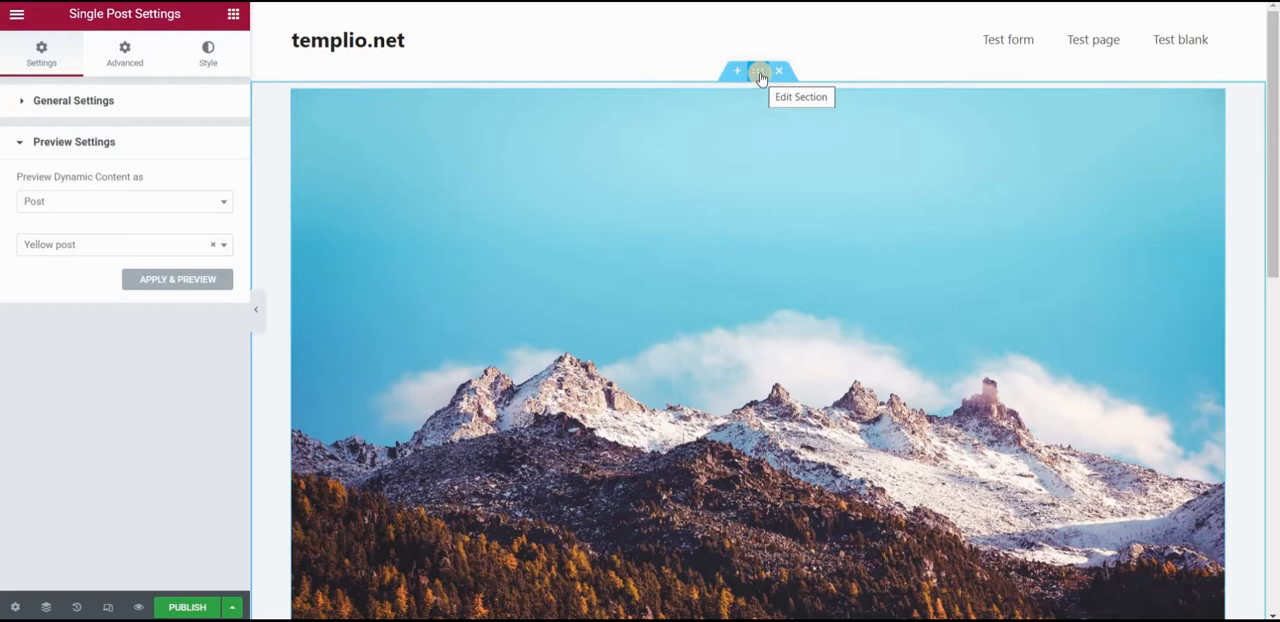
Step: Give the section a Classic colour background in its Style options
{"action": "left_click", "coordinate": [760, 72]}
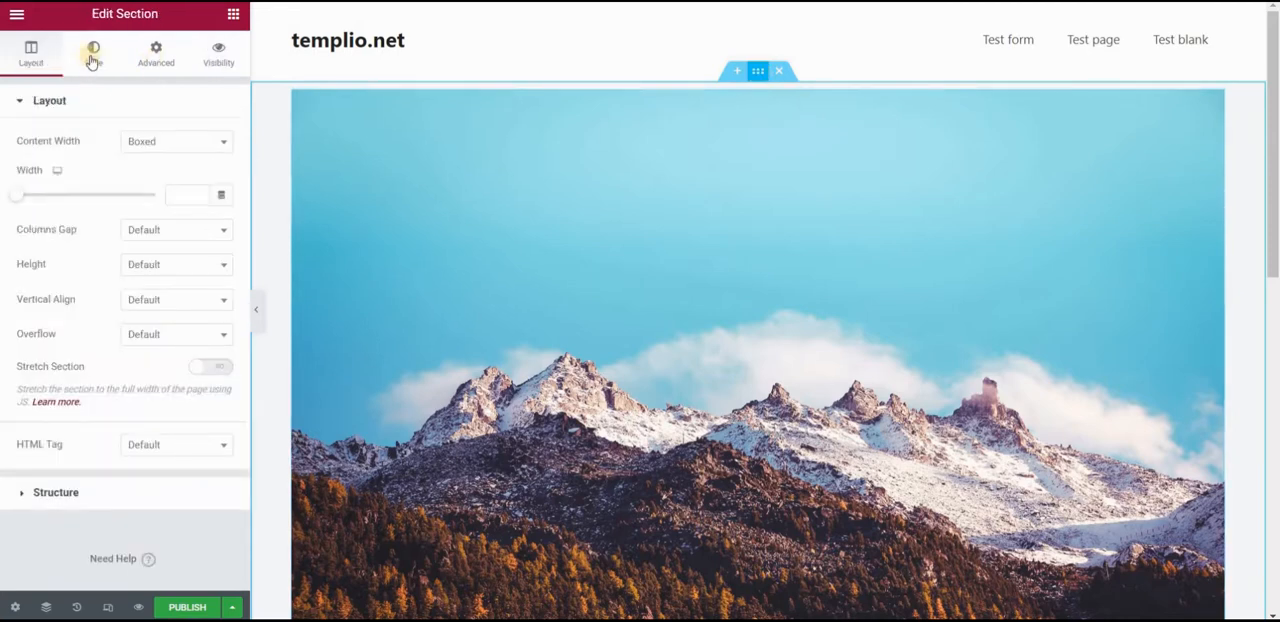
{"action": "left_click", "coordinate": [92, 50]}
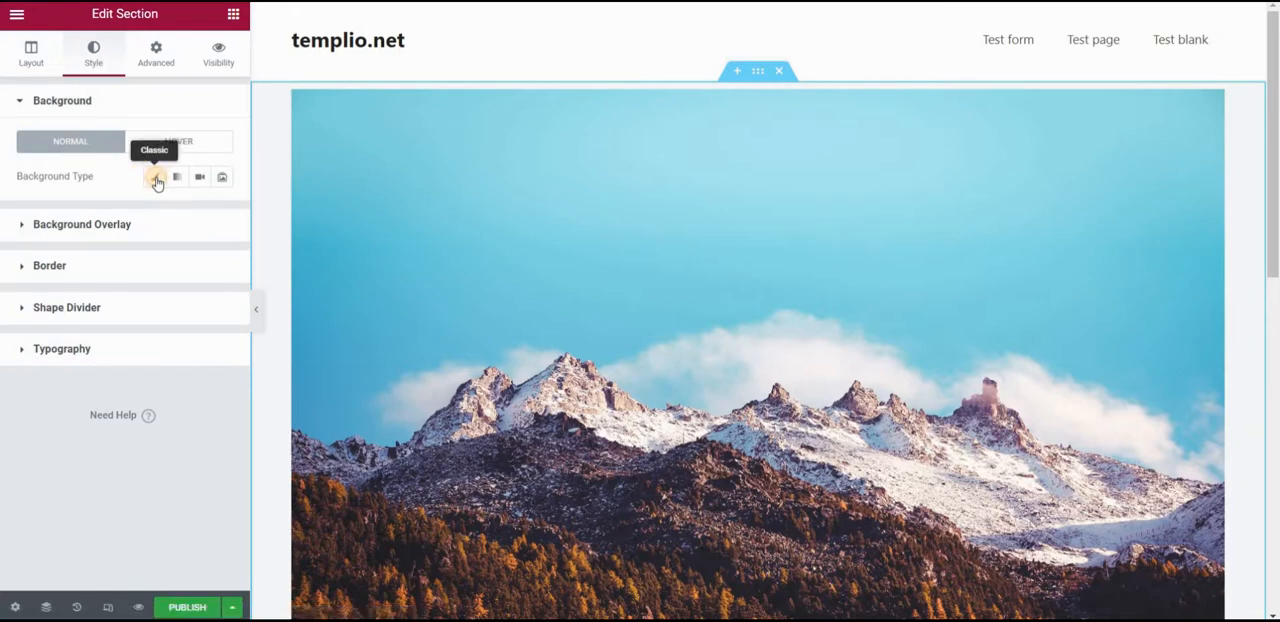
{"action": "left_click", "coordinate": [156, 176]}
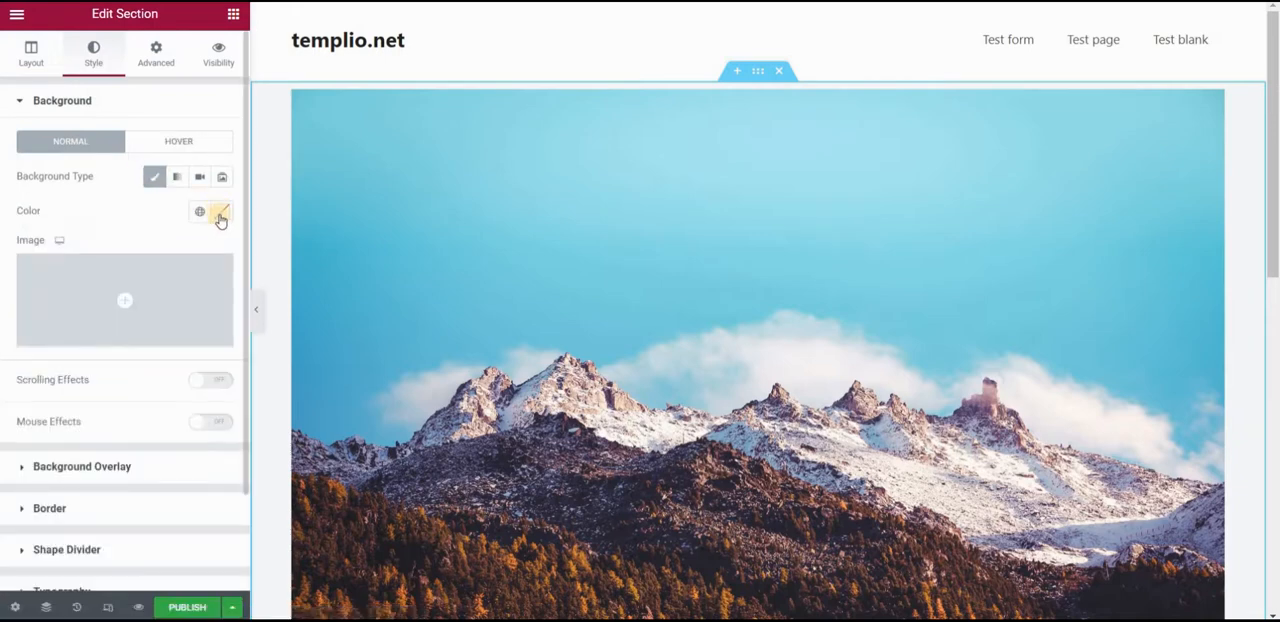
{"action": "left_click", "coordinate": [220, 212]}
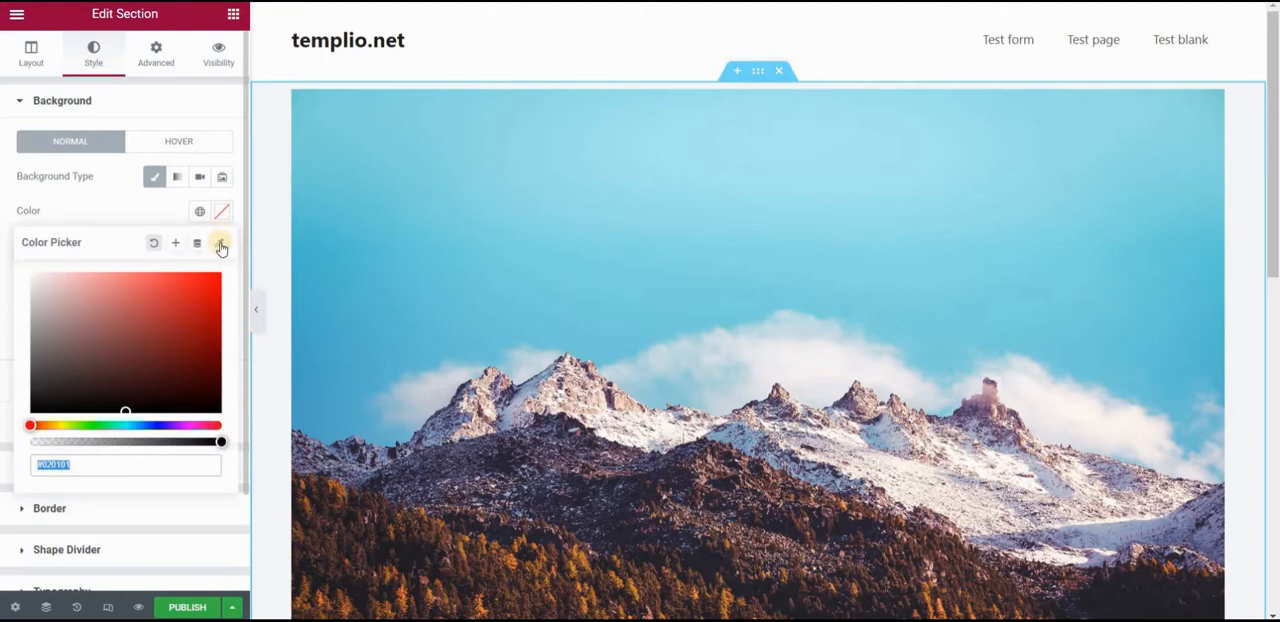
{"action": "mouse_move", "coordinate": [198, 244]}
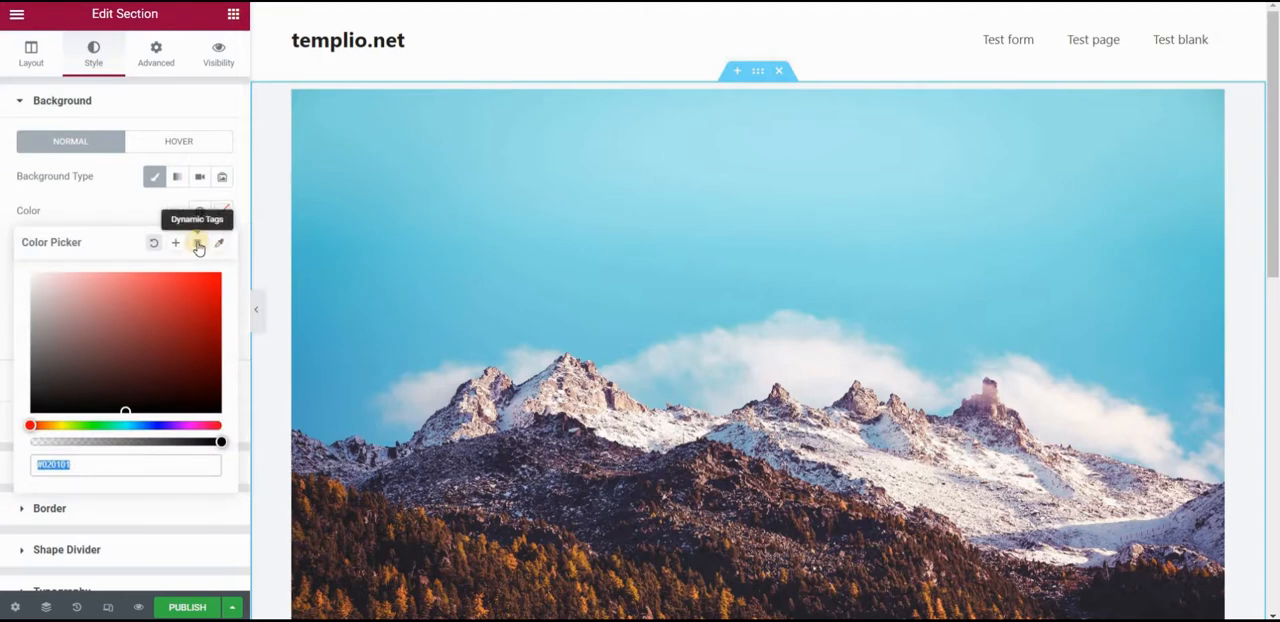
Step: Link the background colour to the ACF Color Picker Field with key background-color
{"action": "left_click", "coordinate": [196, 244]}
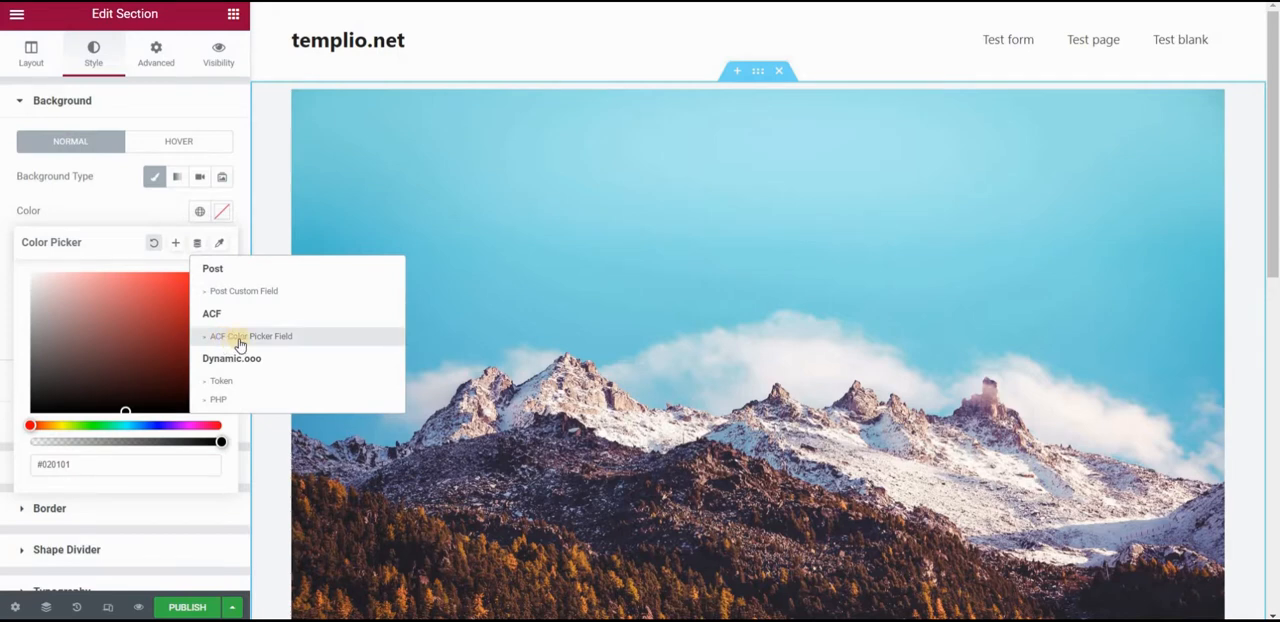
{"action": "left_click", "coordinate": [252, 336]}
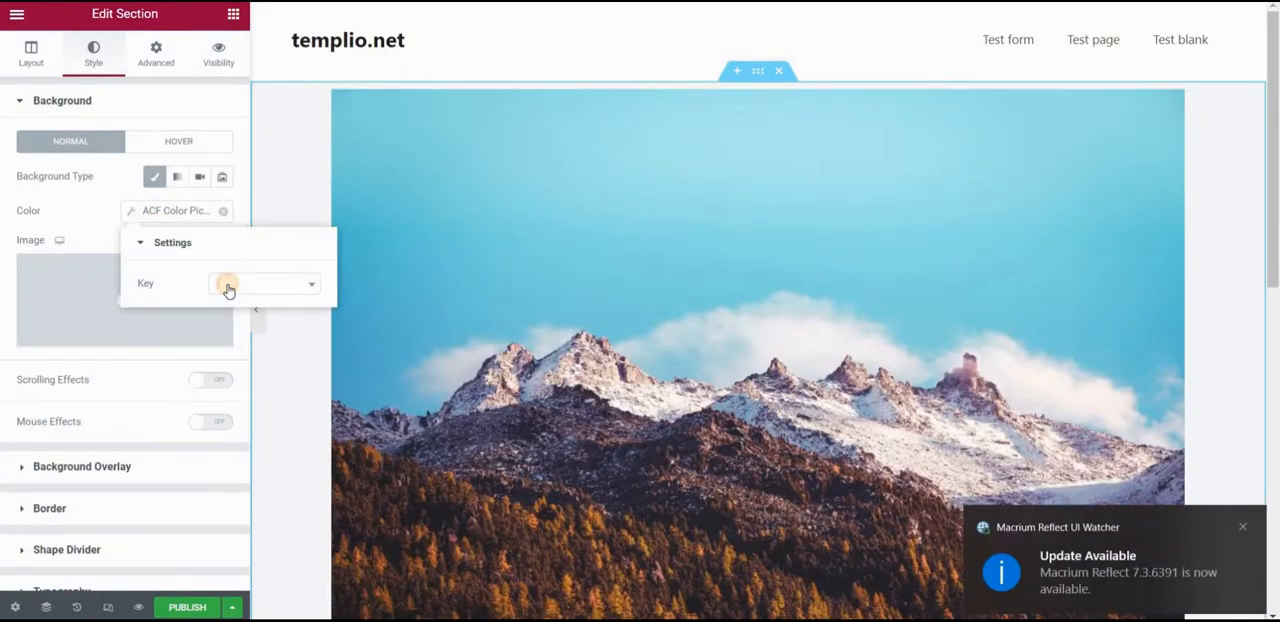
{"action": "left_click", "coordinate": [264, 284]}
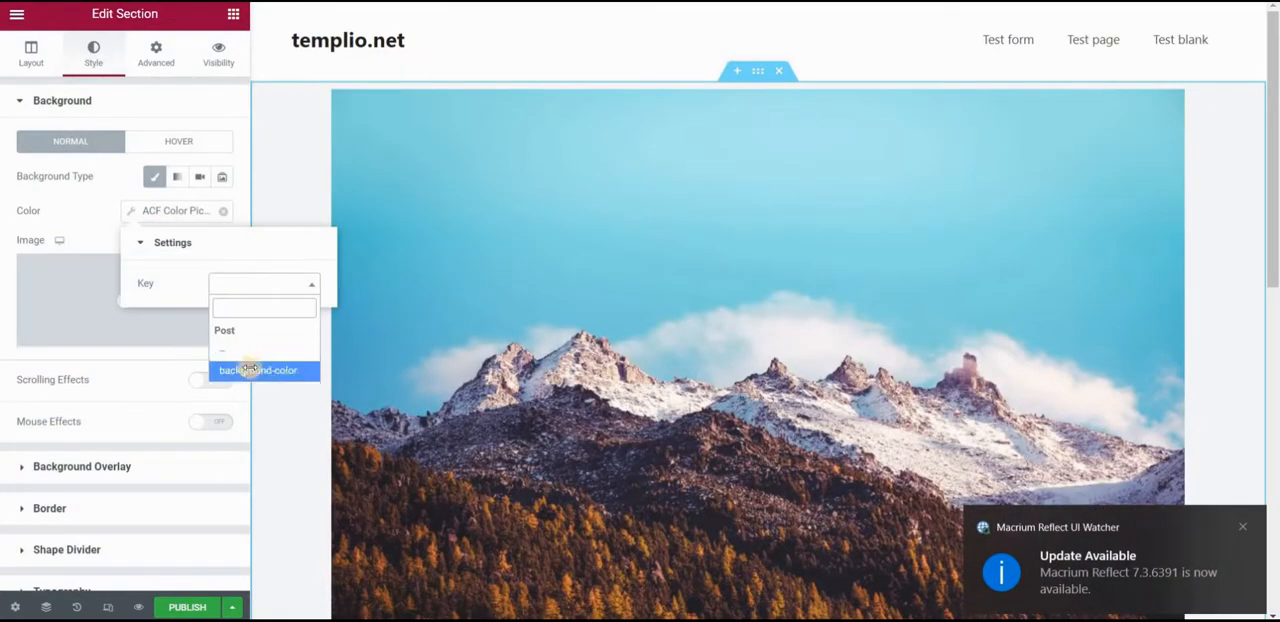
{"action": "left_click", "coordinate": [260, 370]}
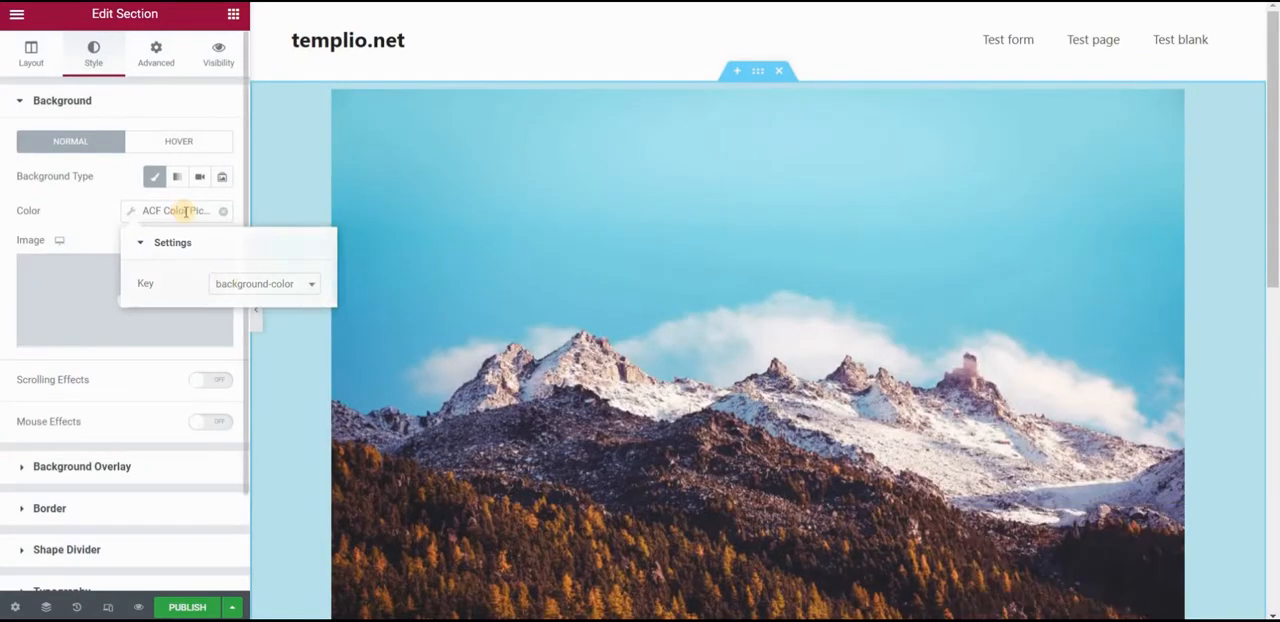
{"action": "left_click", "coordinate": [272, 144]}
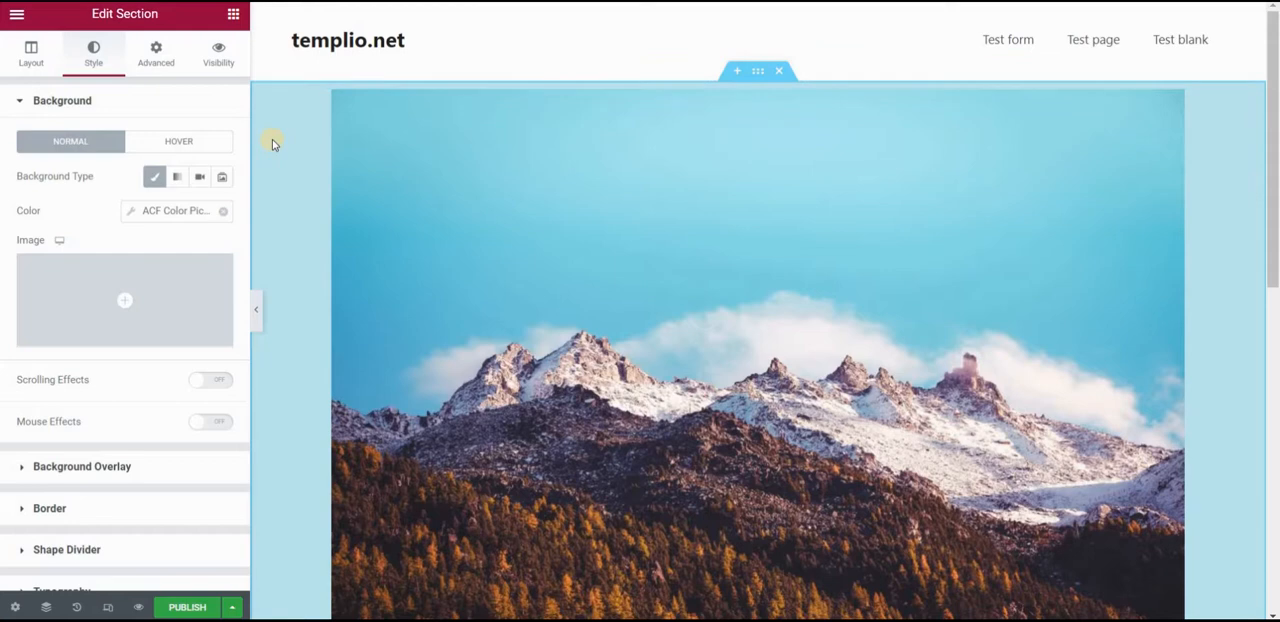
{"action": "mouse_move", "coordinate": [280, 112]}
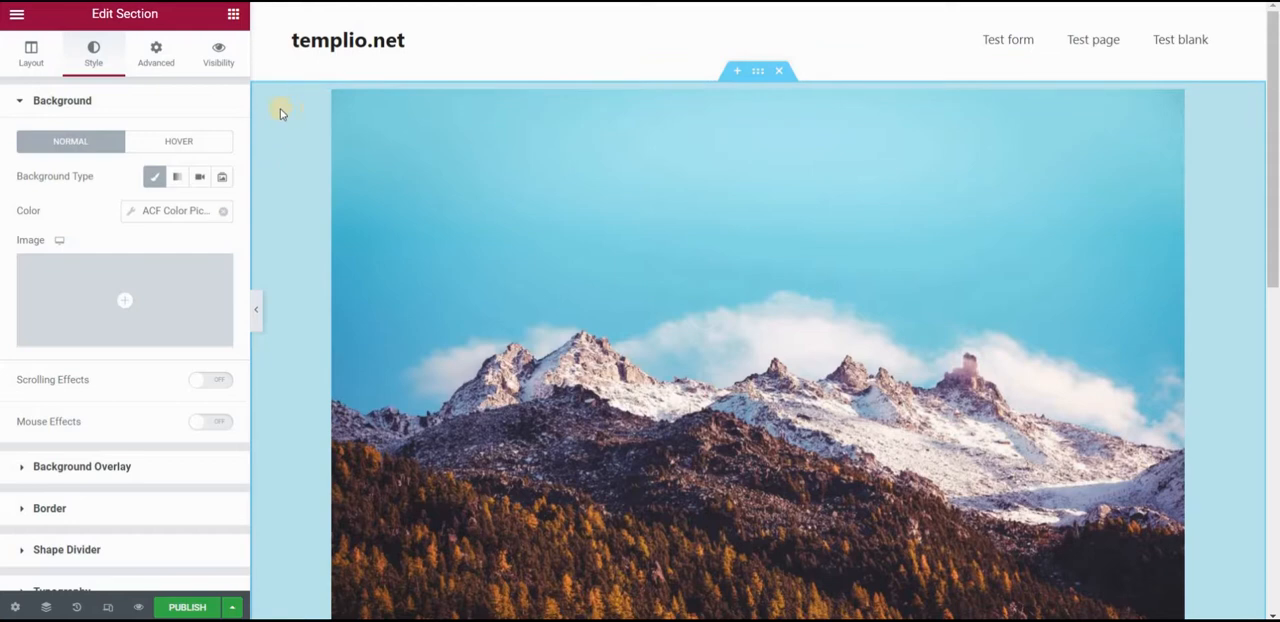
{"action": "mouse_move", "coordinate": [272, 100]}
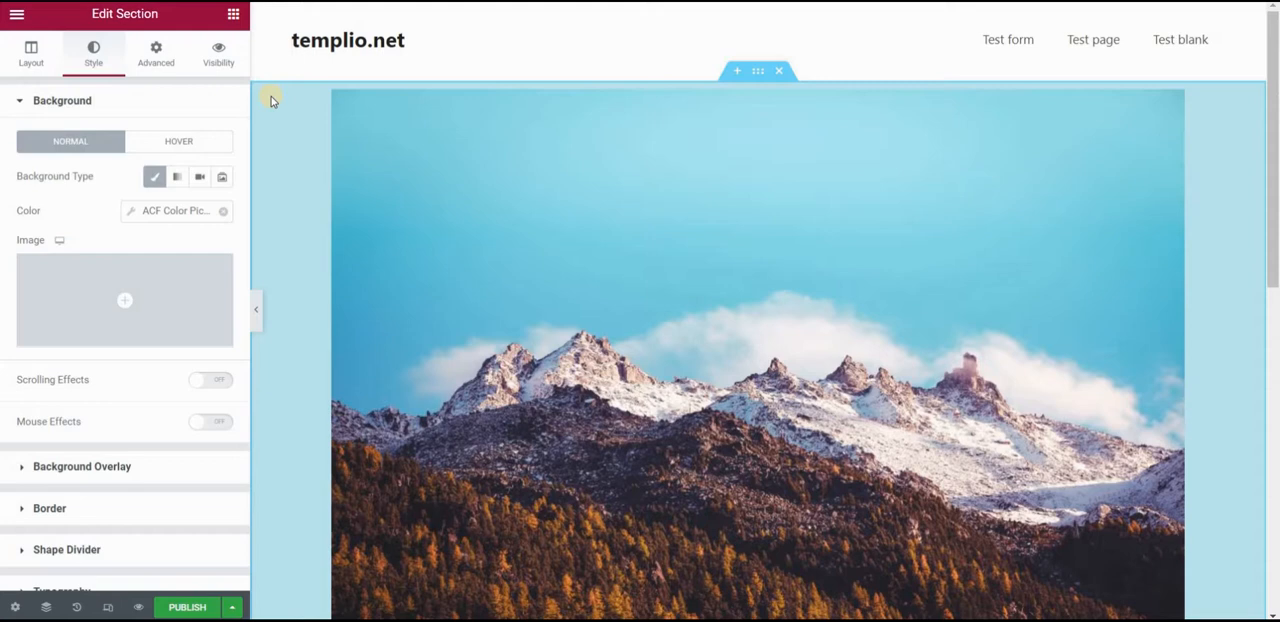
{"action": "scroll", "scroll_direction": "down", "scroll_amount": 3}
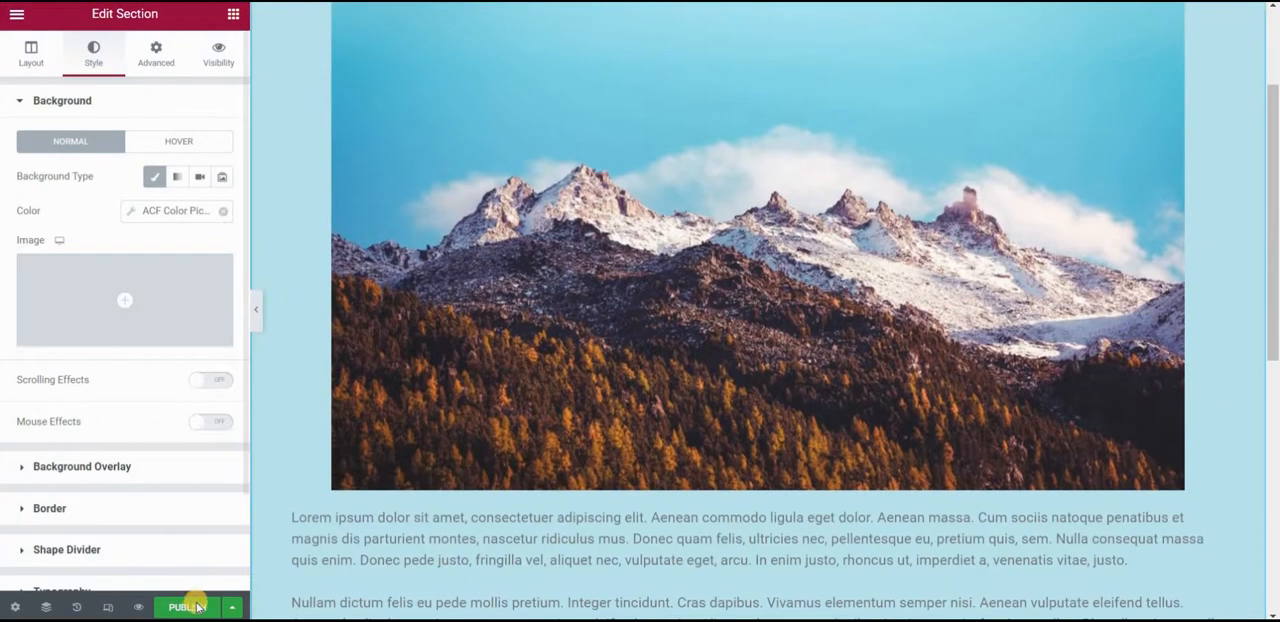
Step: Publish the template with an Include > Posts display condition
{"action": "left_click", "coordinate": [184, 608]}
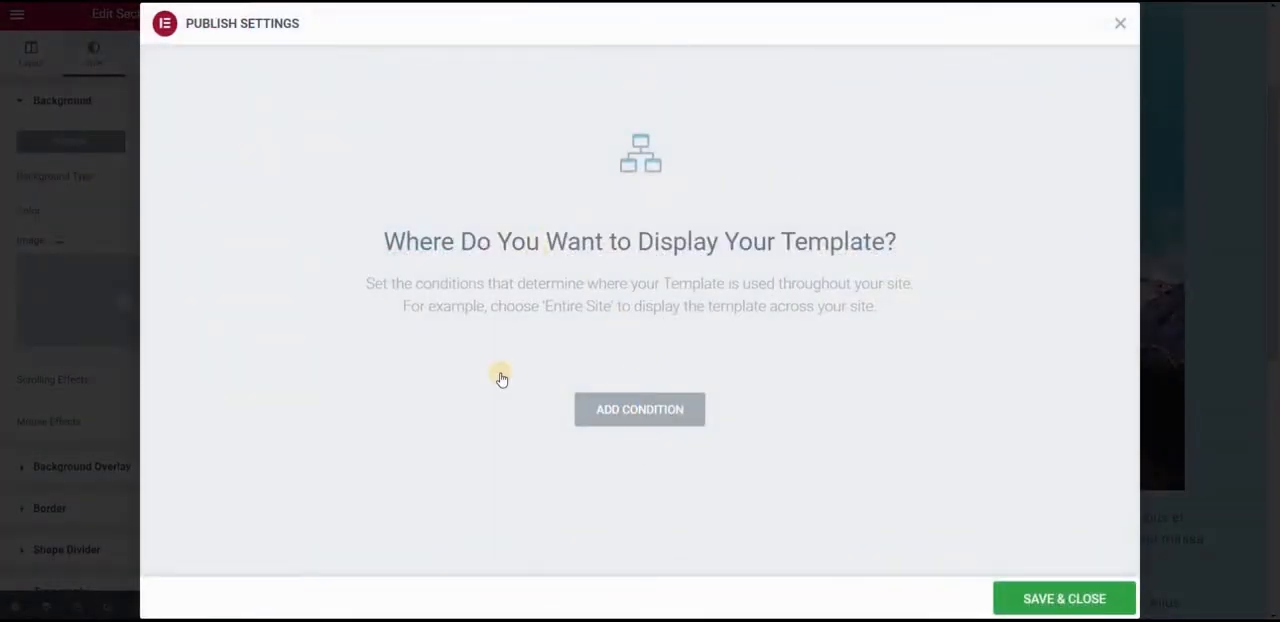
{"action": "left_click", "coordinate": [640, 408]}
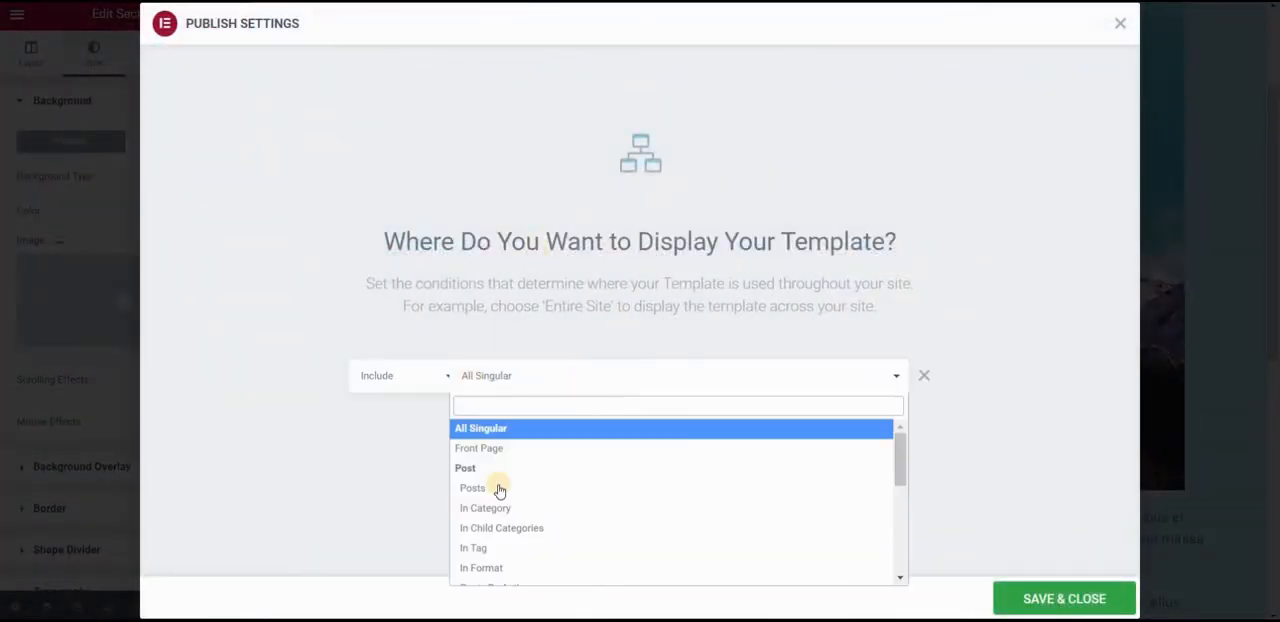
{"action": "left_click", "coordinate": [472, 488]}
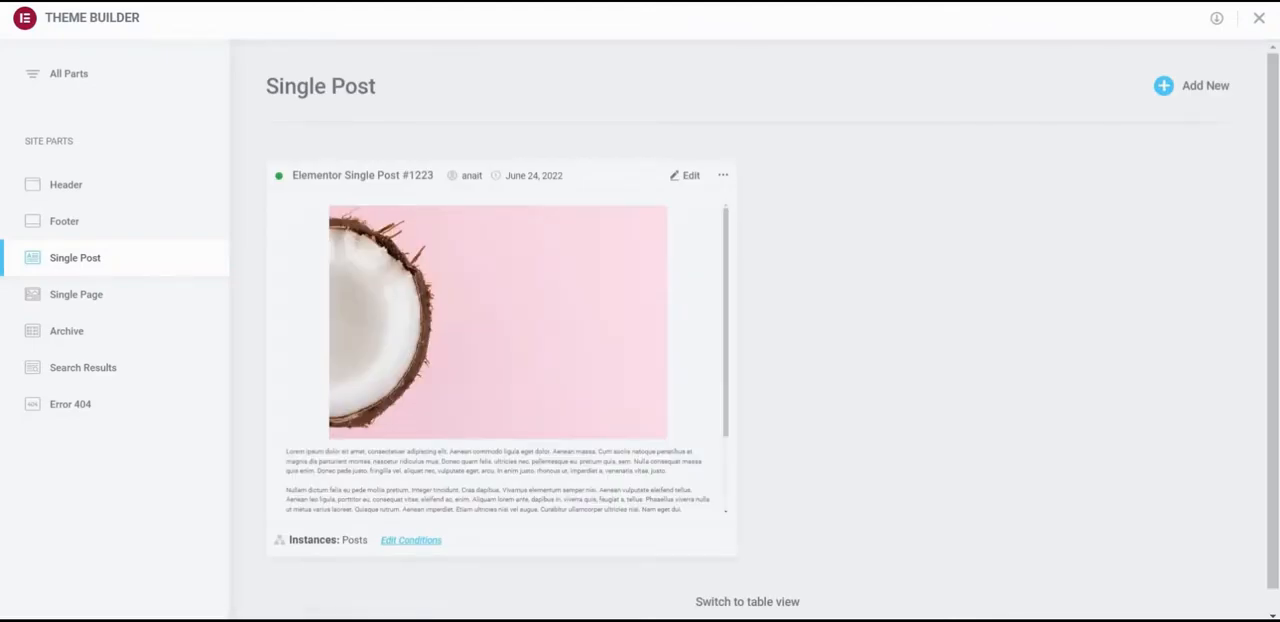
Step: View the Blue post live, rendered with the pale blue template background
{"action": "left_click", "coordinate": [68, 72]}
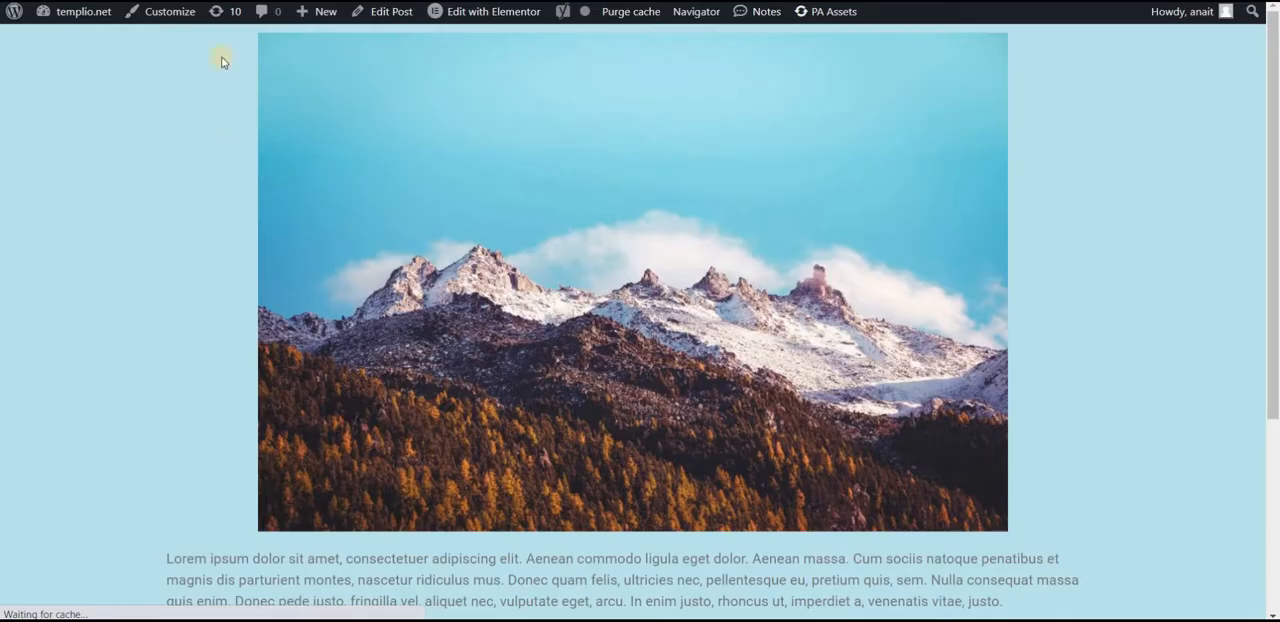
{"action": "scroll", "scroll_direction": "down", "scroll_amount": 3}
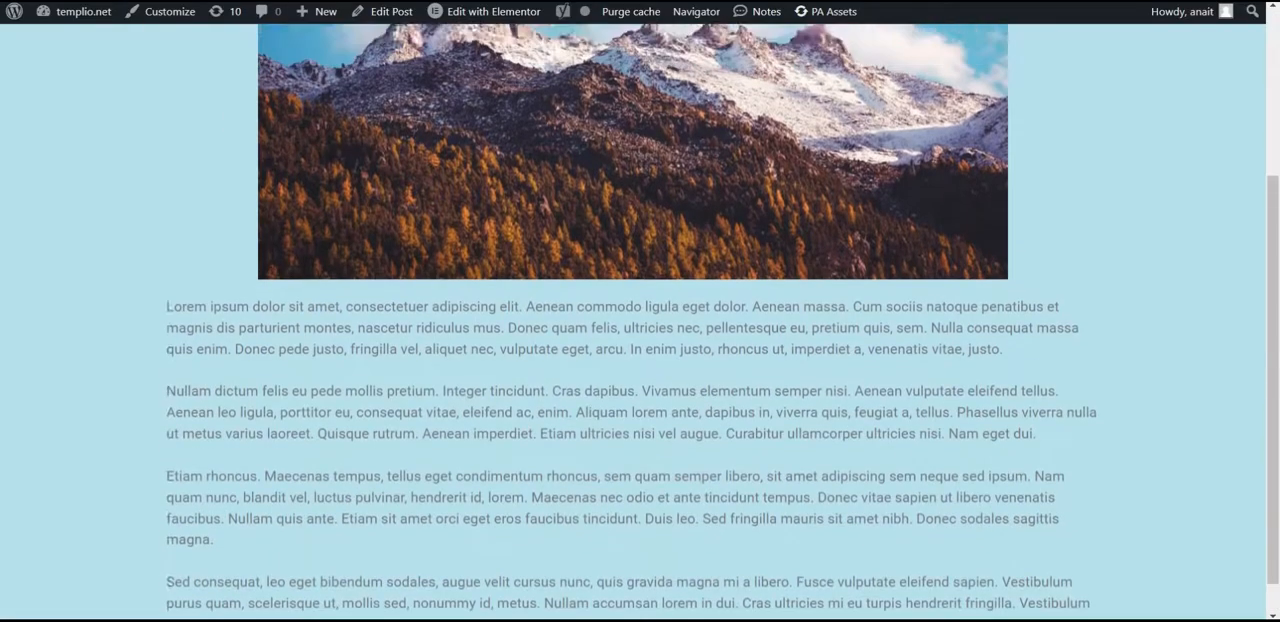